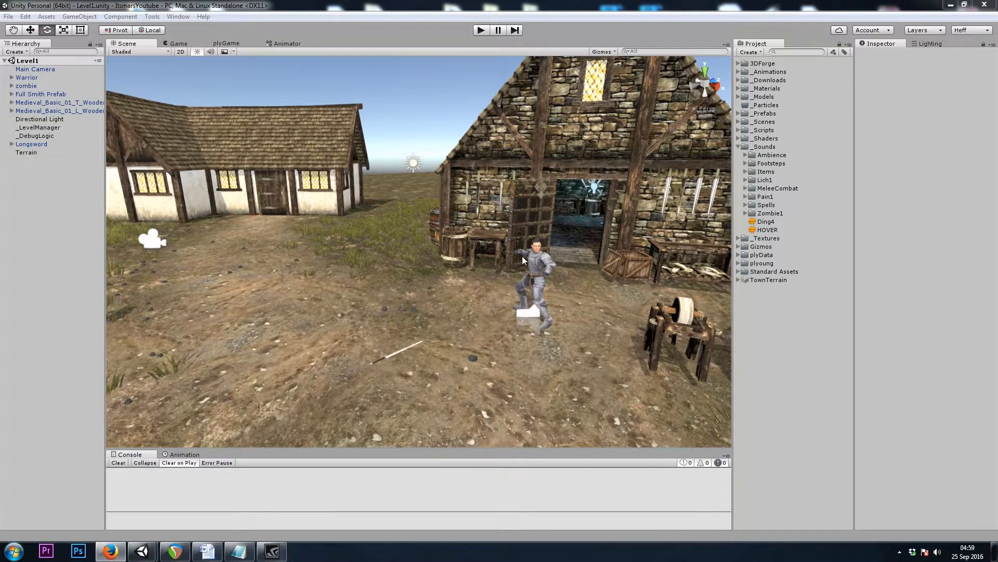
Browse the Asset Store's 3D Models › Characters › Humanoids category and sort it by price to show free models.
click(109, 549)
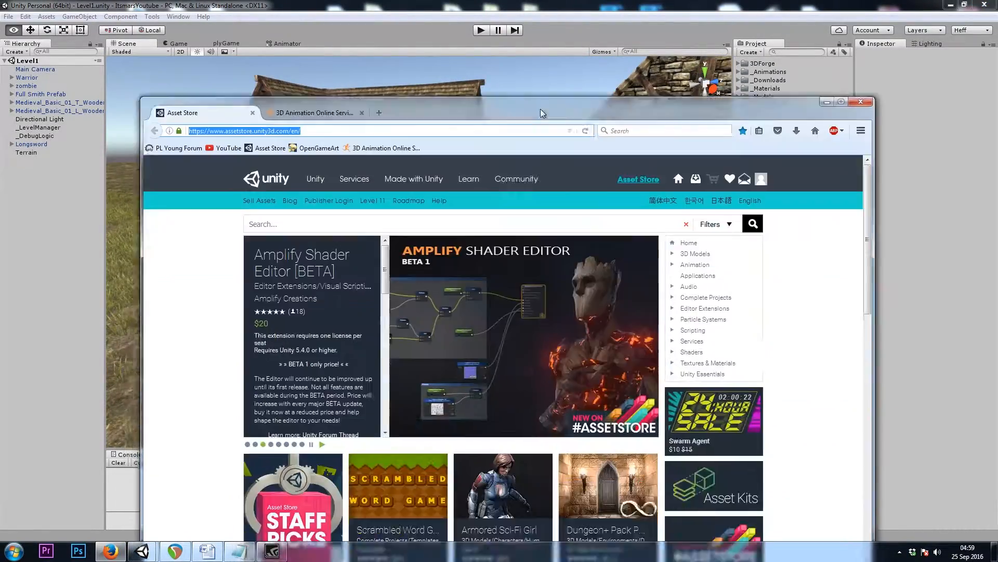
click(840, 102)
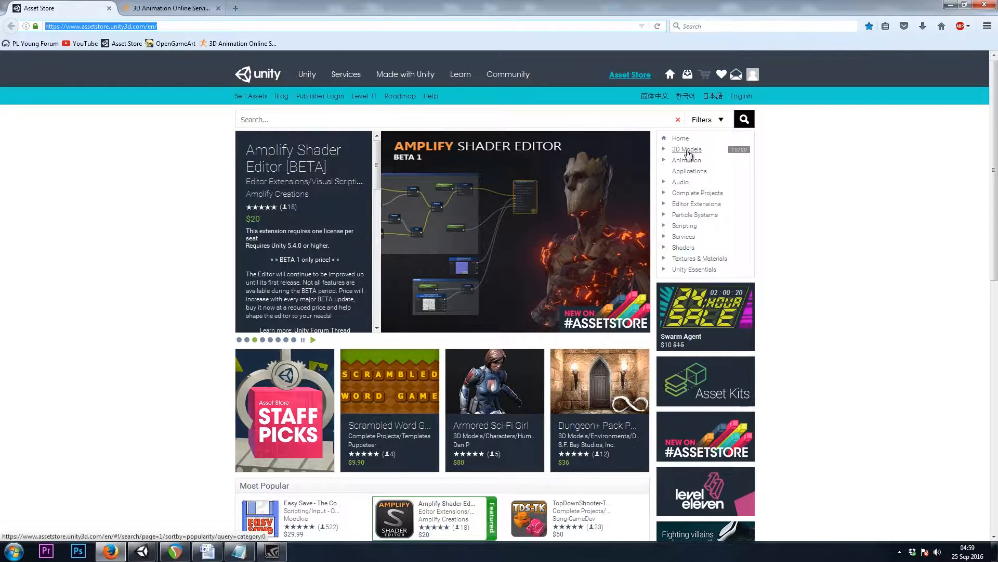
click(688, 149)
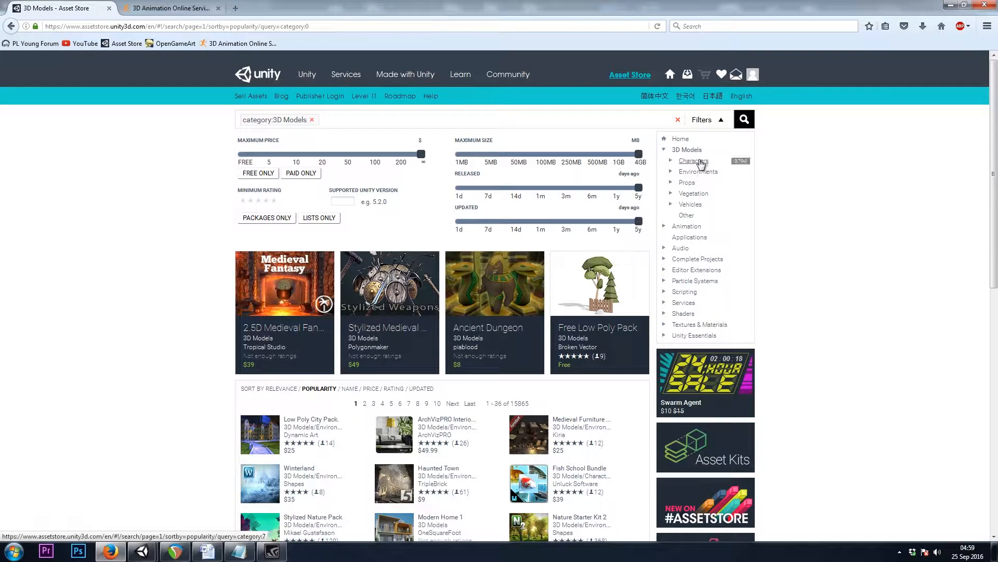
click(694, 160)
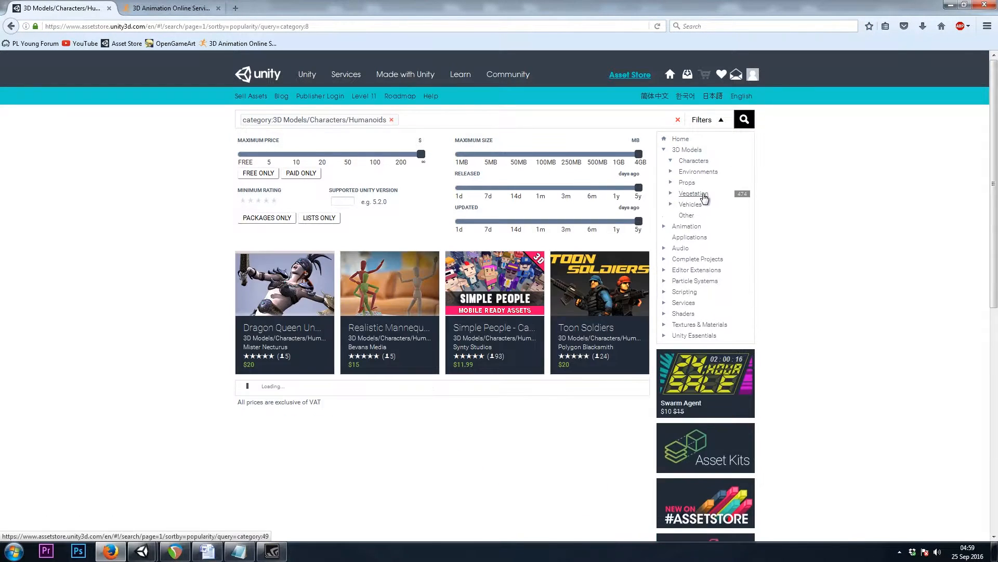
click(694, 161)
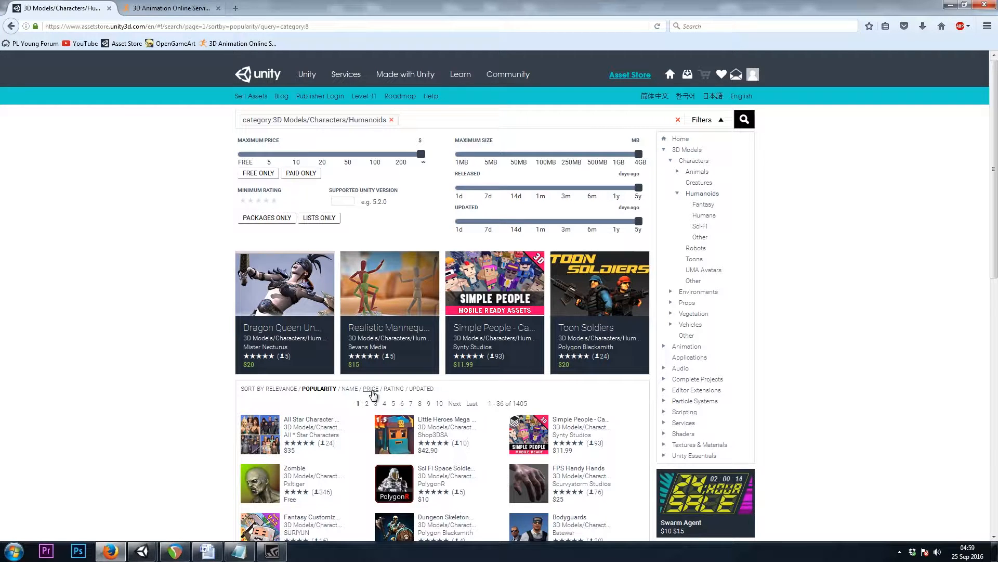
click(370, 388)
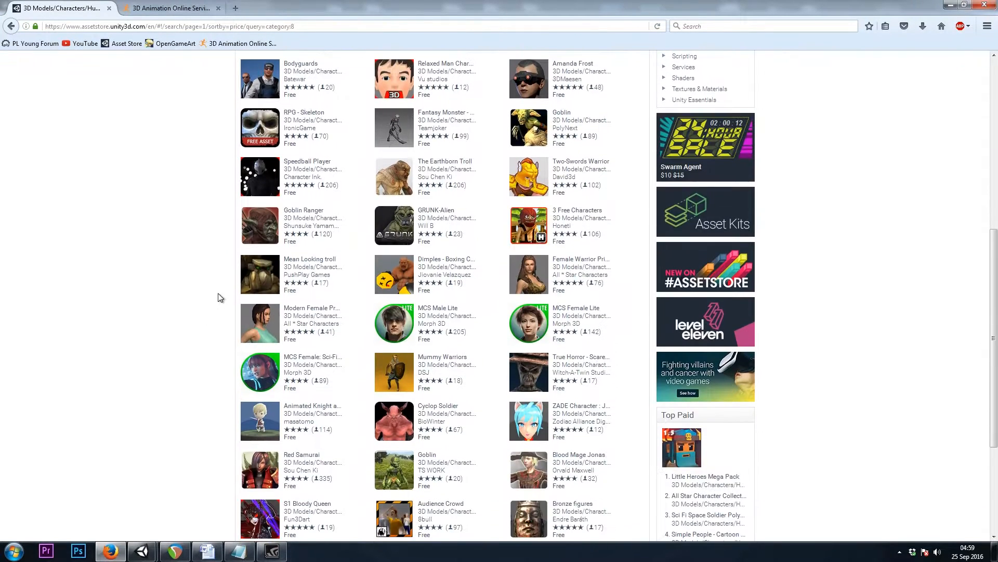
mouse_move(261, 195)
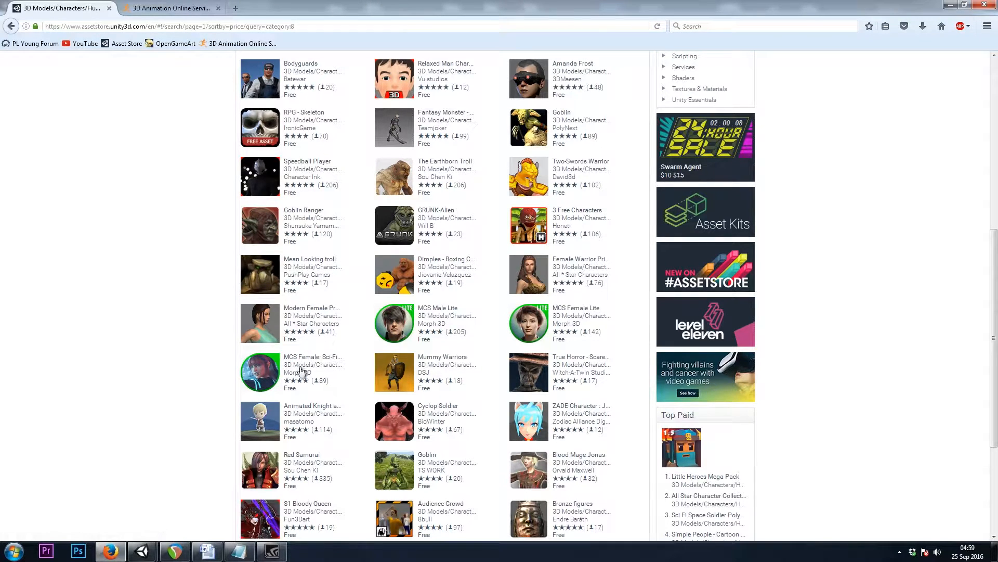
Switch to the Mixamo site and scroll through its Characters catalogue of rigged models.
click(169, 7)
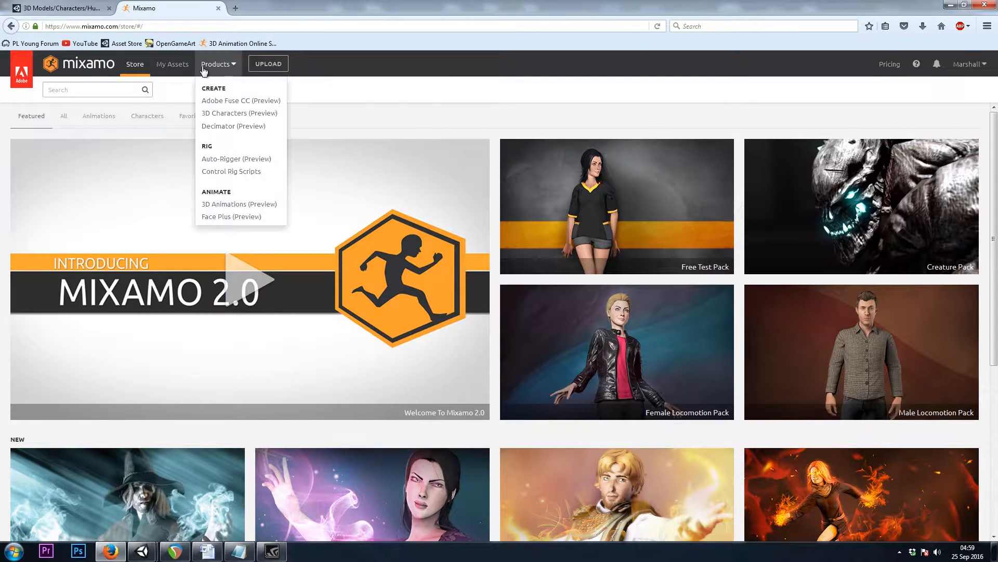
click(147, 115)
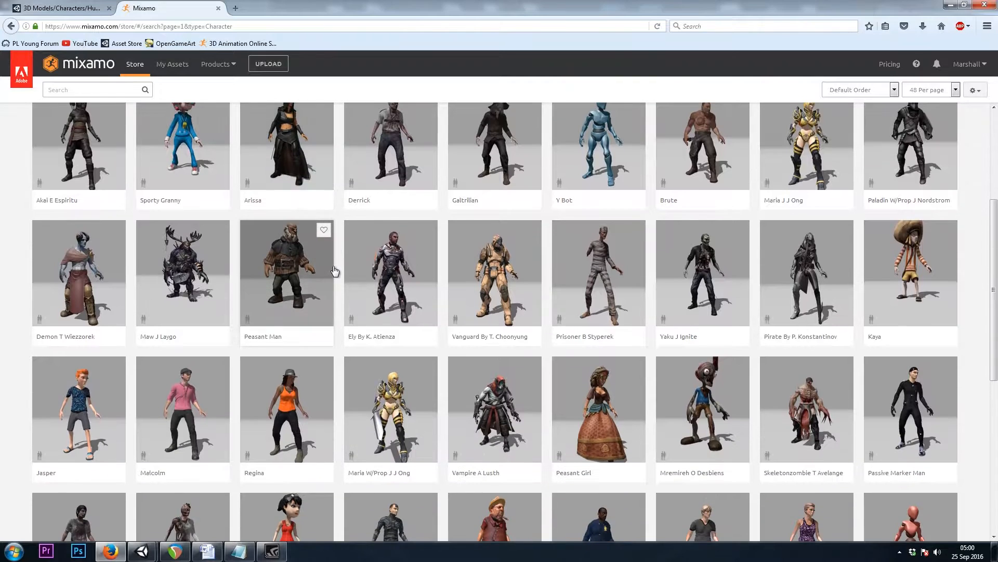
scroll(down, 3)
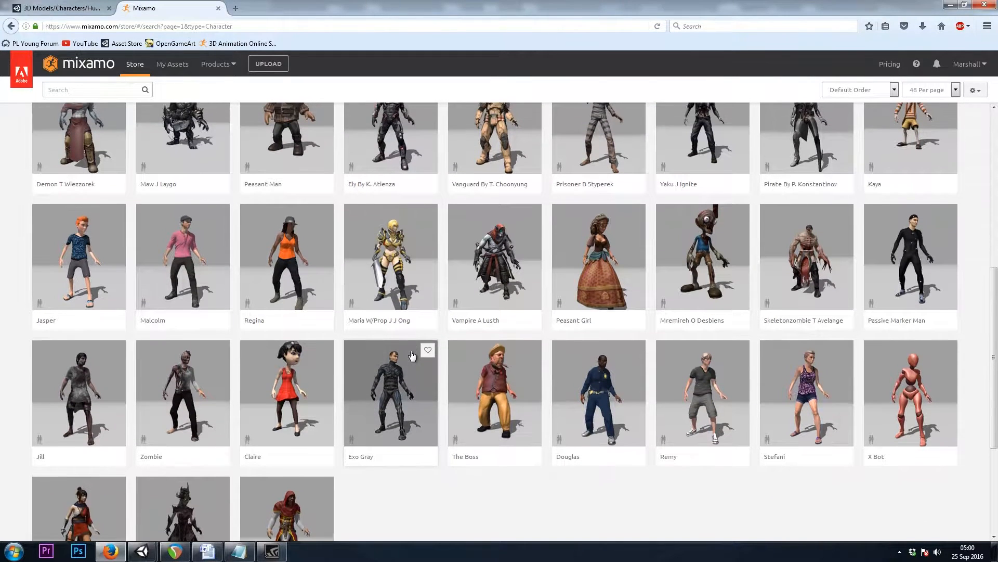
scroll(up, 3)
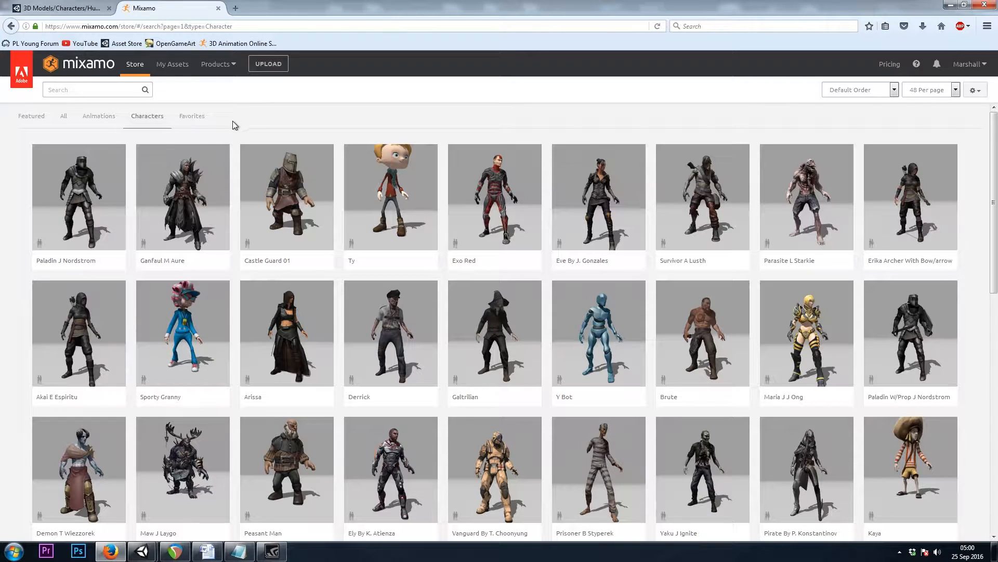
mouse_move(19, 96)
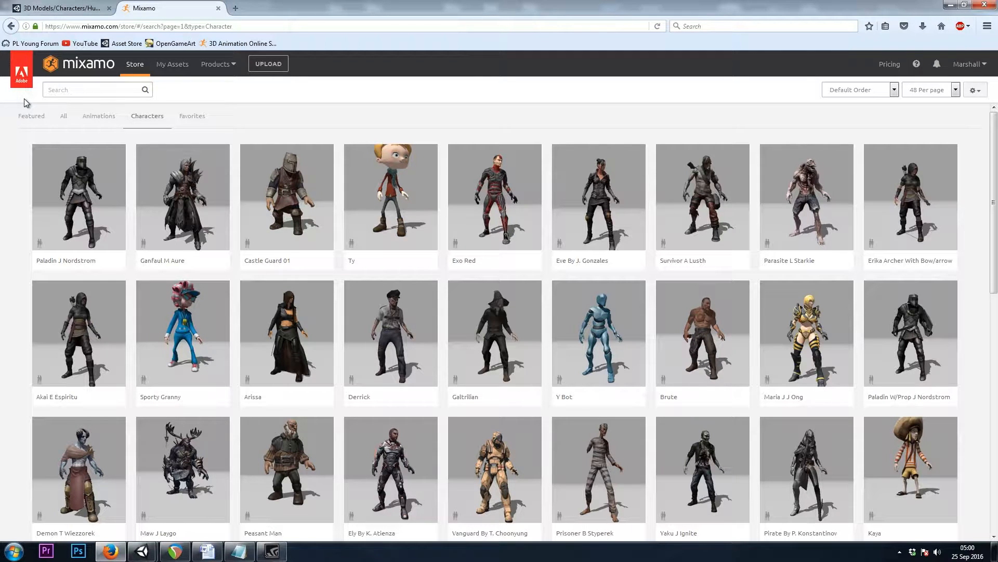
mouse_move(286, 125)
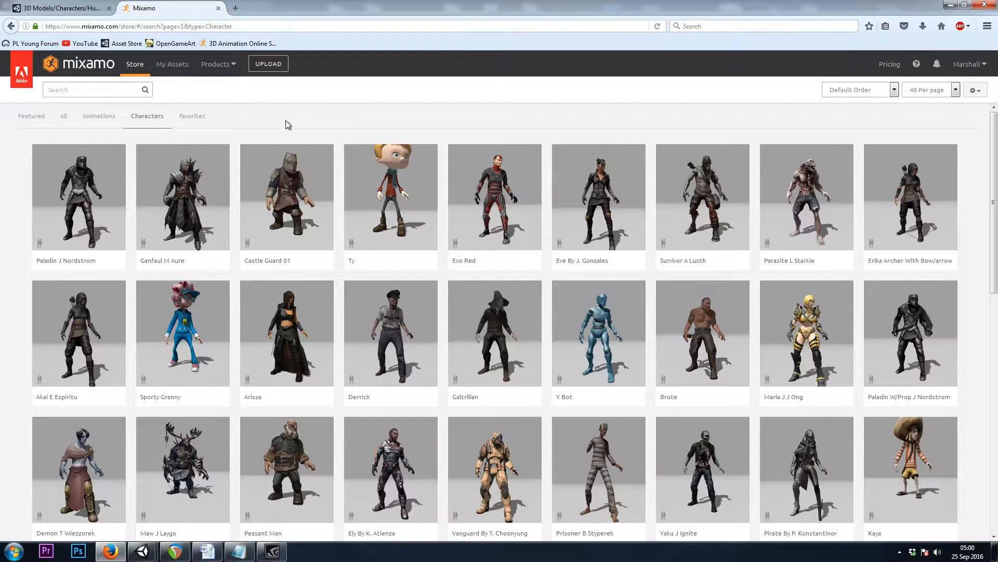
mouse_move(144, 124)
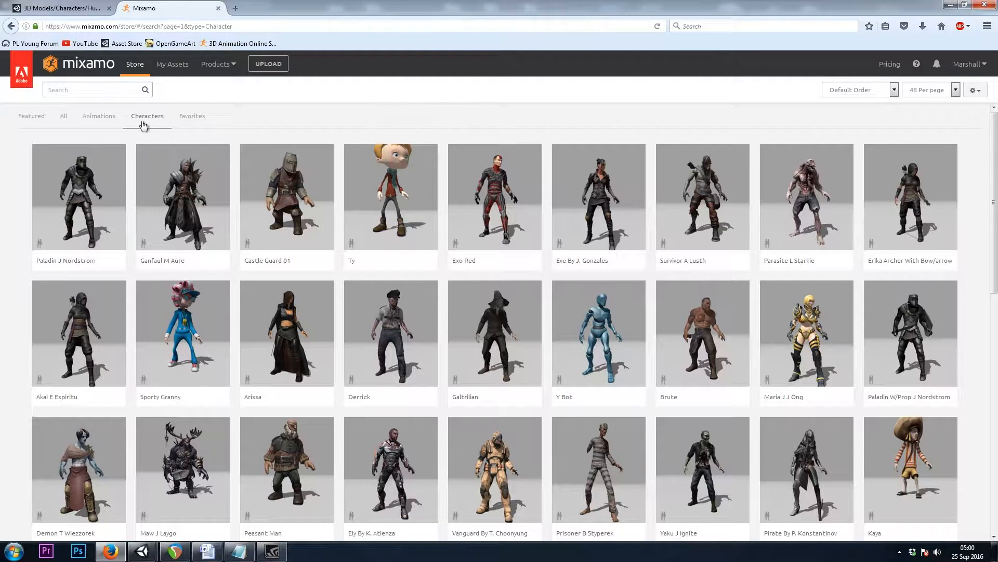
mouse_move(323, 114)
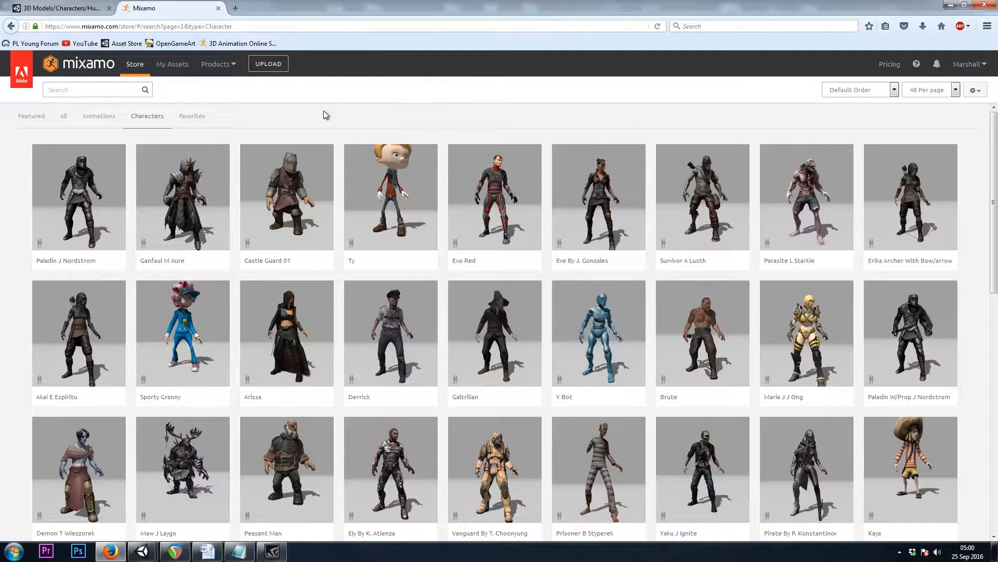
mouse_move(506, 152)
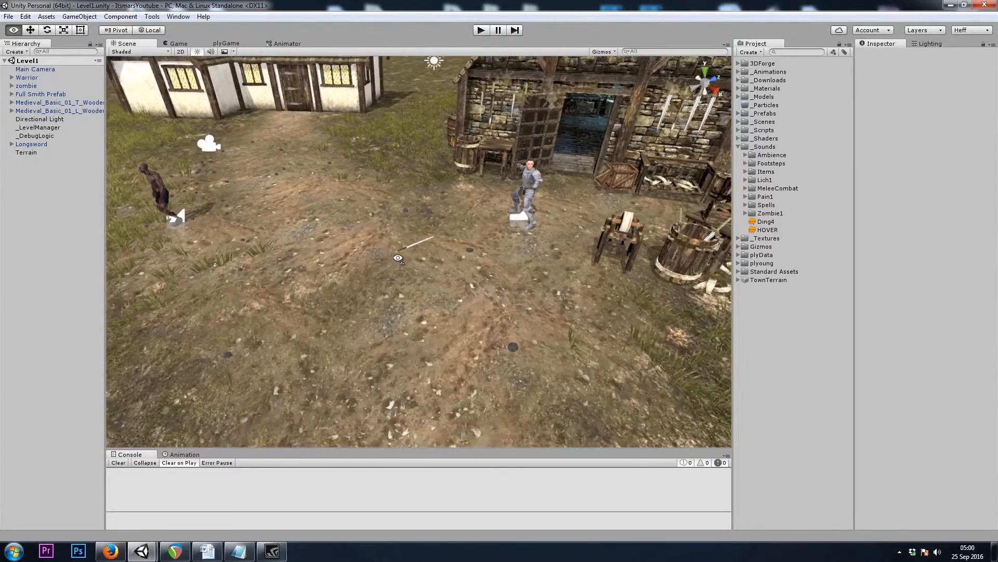
Remove the Audio Listener from Main Camera and add an Audio Listener component to the Warrior.
click(36, 69)
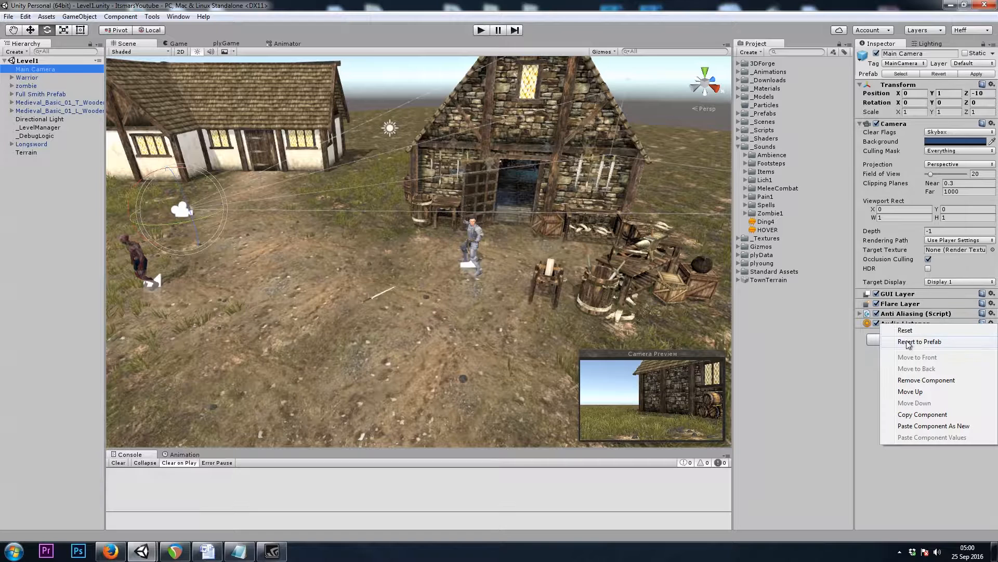
click(927, 379)
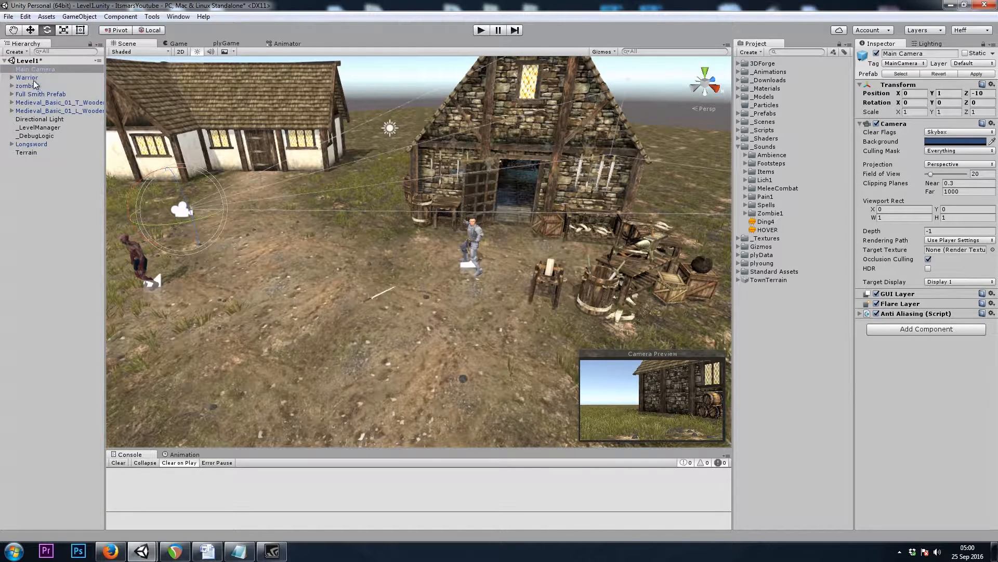
click(26, 78)
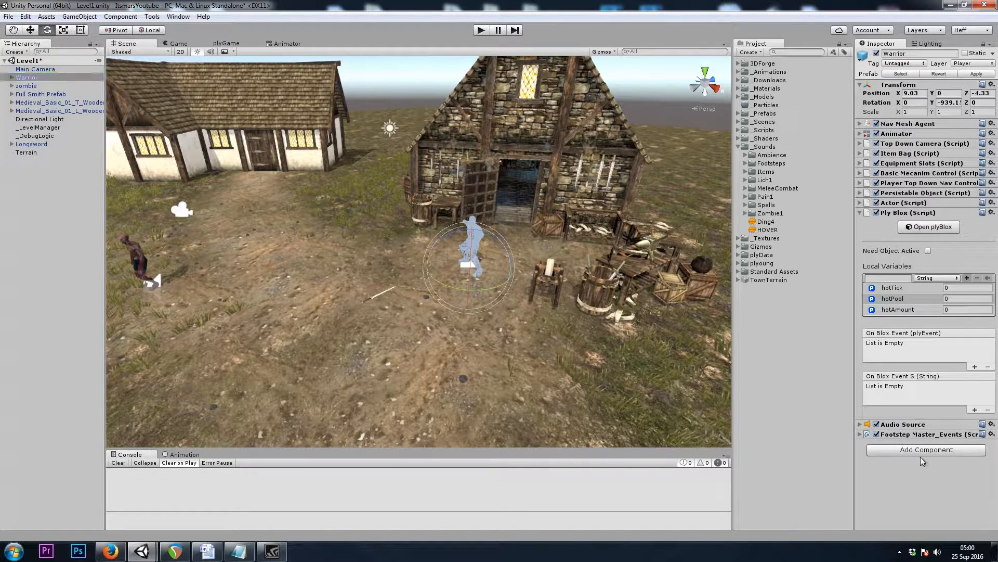
click(926, 449)
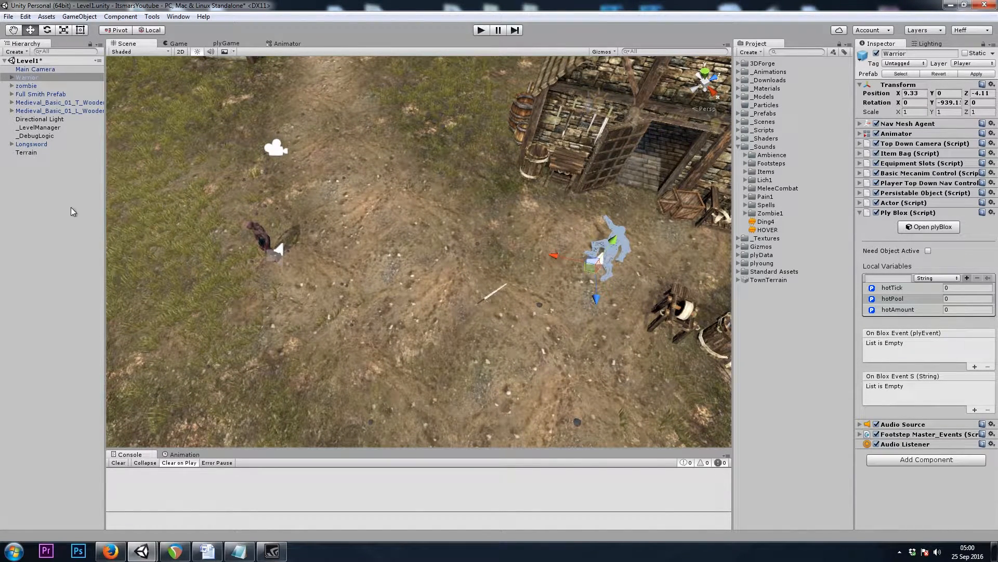
Create an empty game object and rename it _Ambiance.
click(33, 160)
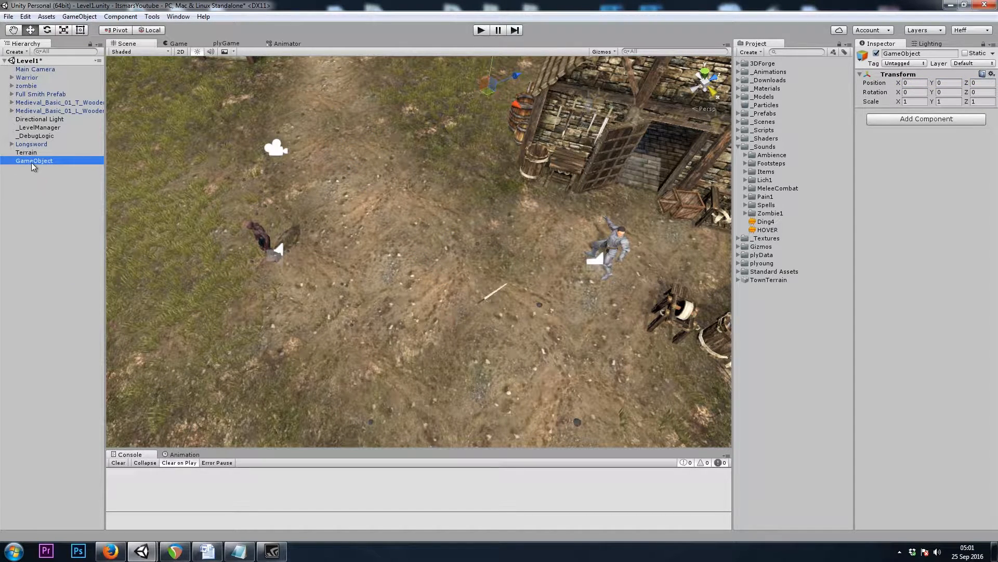
double_click(33, 160)
text(_Ambian)
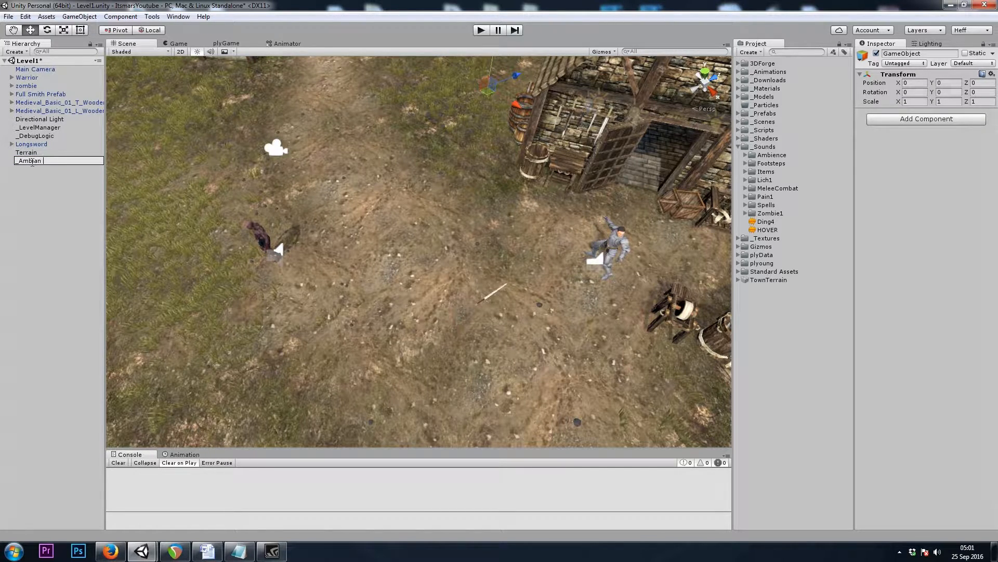
key(Return)
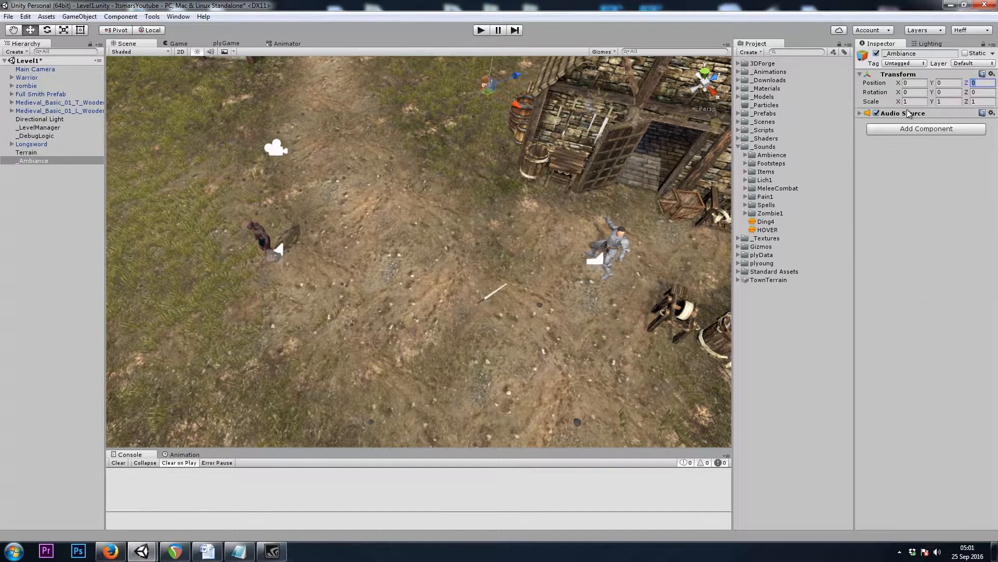
Give _Ambiance an Audio Source using the Wind_14sec_loop clip from the Ambience folder, set to loop.
click(861, 113)
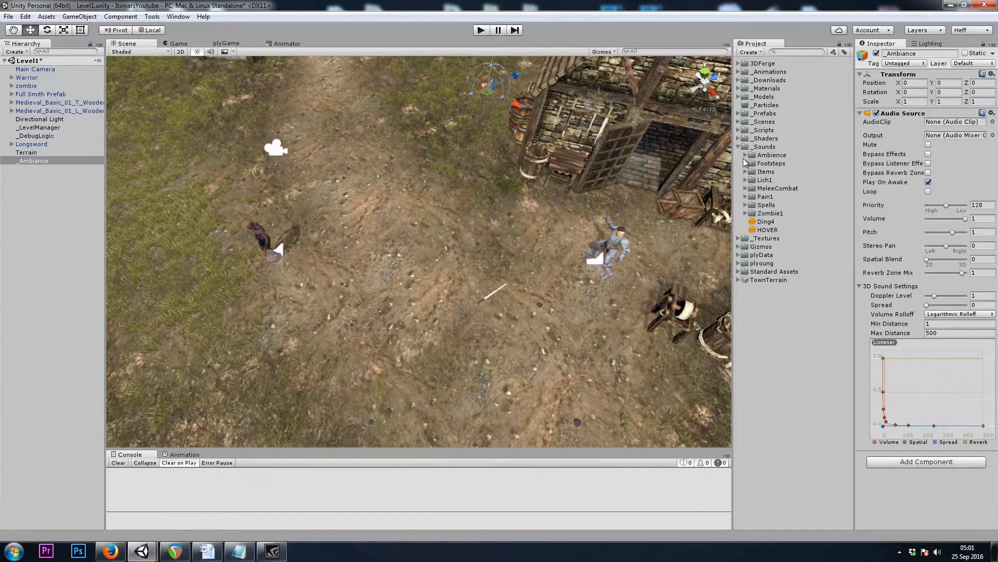
click(750, 155)
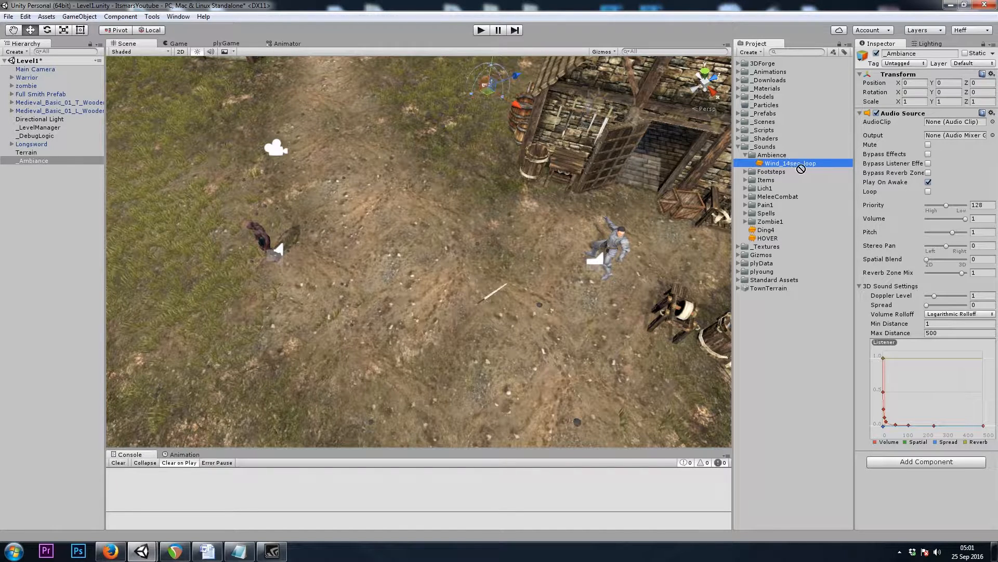
click(954, 122)
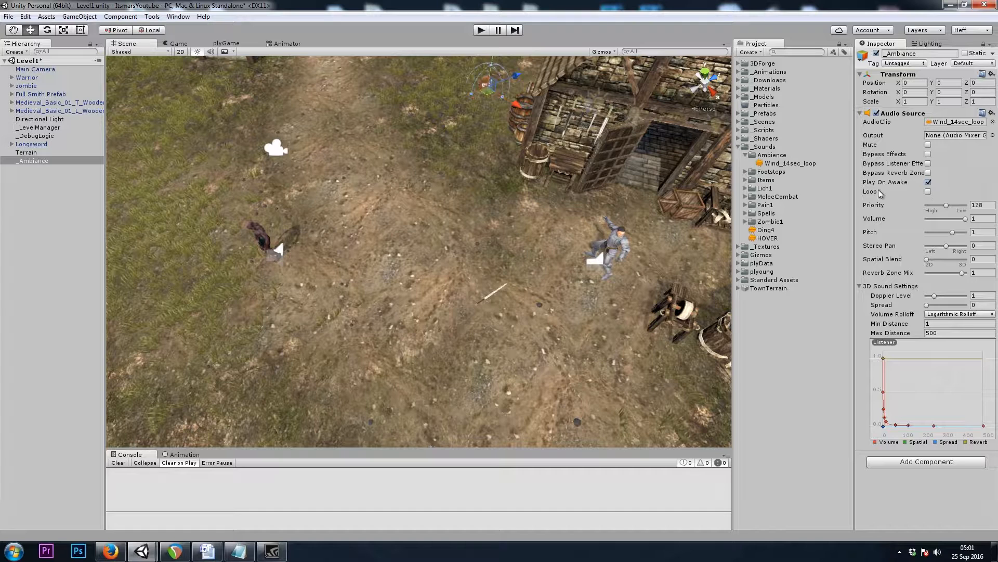
click(929, 192)
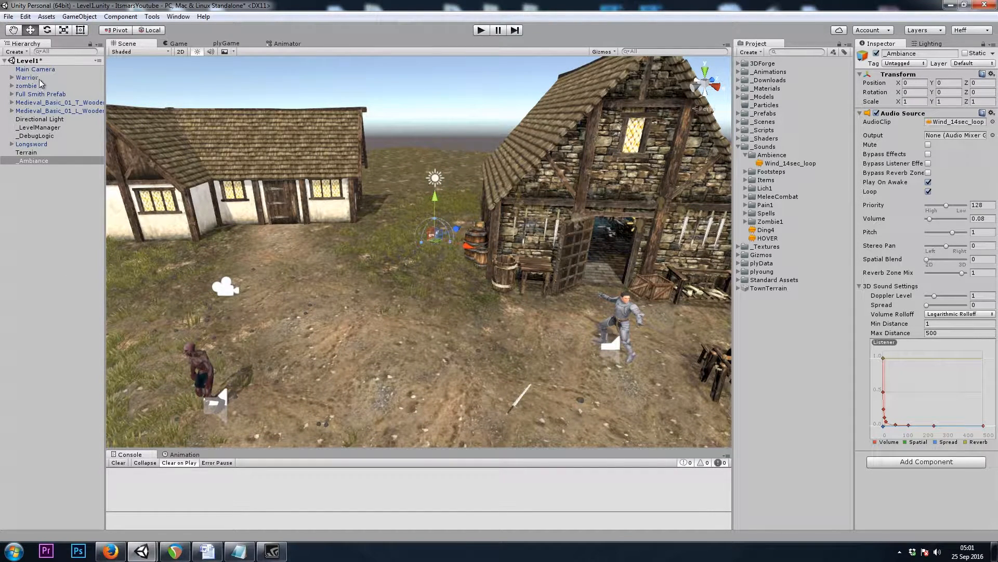
Select the zombie and review its Audio Source settings.
click(27, 77)
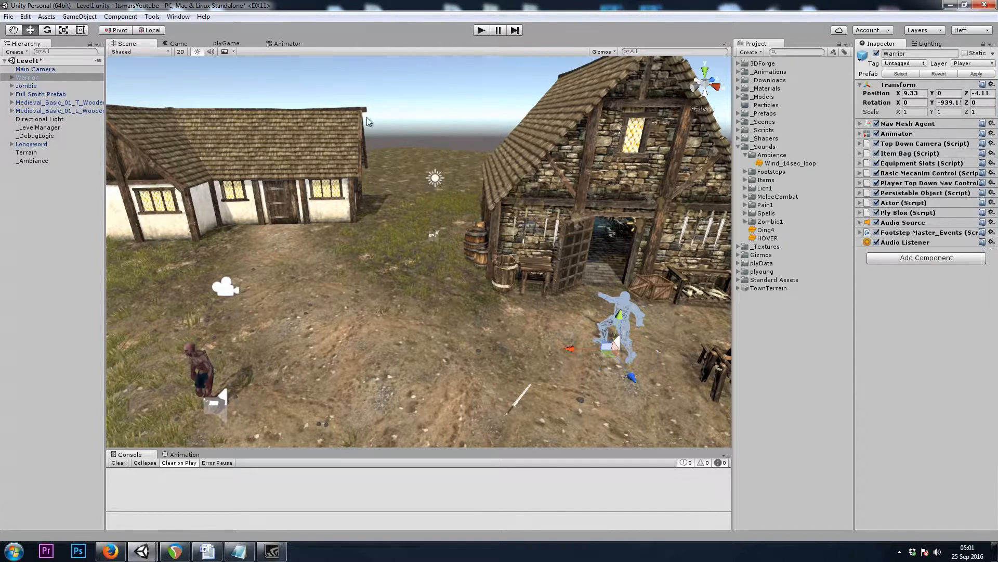
click(27, 87)
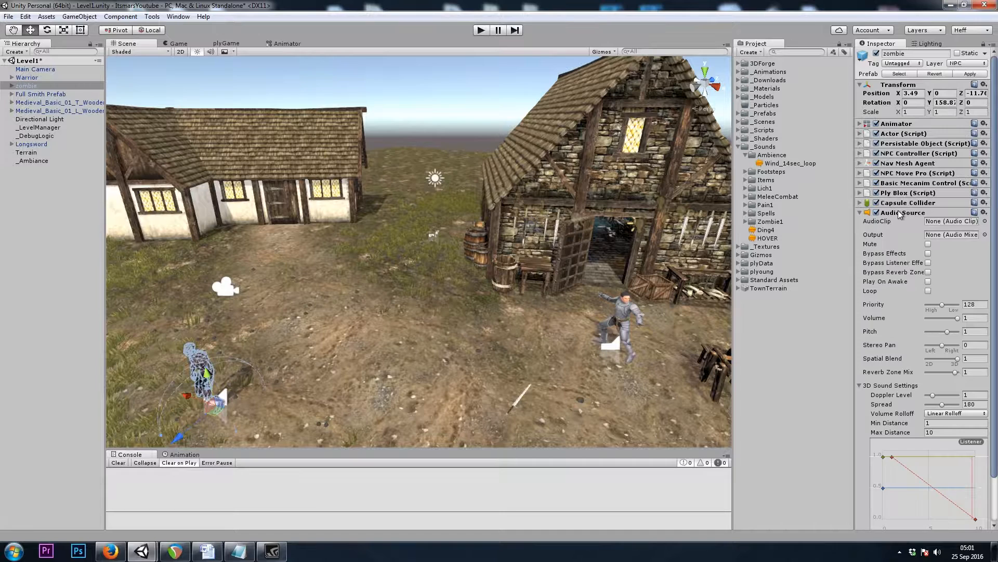
click(860, 212)
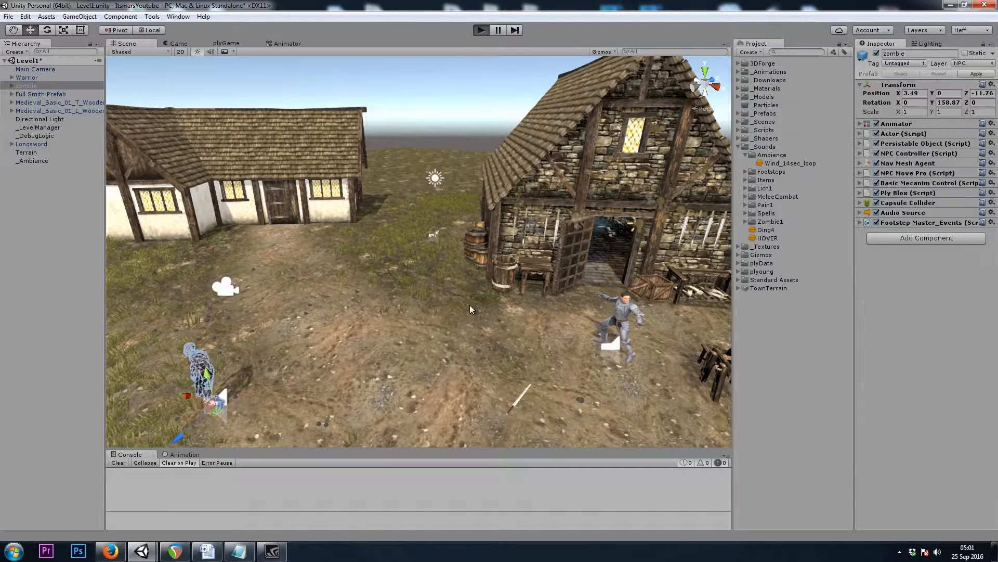
click(480, 30)
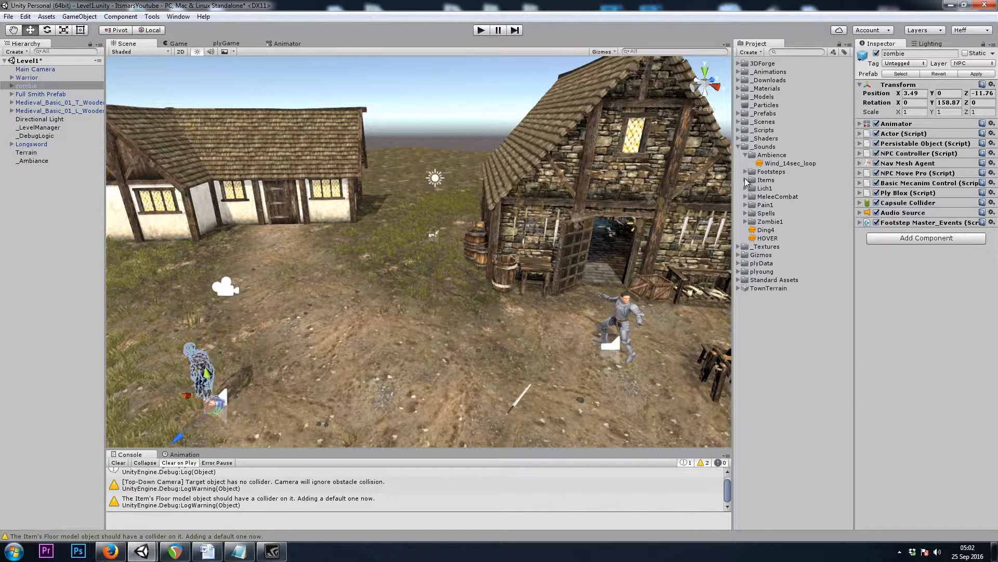
Expand the Pain1 and Zombie1 sound folders to list their clips and expand the zombie's plyBlox component.
click(744, 205)
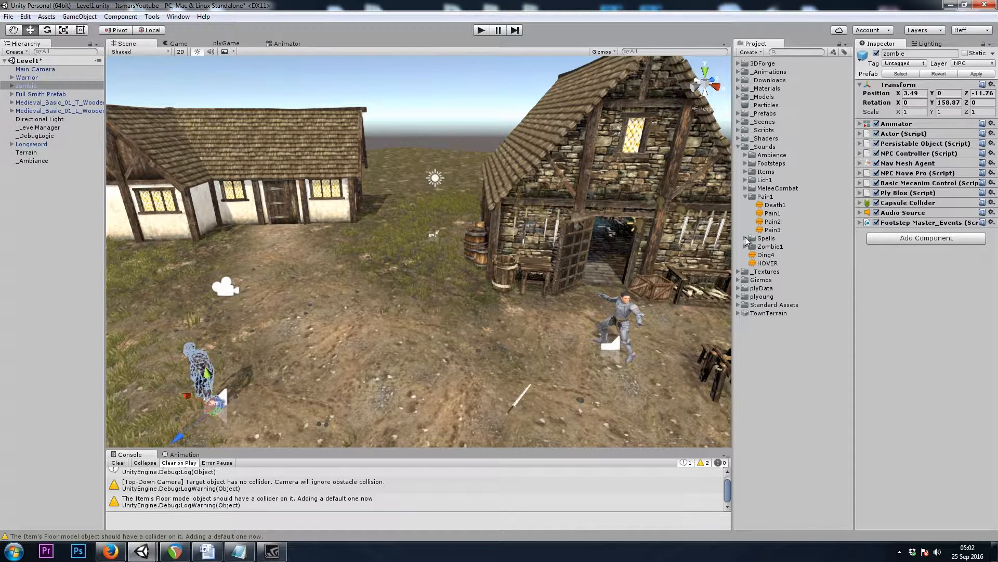
click(748, 246)
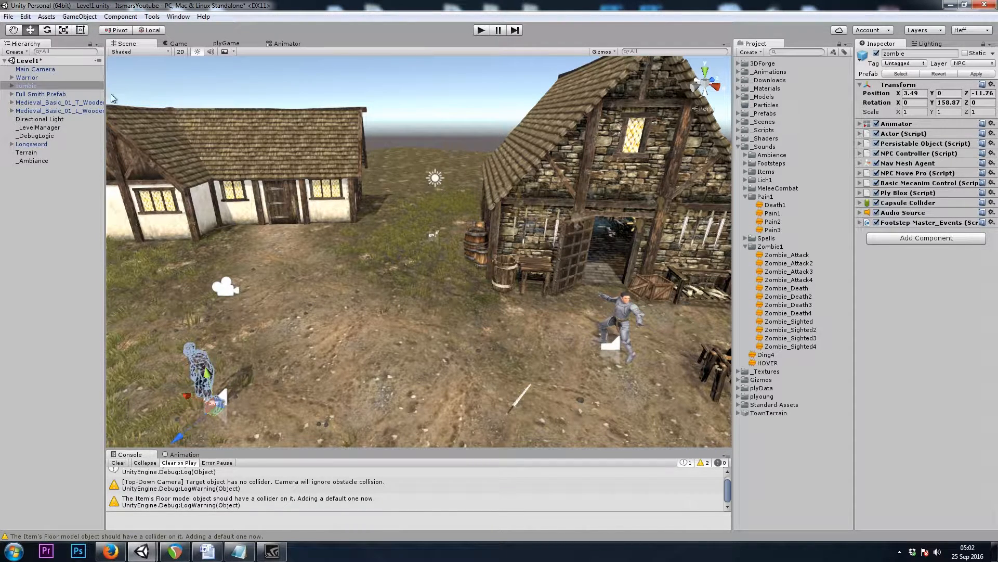
click(860, 192)
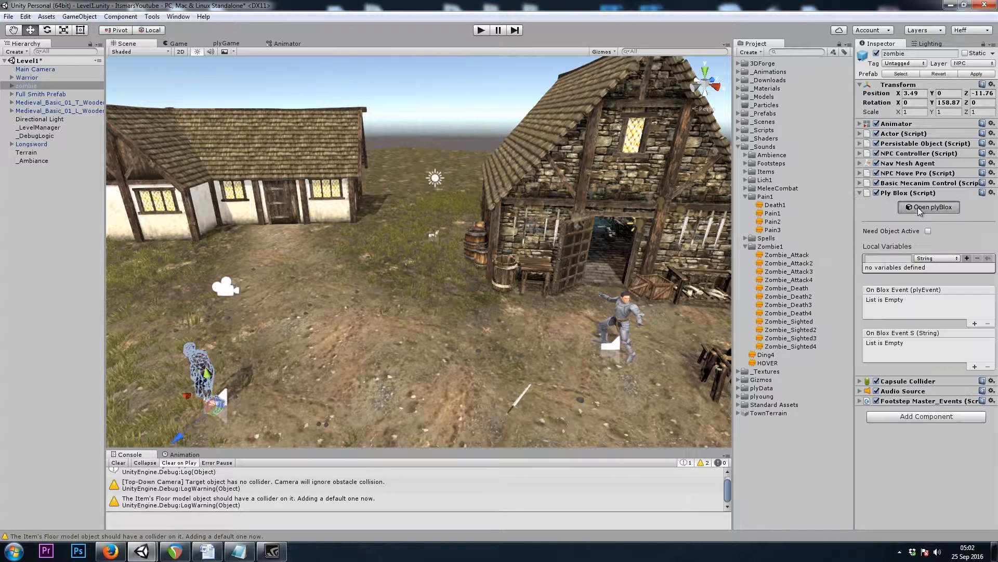
In the zombie's block editor add an On Start event with Create List blocks under it.
click(929, 206)
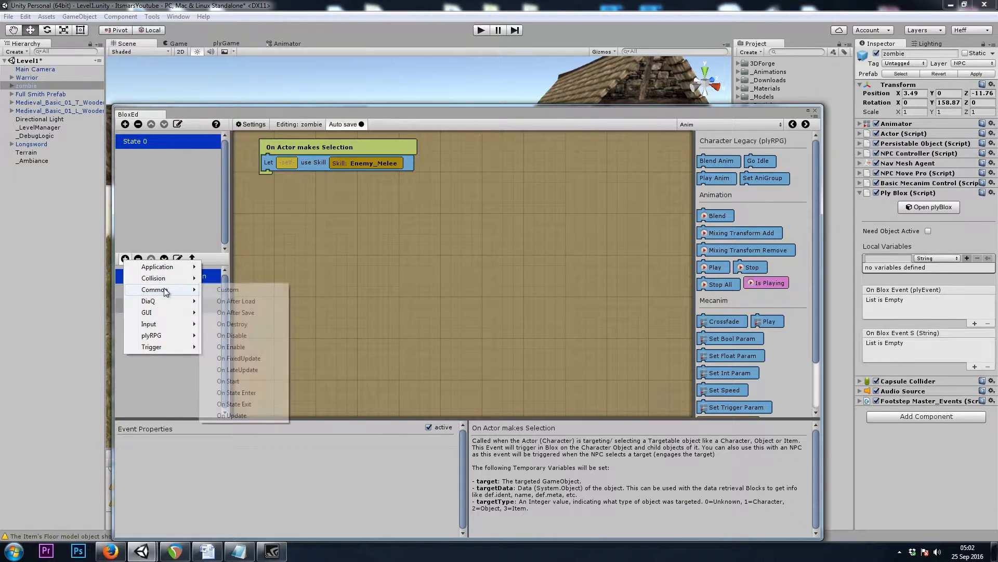
click(227, 380)
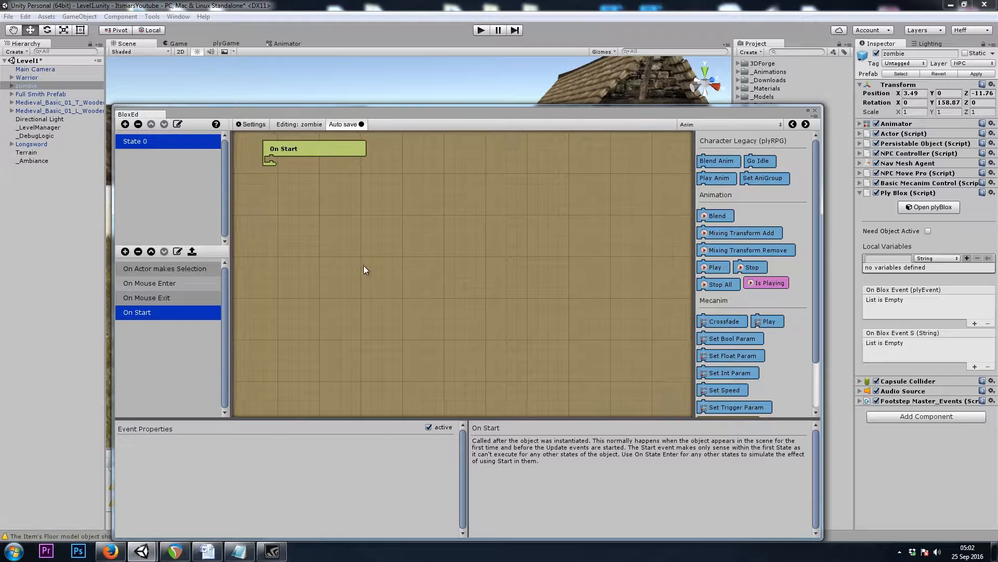
click(804, 124)
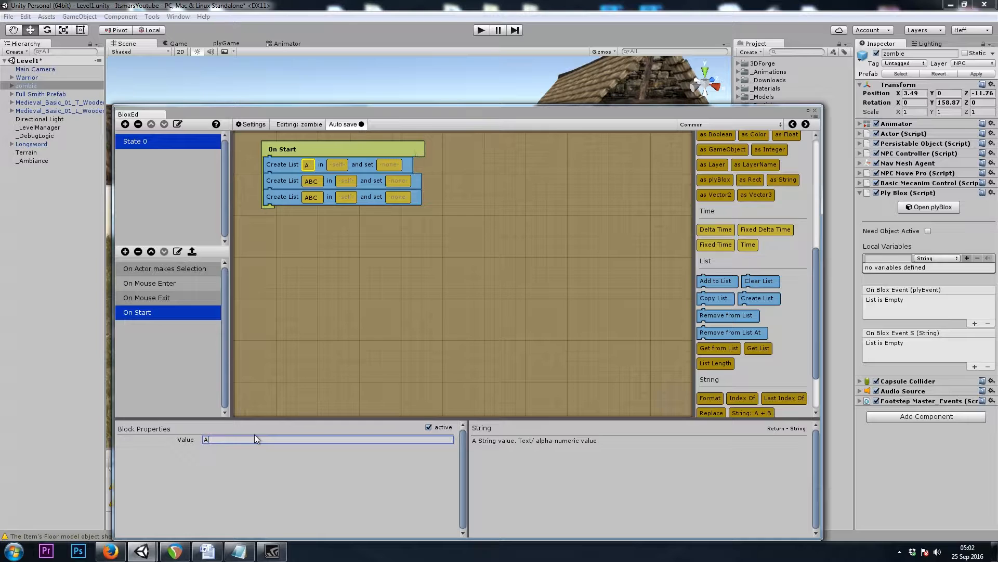
Name the three lists AttackingSounds, DeathSounds and SightedSounds.
text(Attcking)
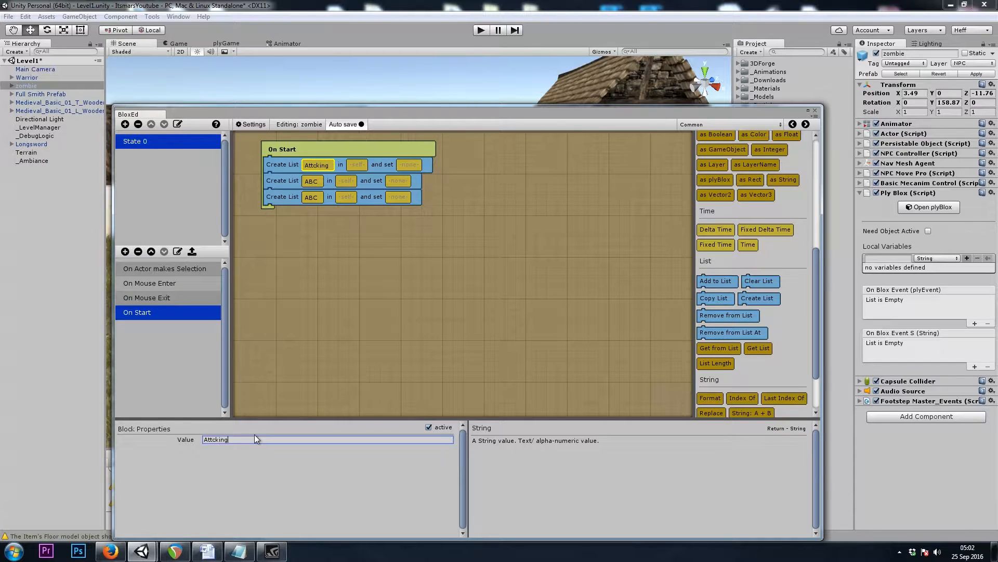
text(Sounds)
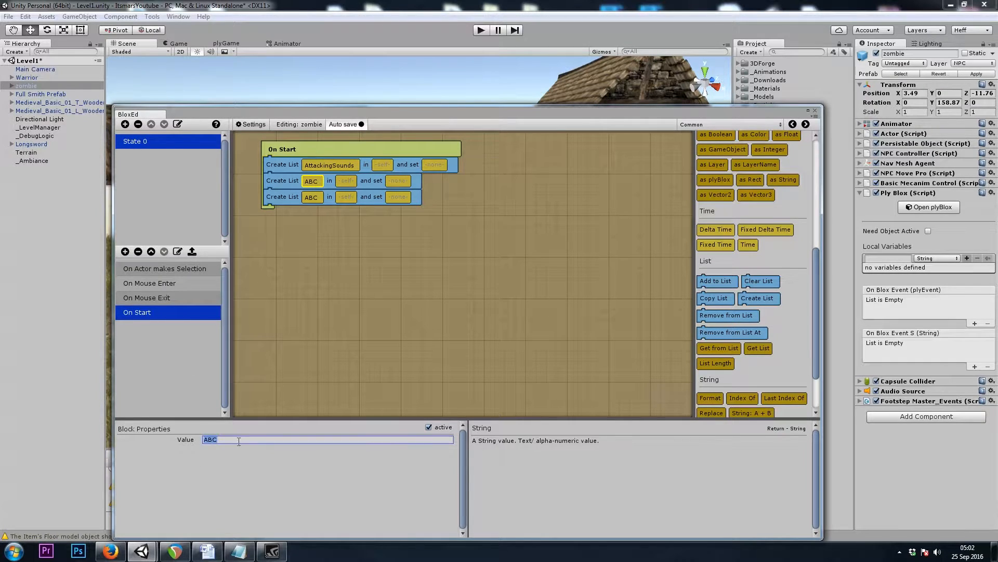
text(DeathSounds)
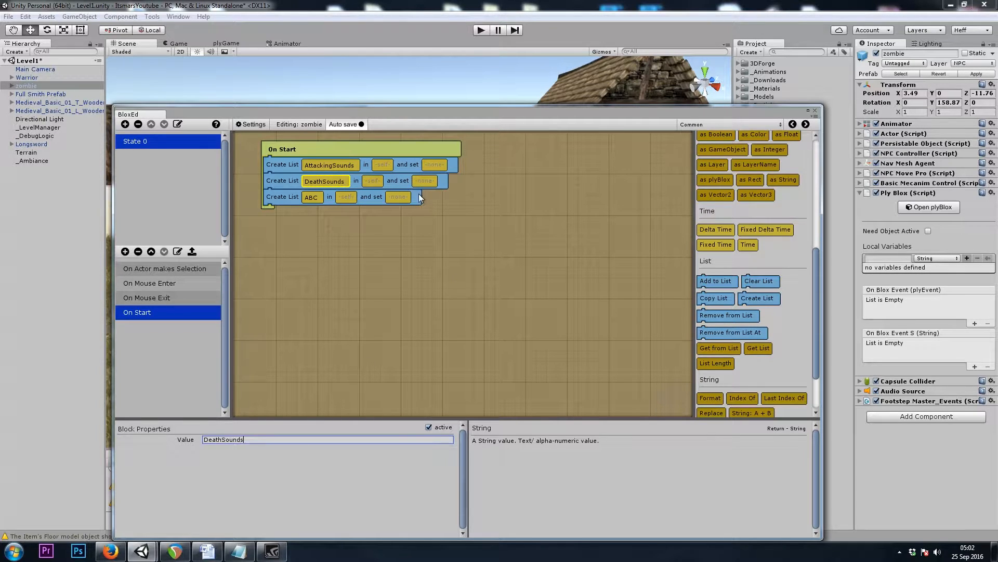
click(311, 197)
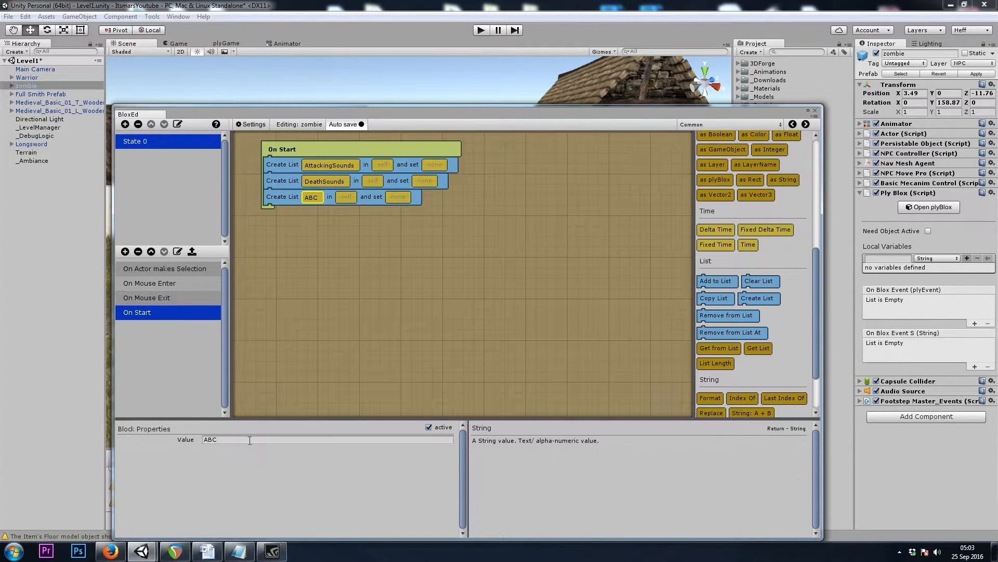
text(SightedSounds)
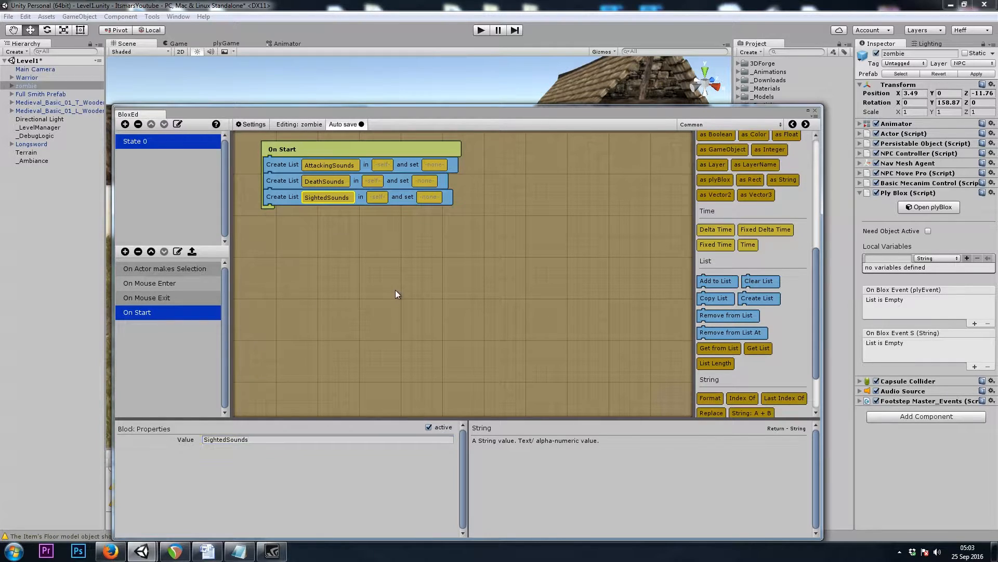
click(281, 164)
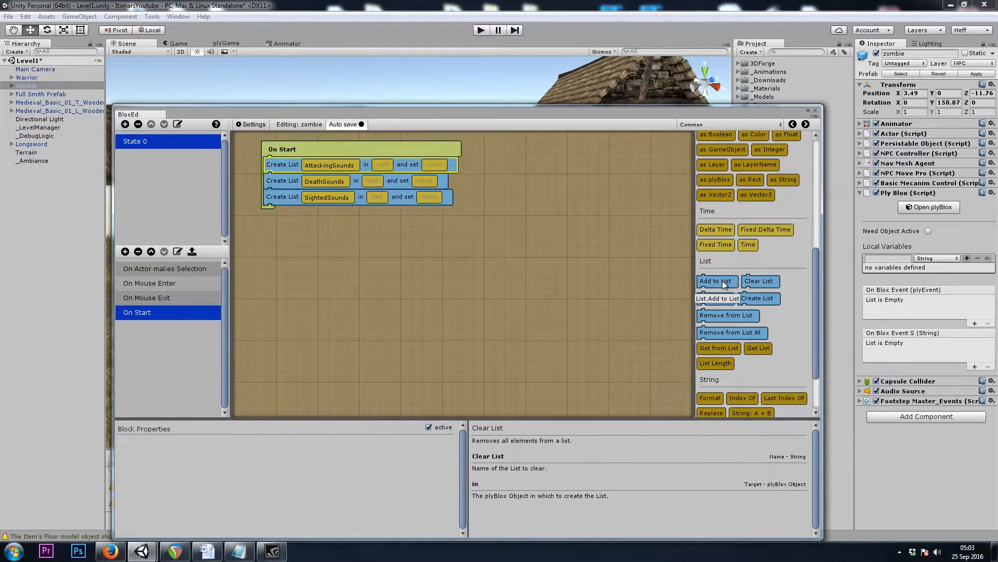
Add the Zombie_Attack, Zombie_Death and Zombie_Sighted clips to the three lists, then switch to the Warrior's blox.
click(716, 281)
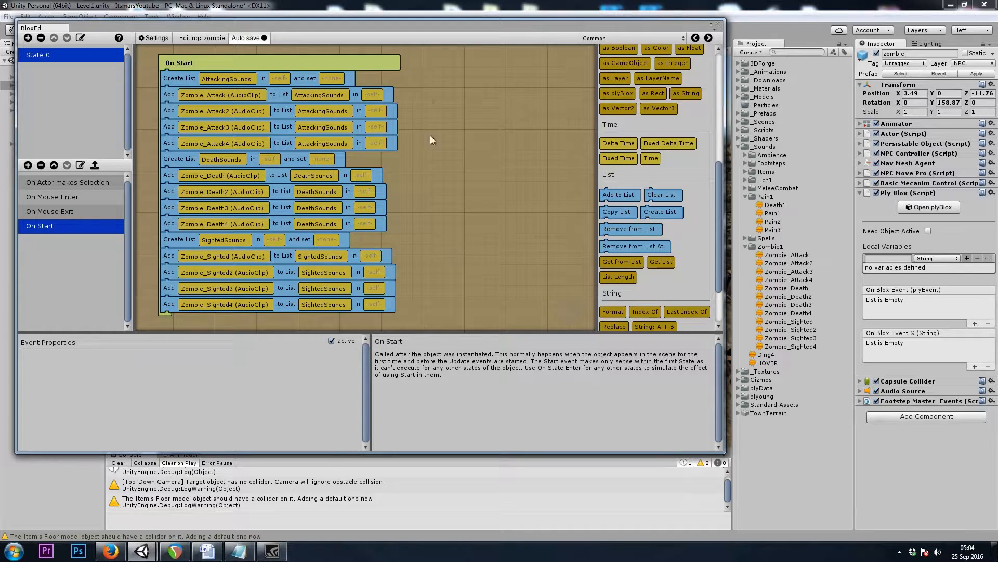
click(222, 110)
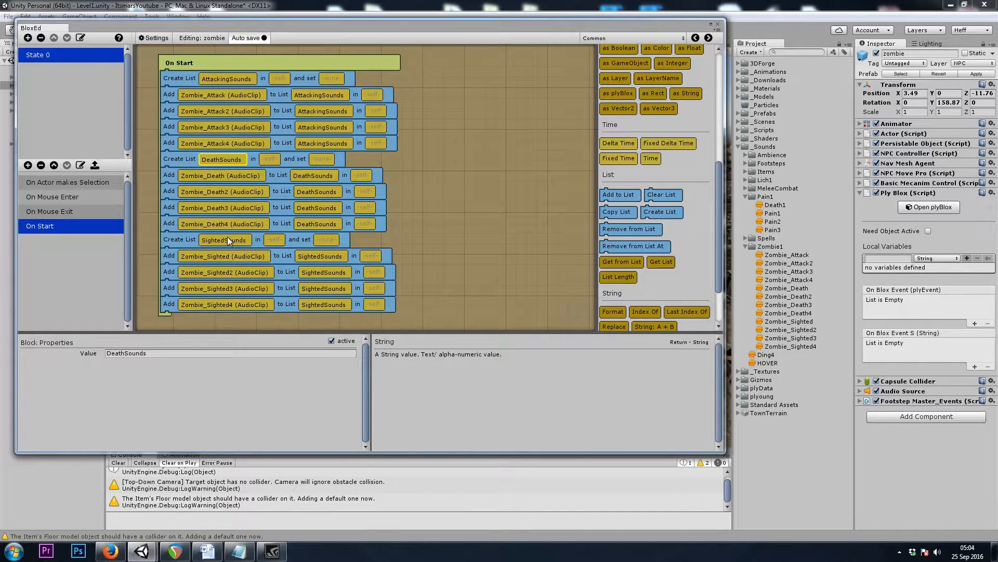
click(225, 289)
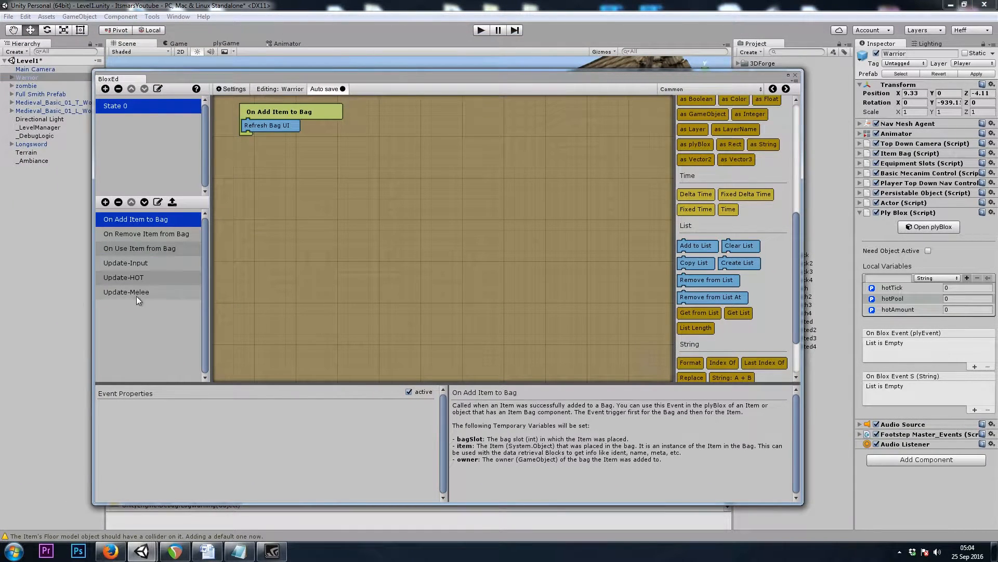
Check the Warrior's Update-Melee event, close the block editor and reselect the zombie.
click(106, 202)
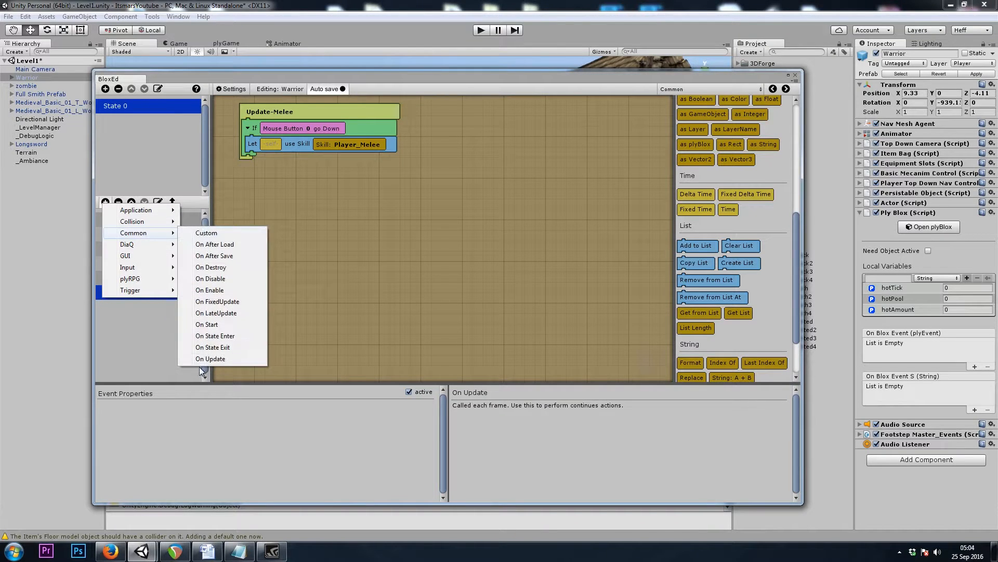
click(206, 324)
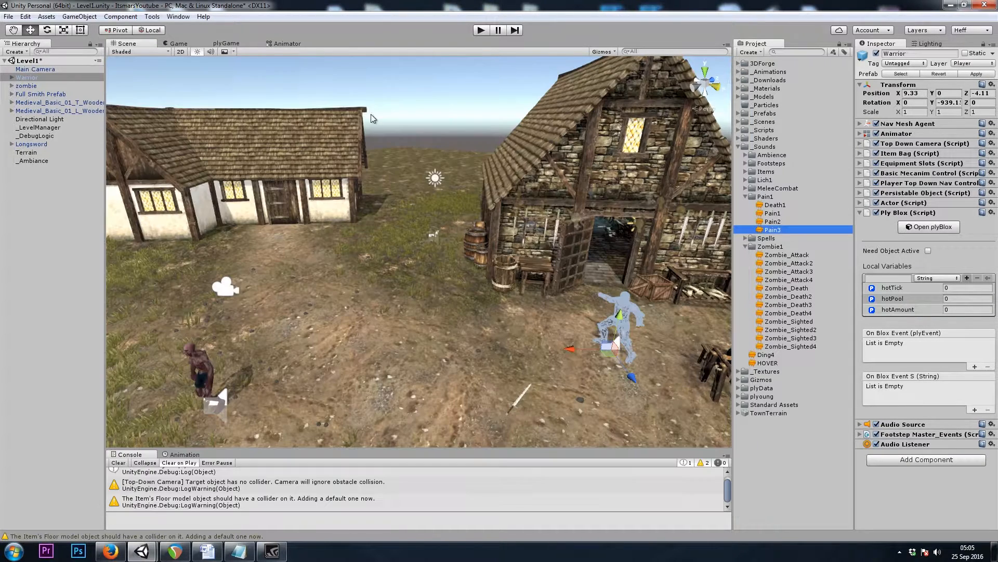
click(27, 85)
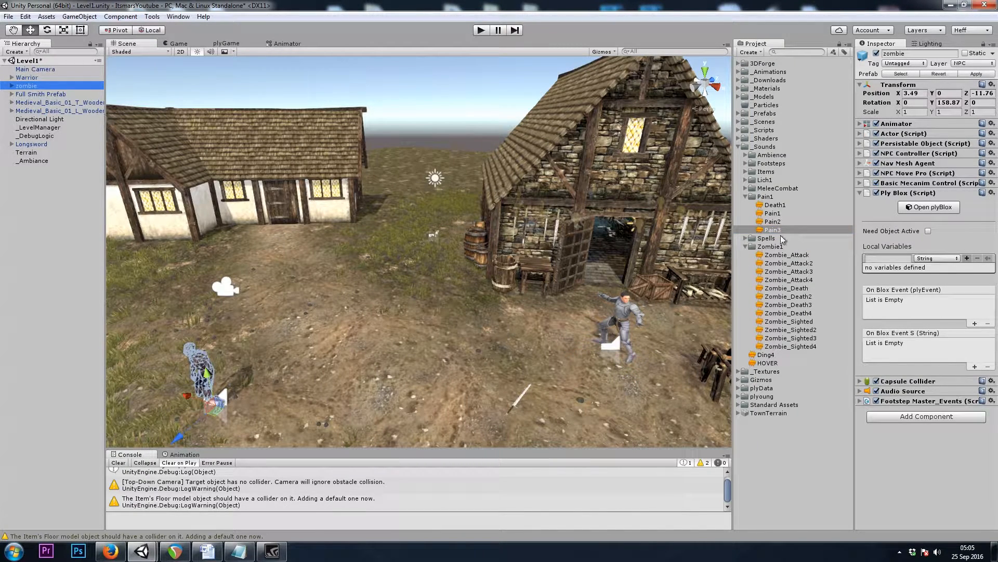
In the zombie's blox add a comment block reading 'Audio Stuff' under On Actor makes Selection.
click(928, 207)
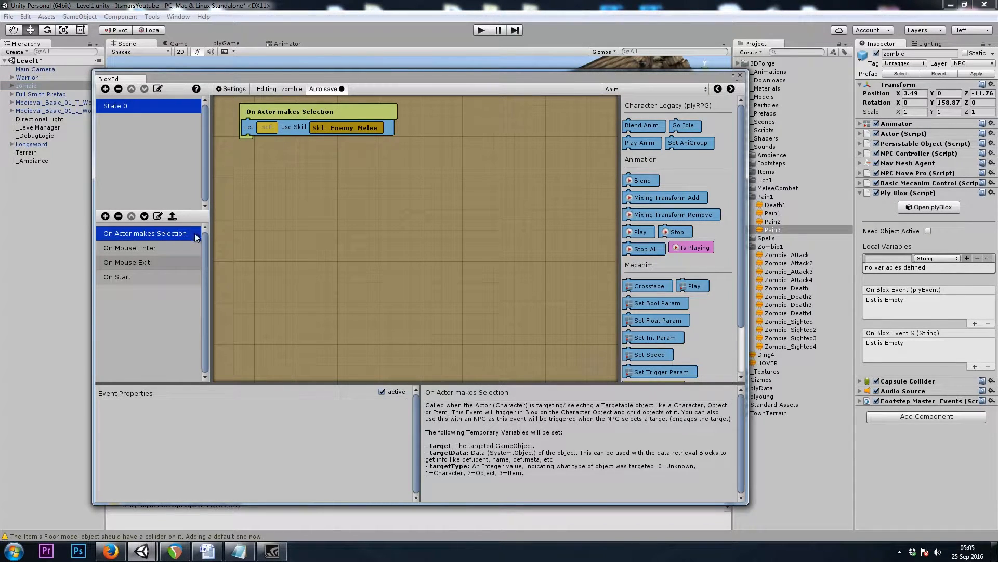
mouse_move(277, 264)
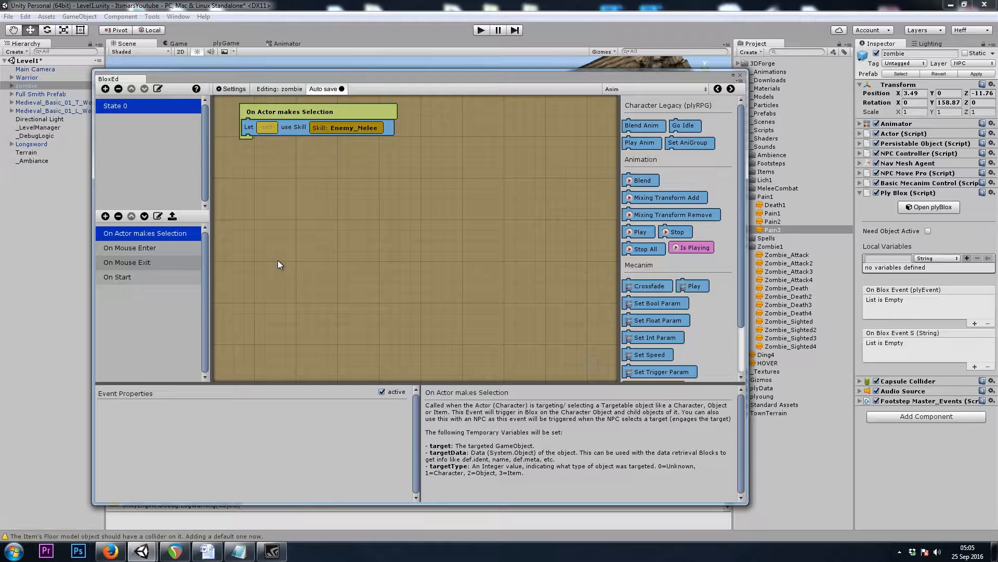
mouse_move(627, 94)
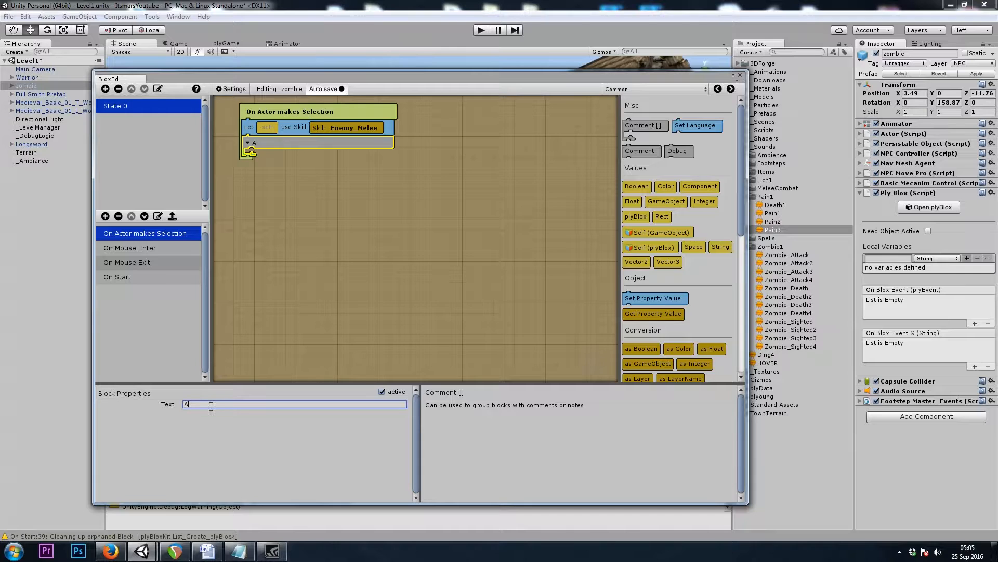
text(Audio Stuff)
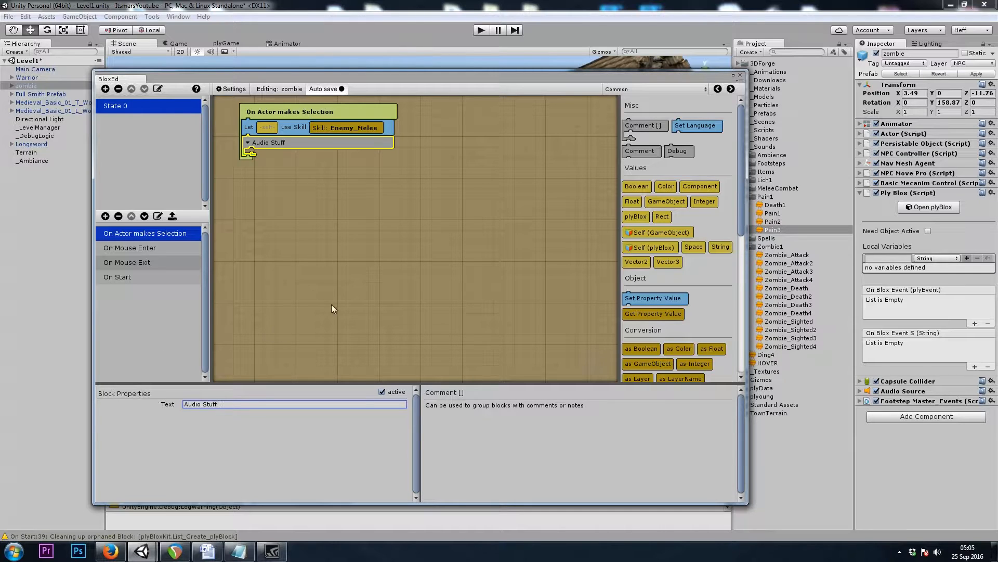
click(321, 111)
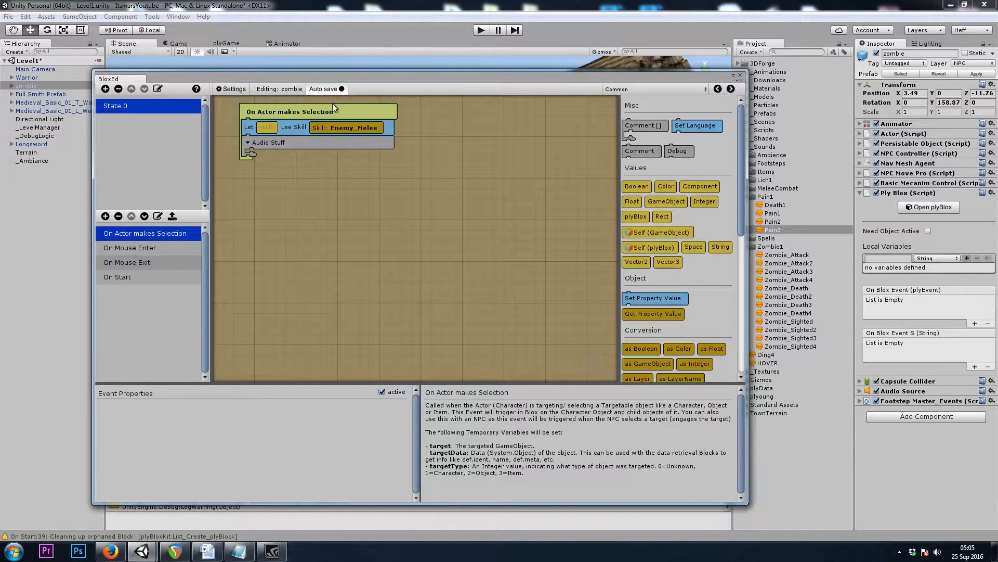
mouse_move(627, 93)
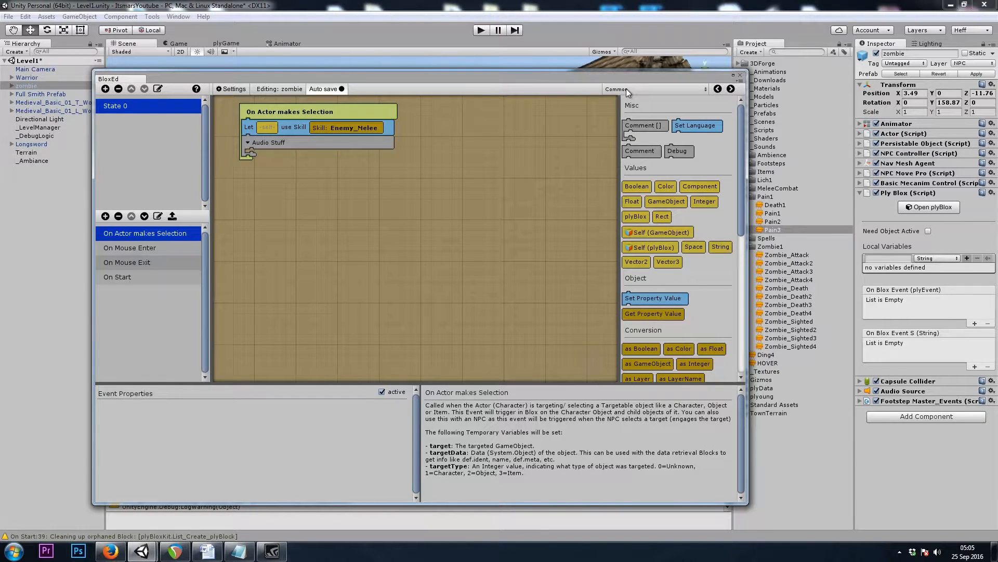
Add a Set temp variable block named RandomInt and bring up the Math blocks for its value.
click(649, 88)
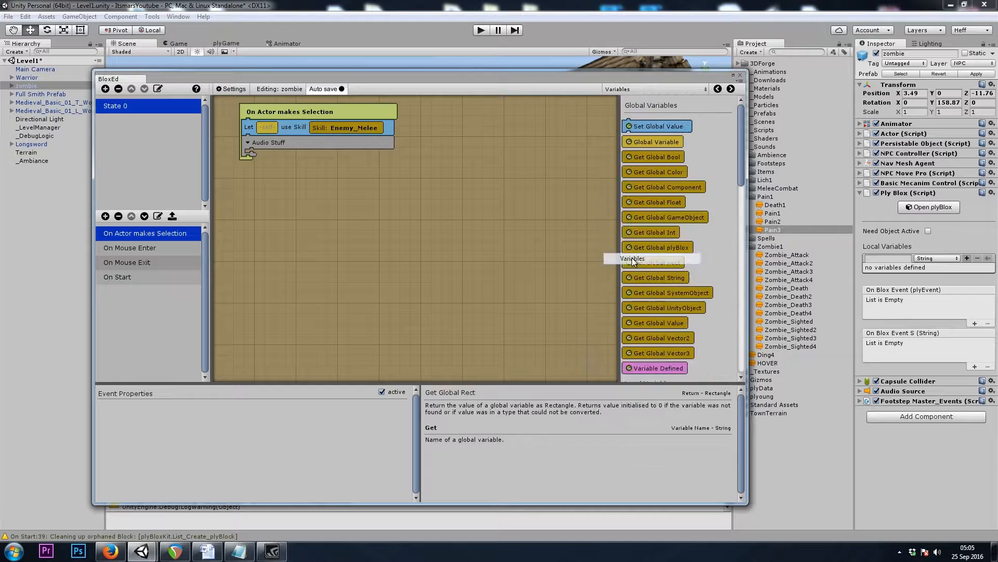
scroll(down, 3)
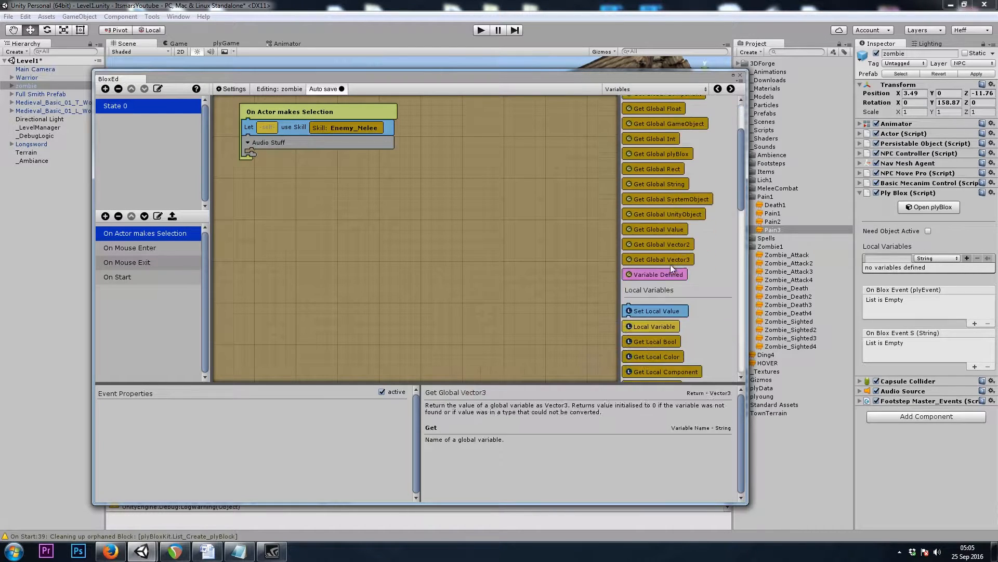
scroll(down, 3)
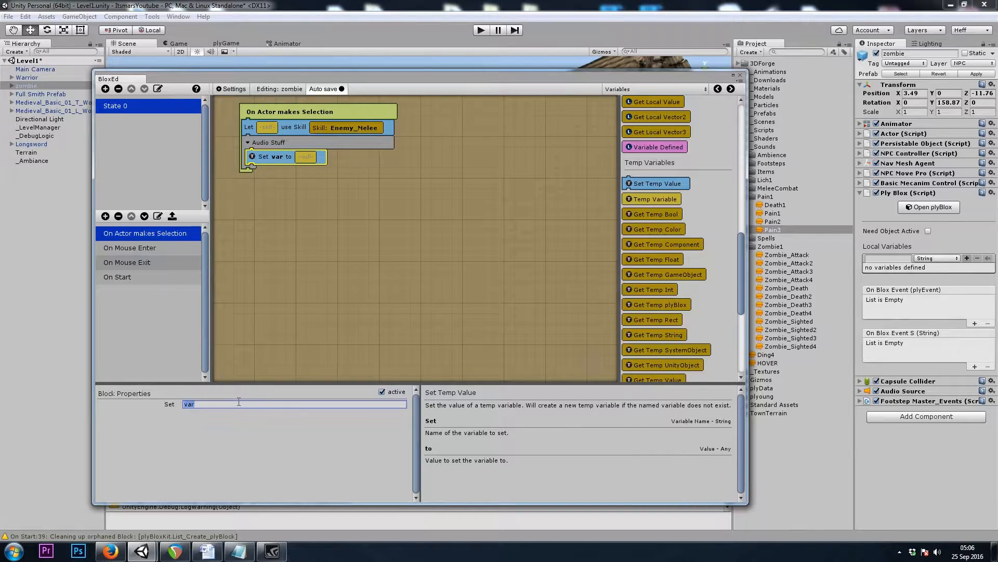
text(Random)
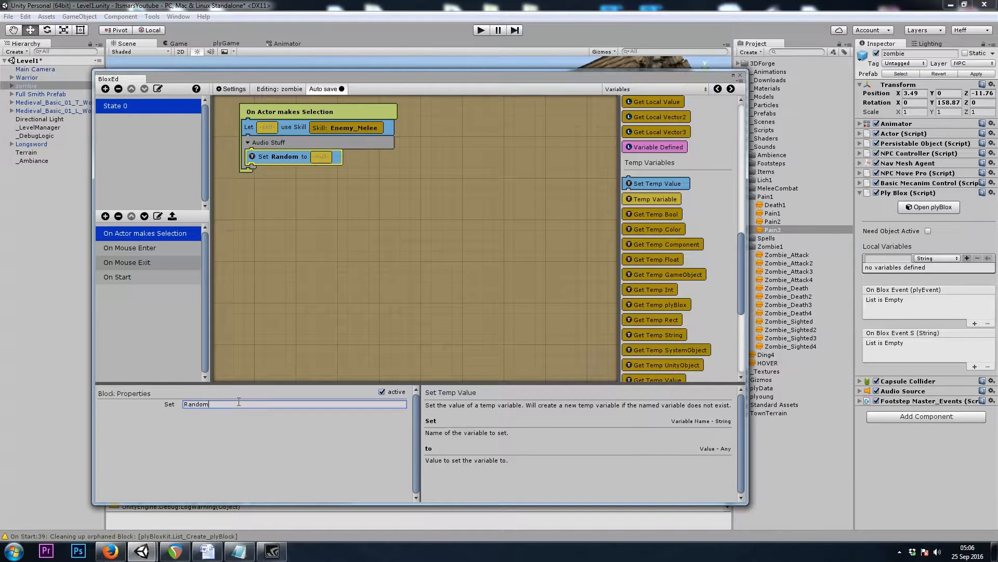
text(Int)
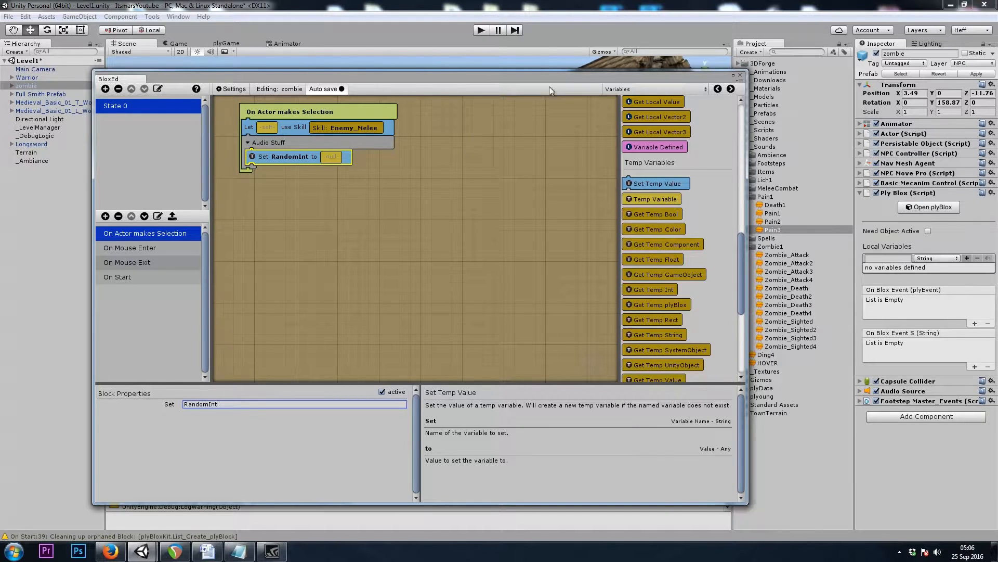
click(643, 89)
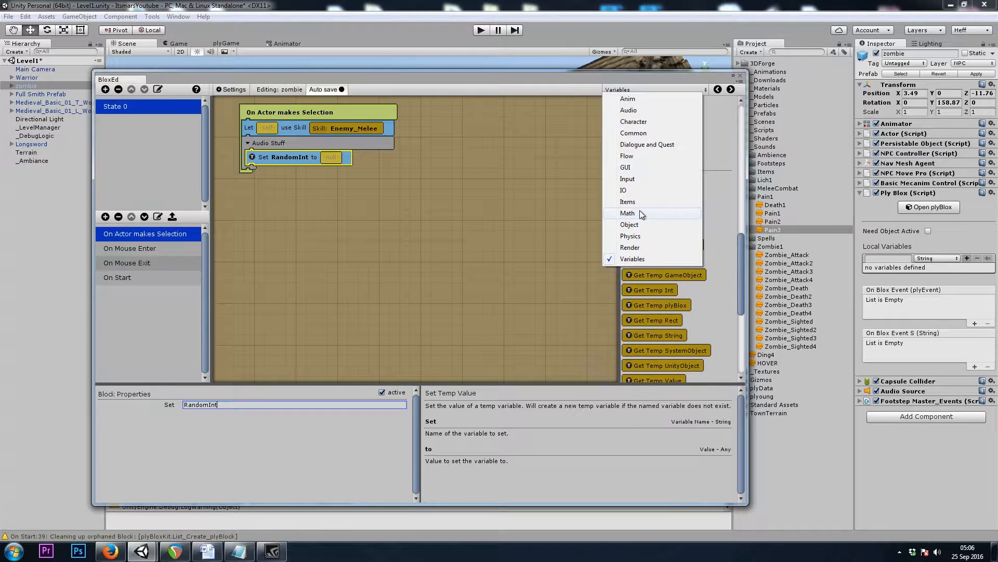
click(627, 212)
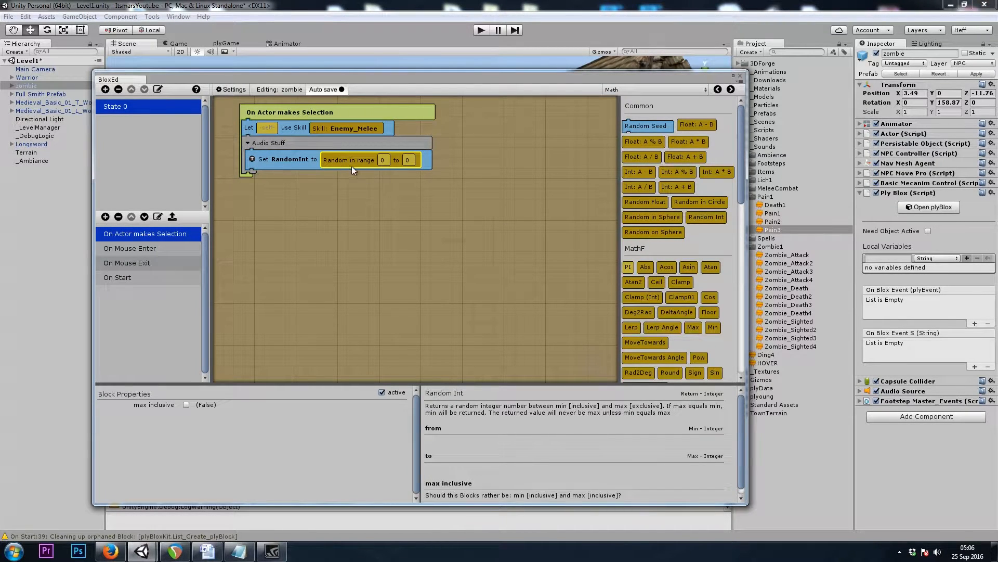
mouse_move(474, 414)
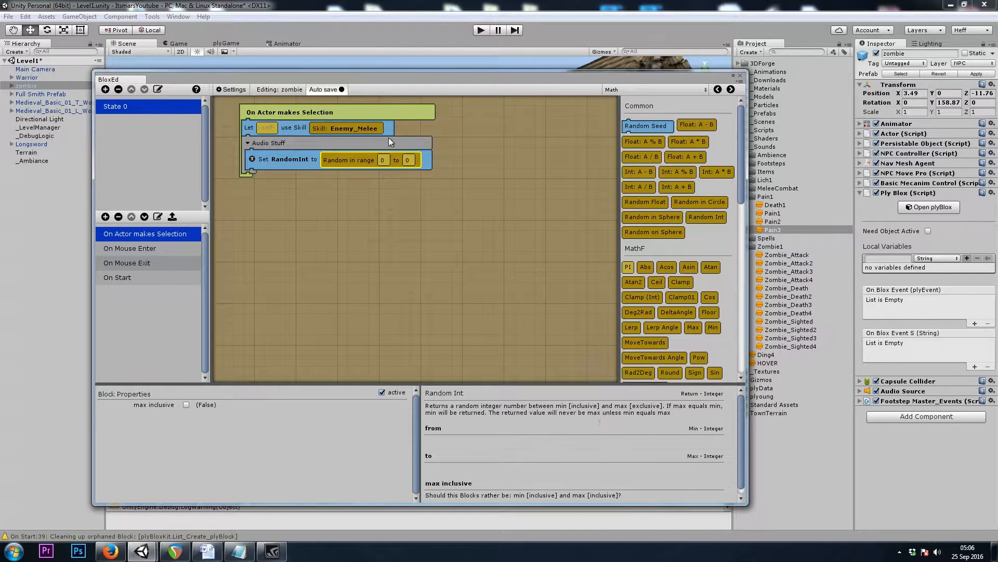
Give RandomInt a Random Int value from 0 to 1 with the maximum inclusive.
click(408, 159)
text(1)
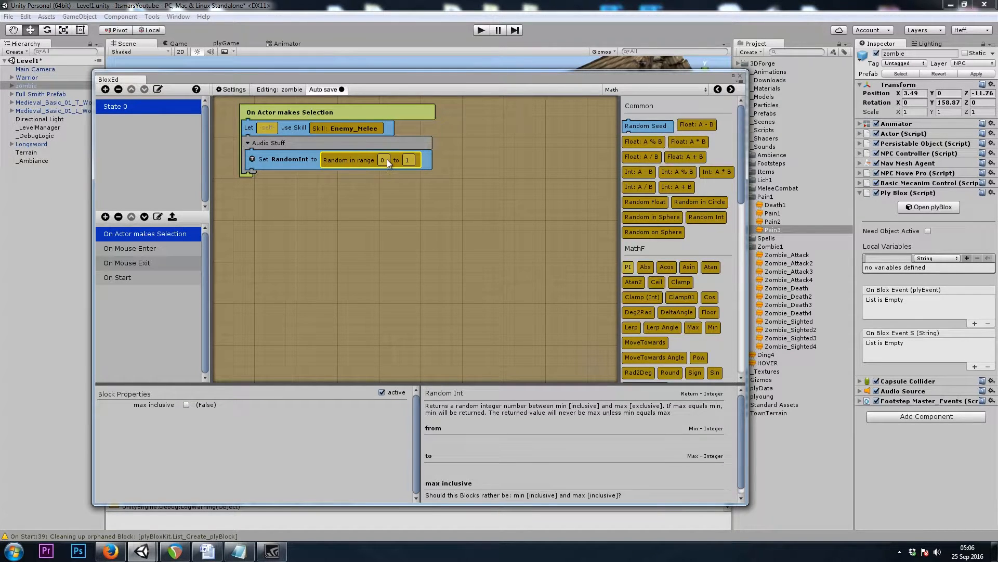
click(407, 160)
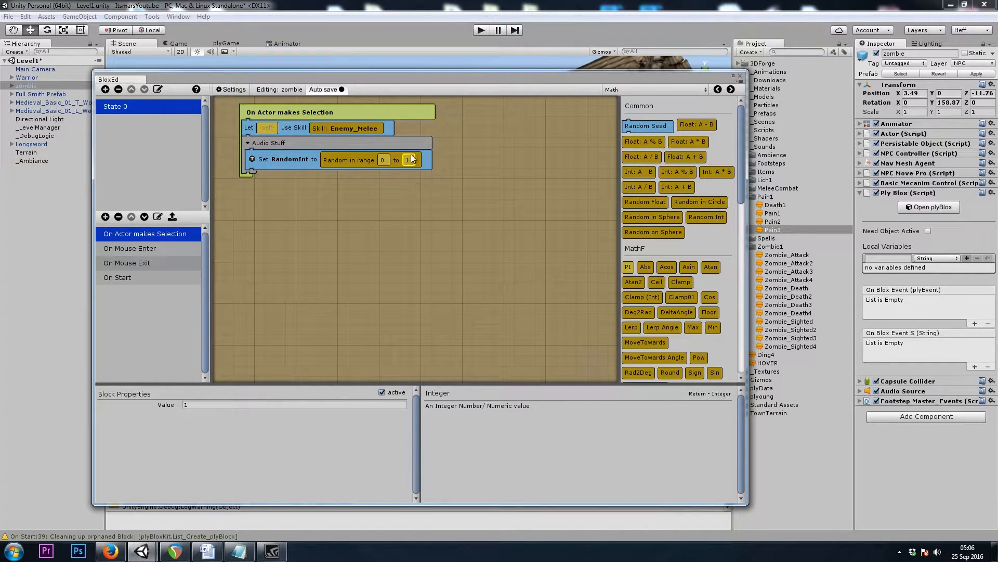
click(348, 160)
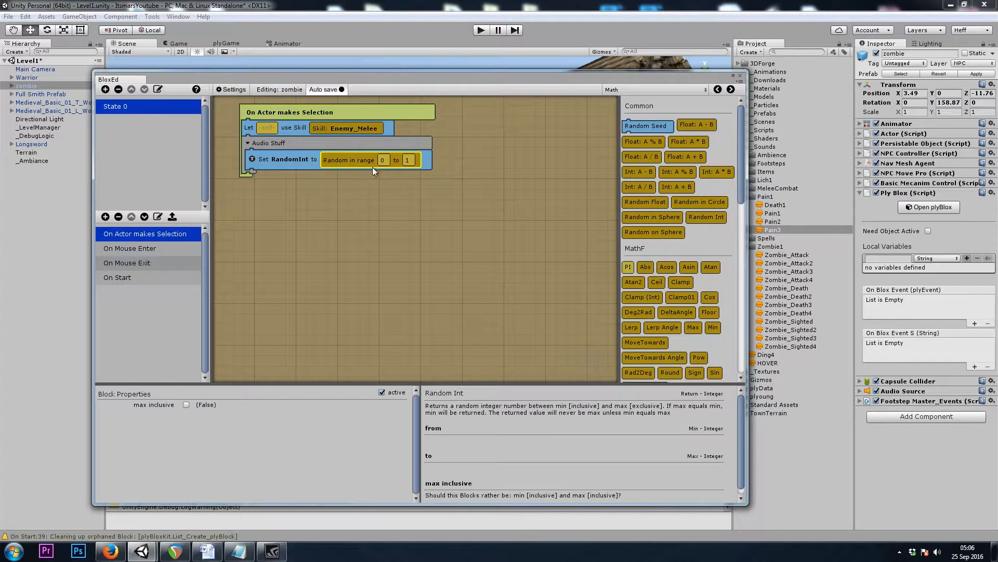
click(406, 159)
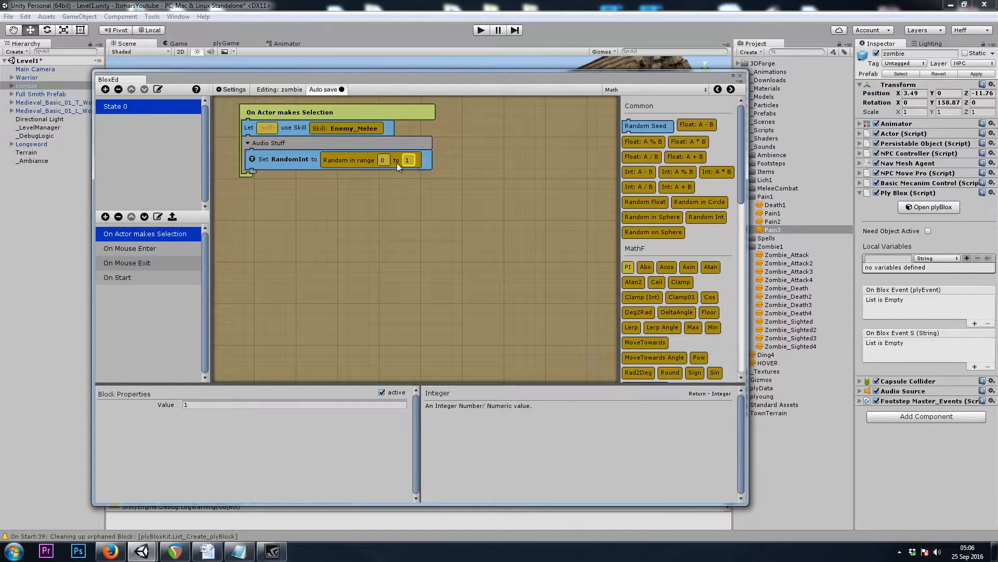
click(349, 160)
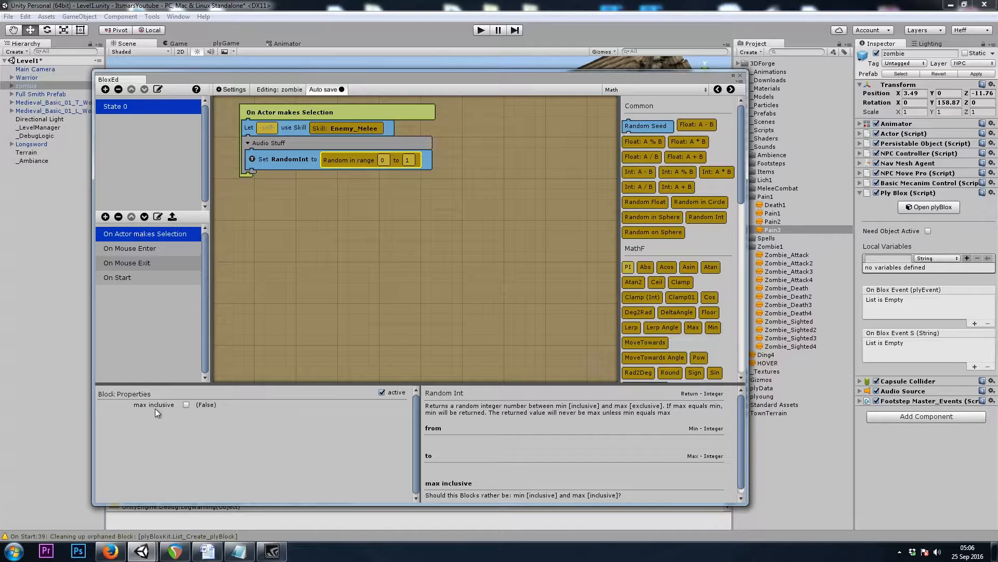
click(186, 404)
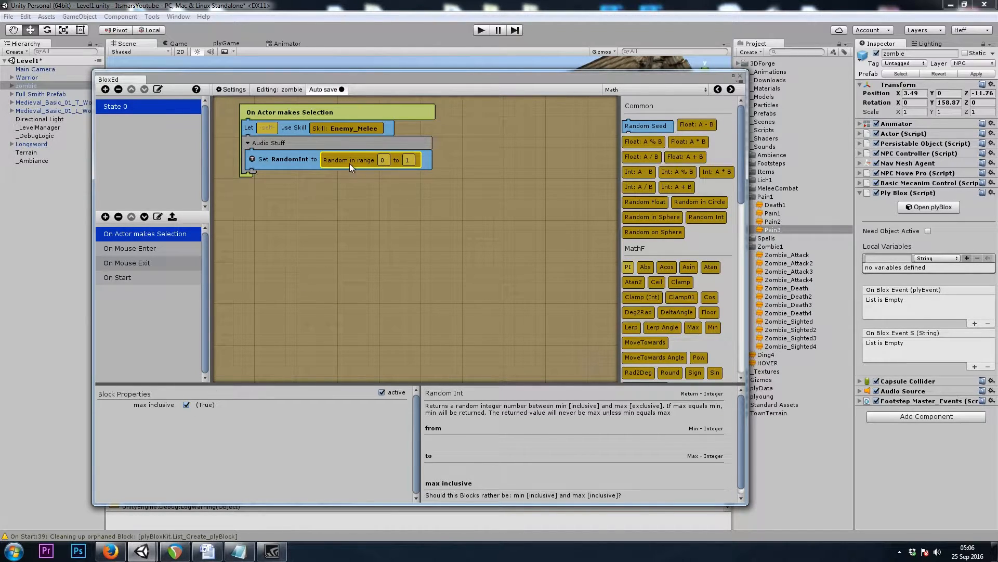
click(283, 160)
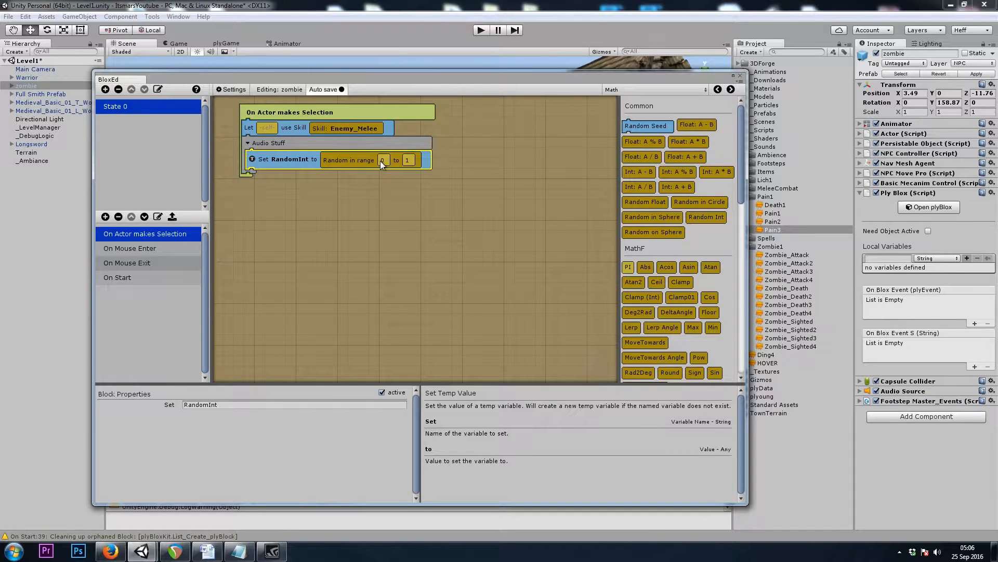
mouse_move(465, 153)
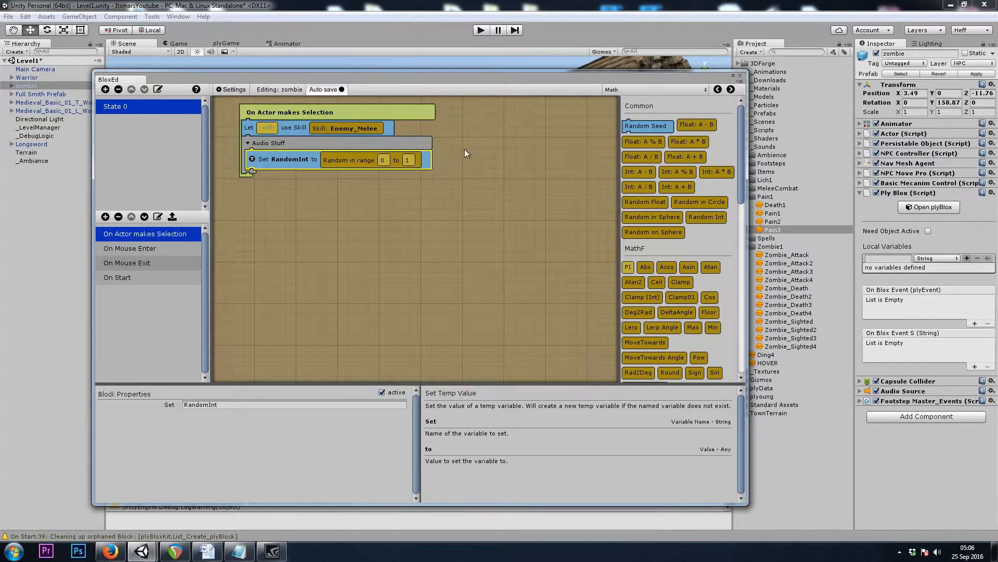
click(653, 90)
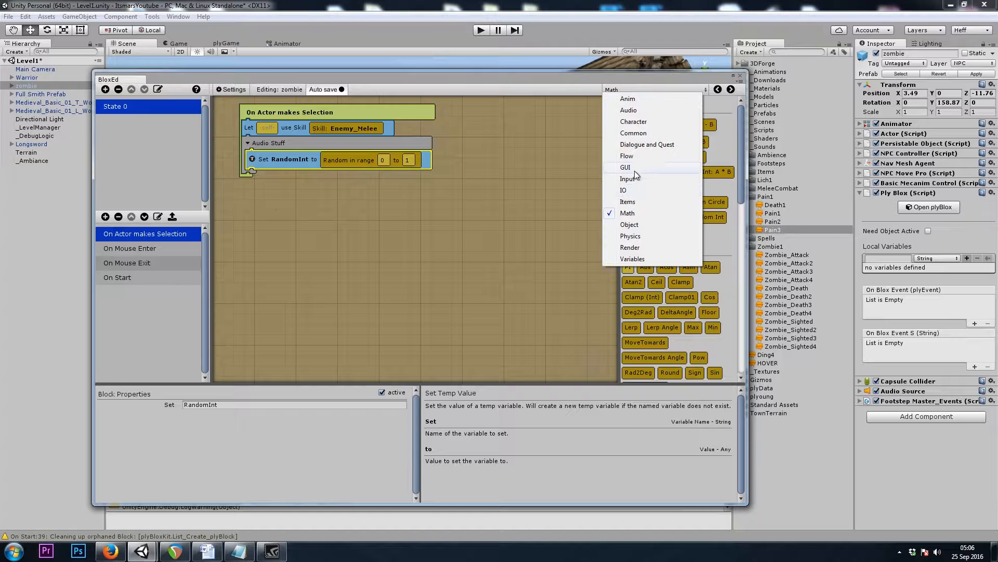
Add an If block under Set RandomInt checking whether temp RandomInt equals Integer 1.
click(626, 156)
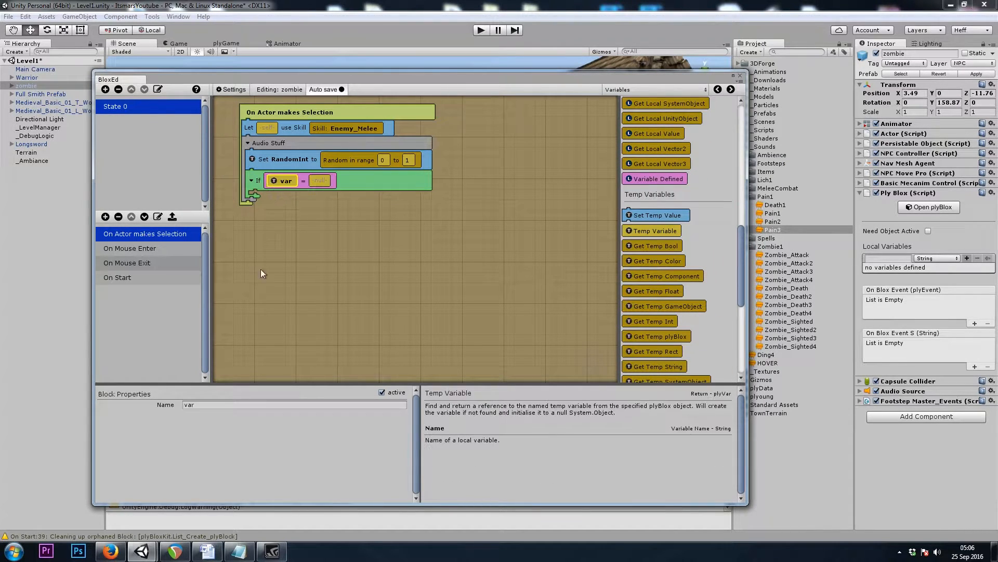
text(RandomInt)
text(1)
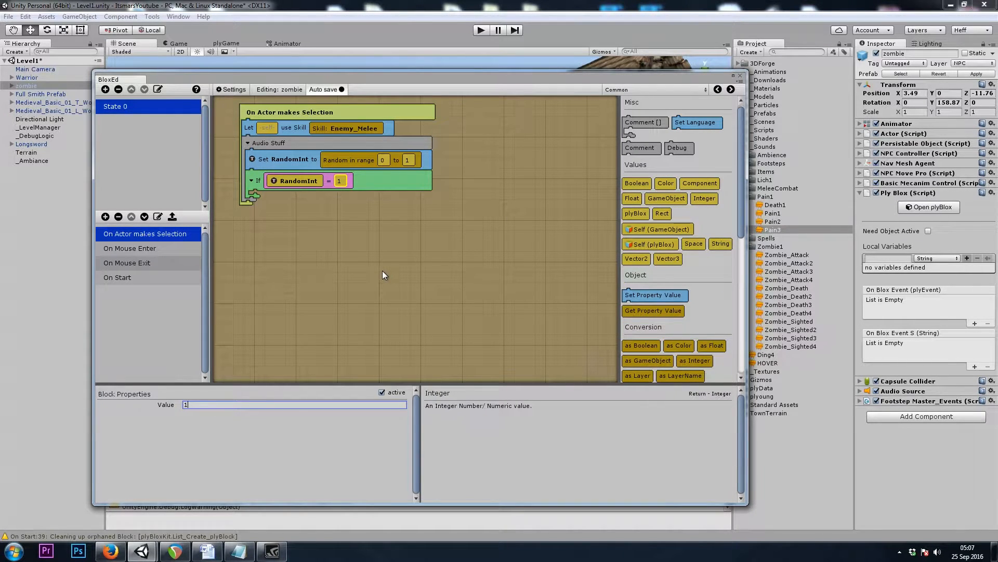
mouse_move(306, 225)
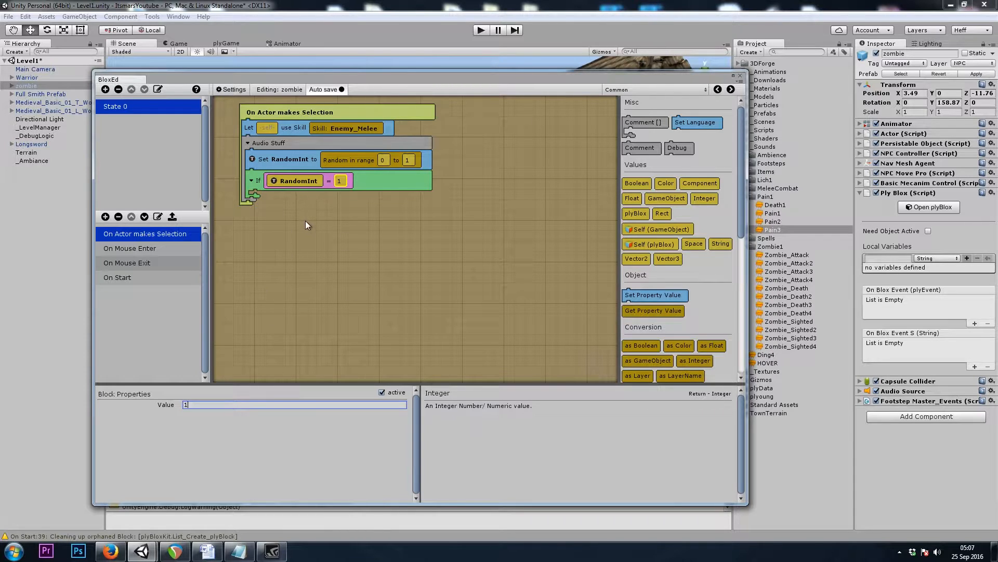
mouse_move(366, 283)
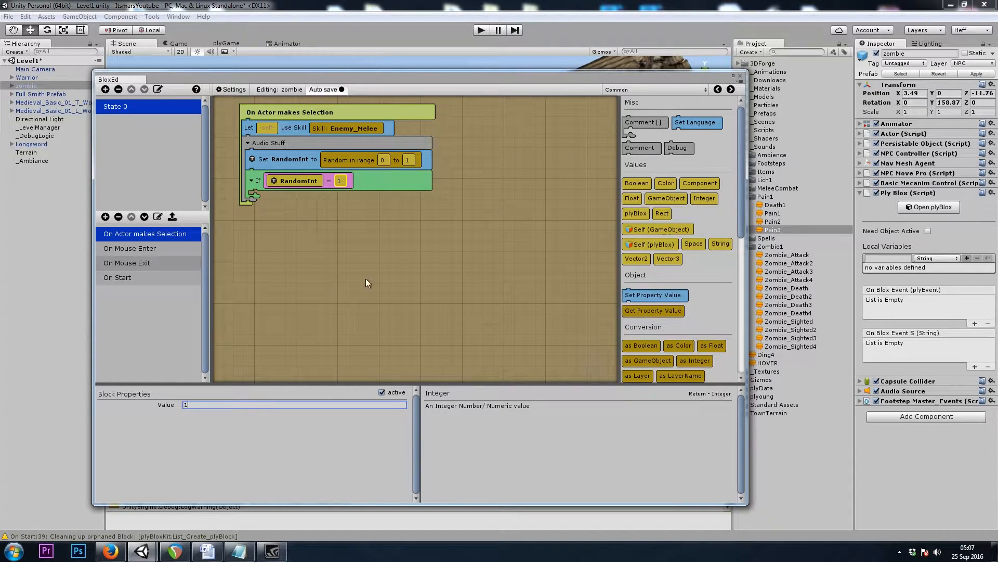
mouse_move(287, 225)
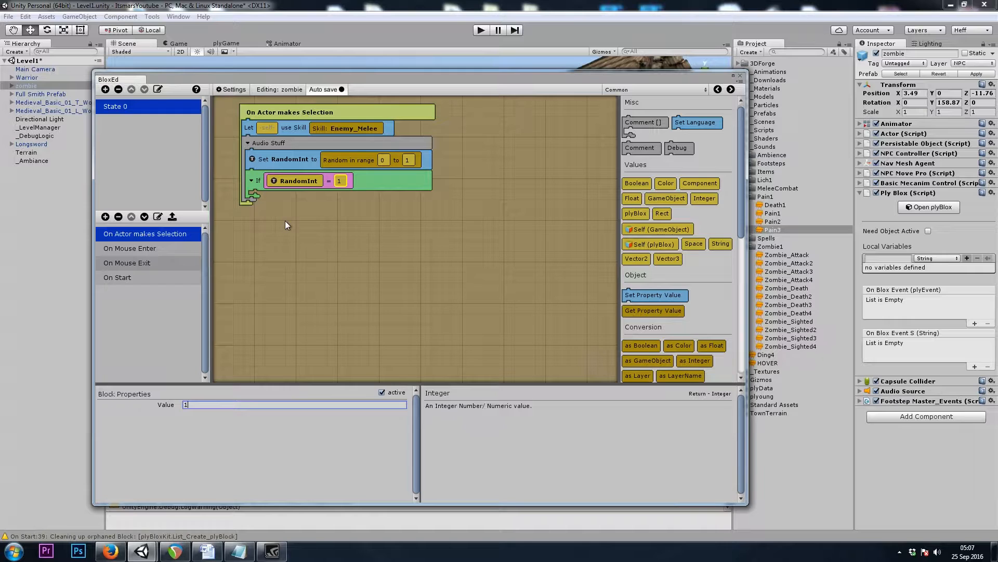
mouse_move(302, 234)
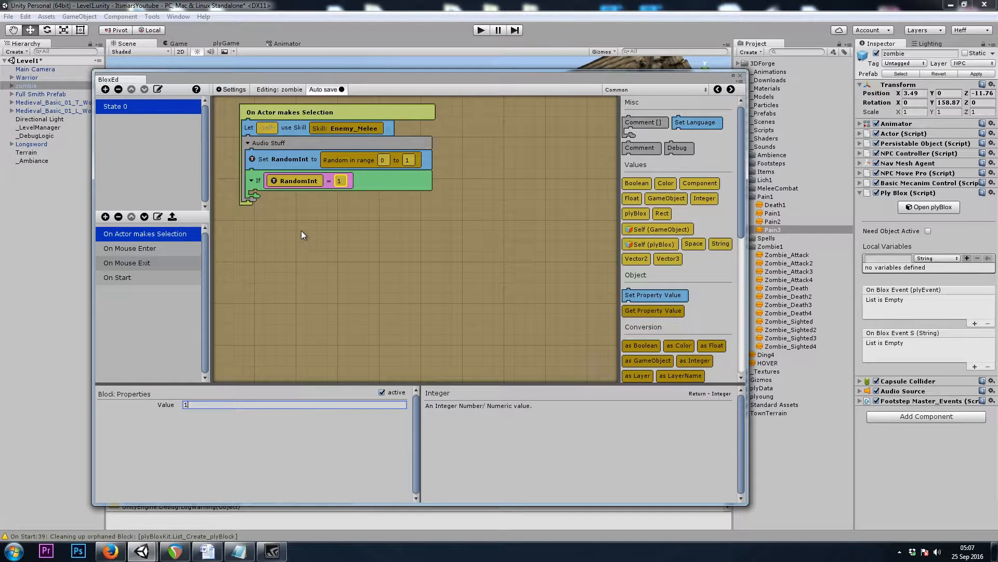
Add a Set Temp Value block named RandomSound inside the If block.
click(653, 89)
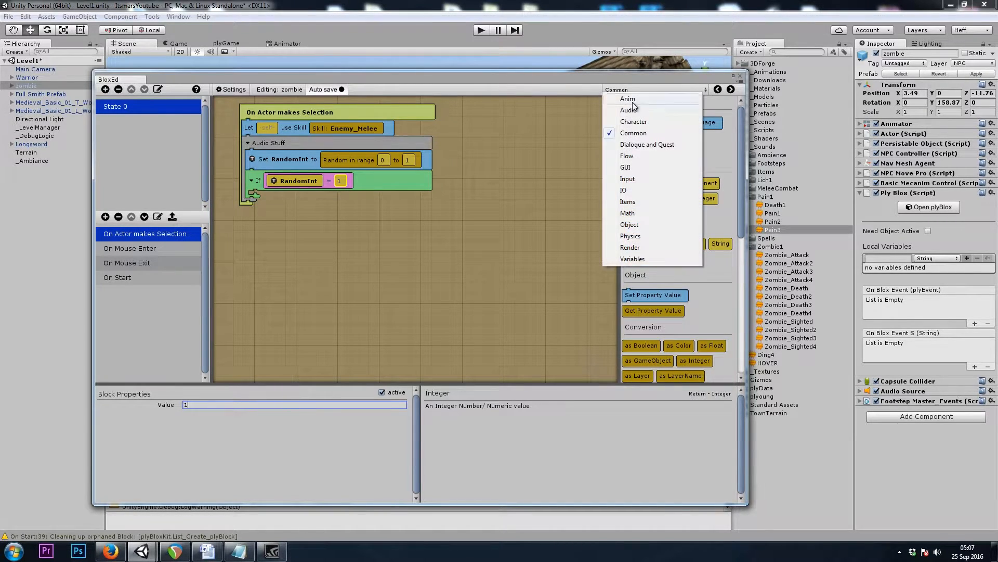
click(632, 259)
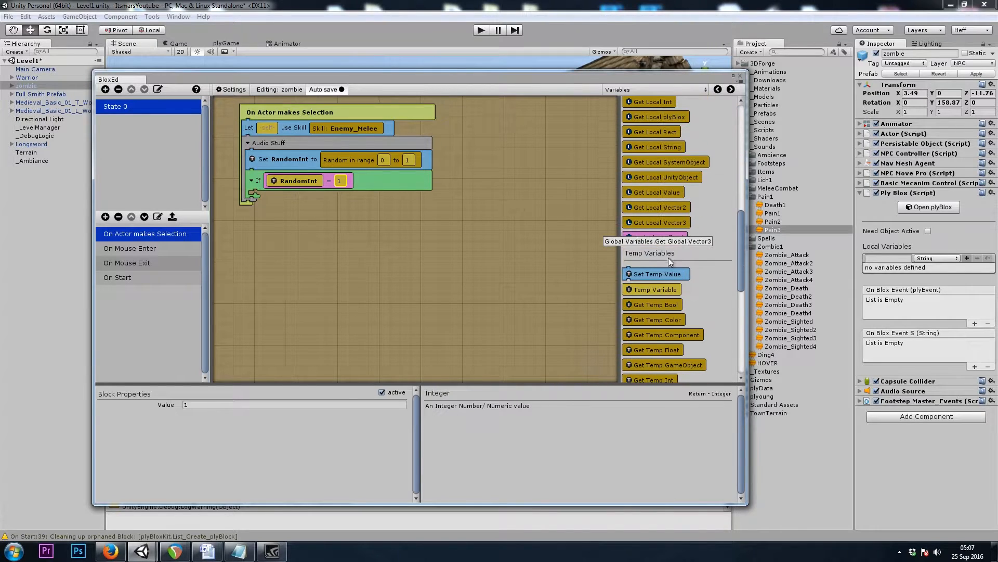
click(658, 274)
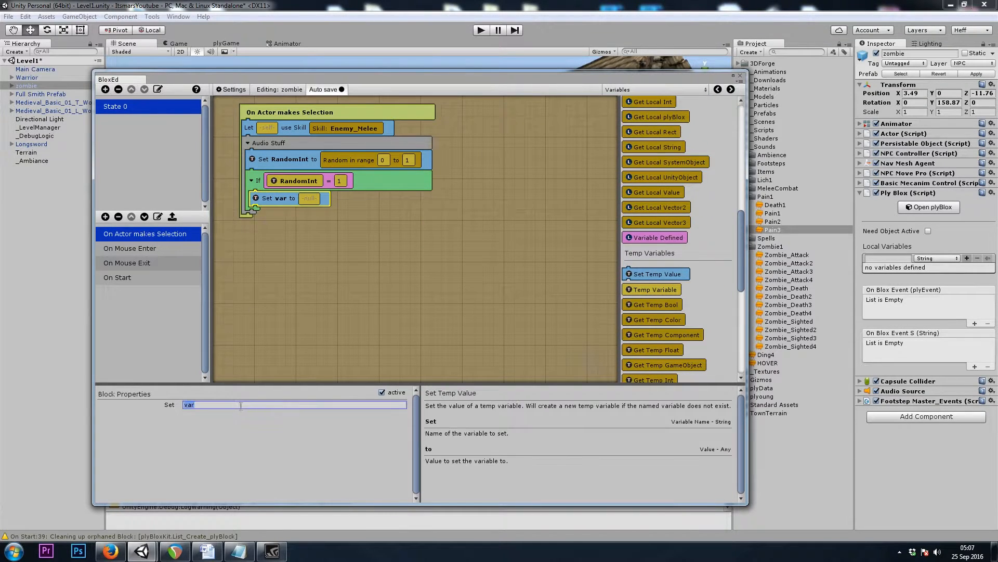
text(Random)
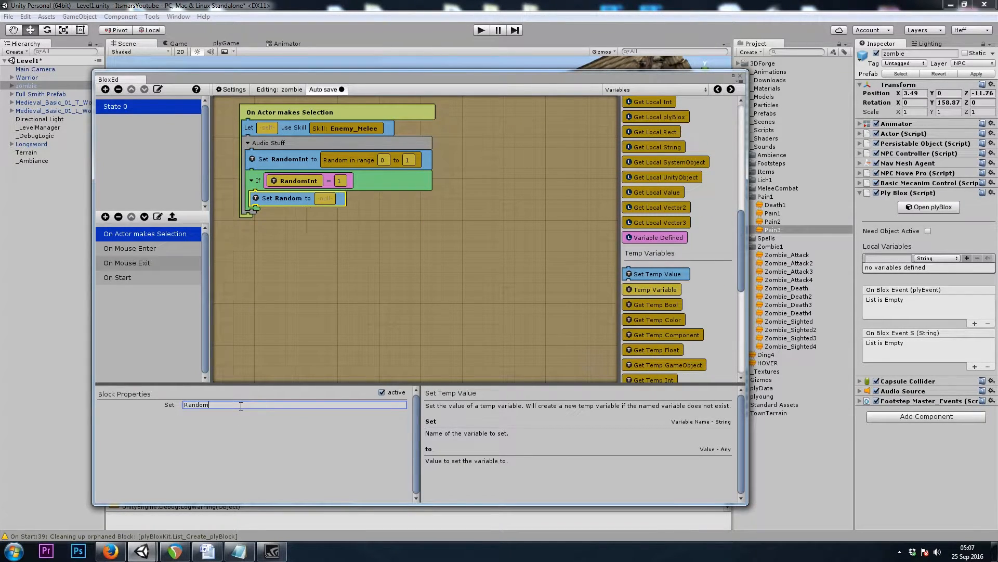
text(Sound)
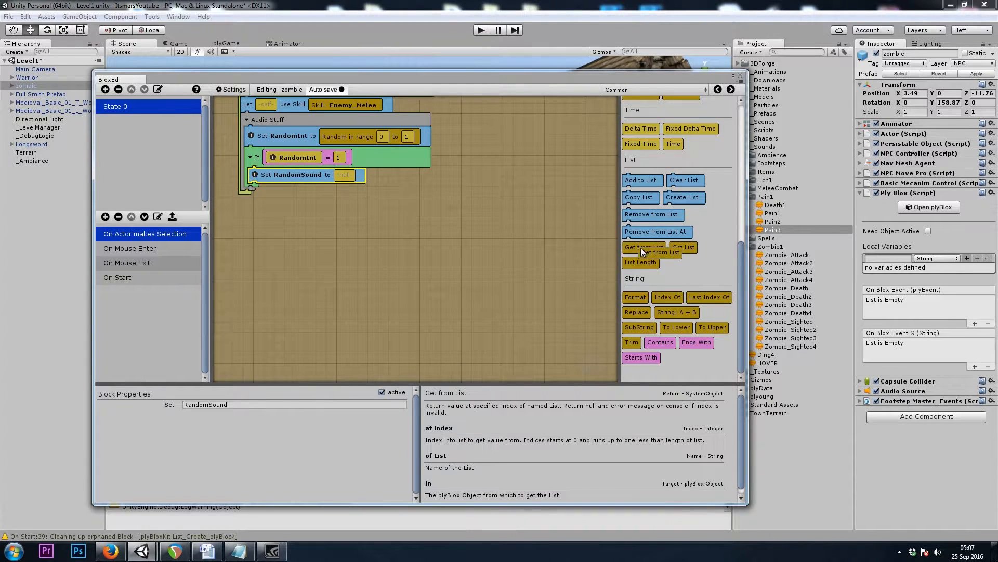
Assign RandomSound a Get Value at Index with Random 0 to Length of SightedSounds.
click(644, 247)
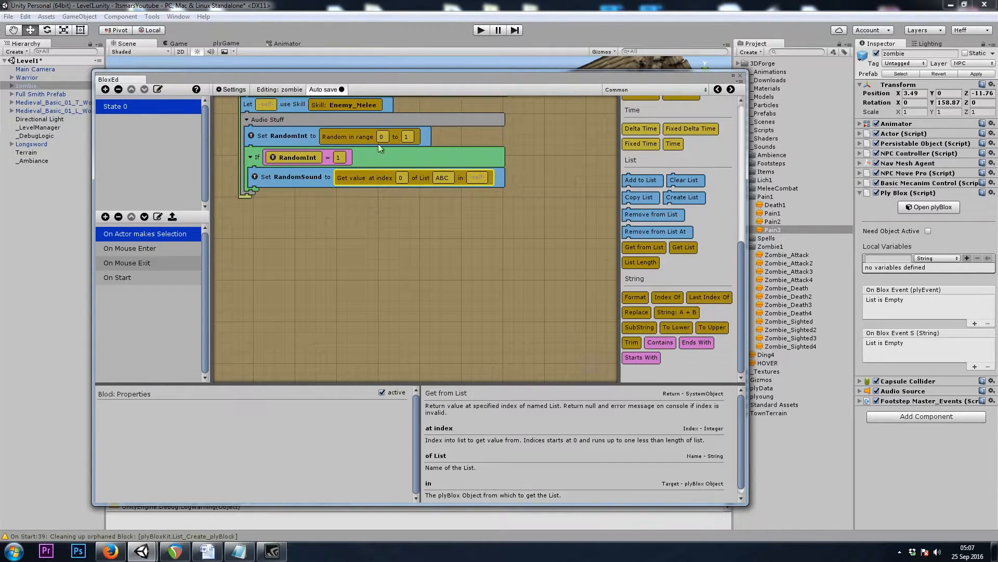
click(399, 176)
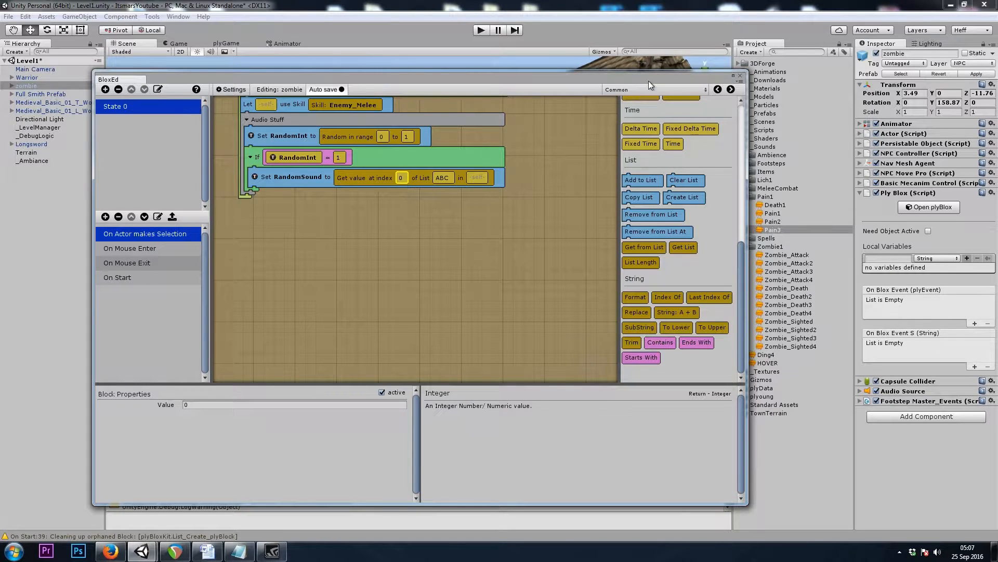
click(657, 90)
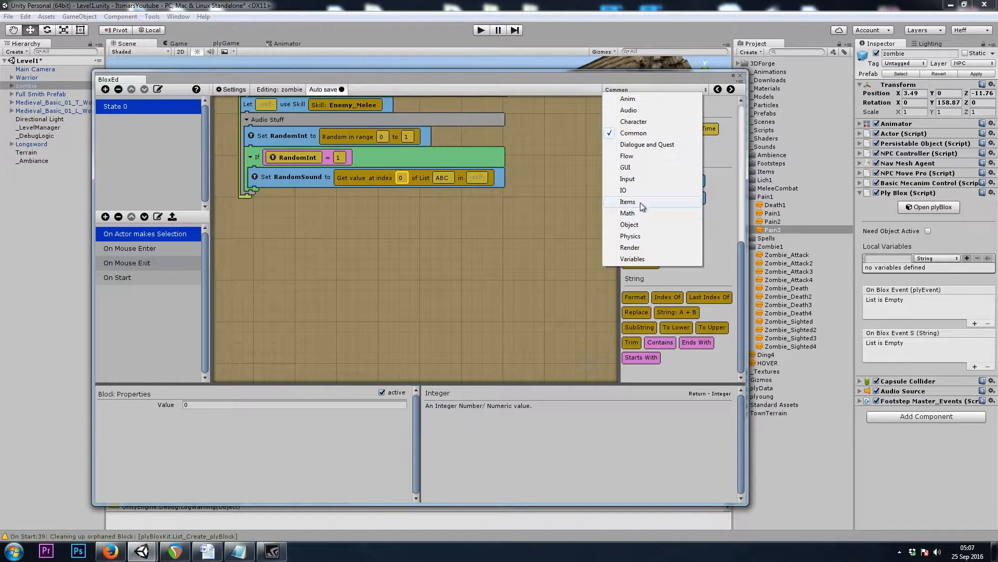
click(628, 212)
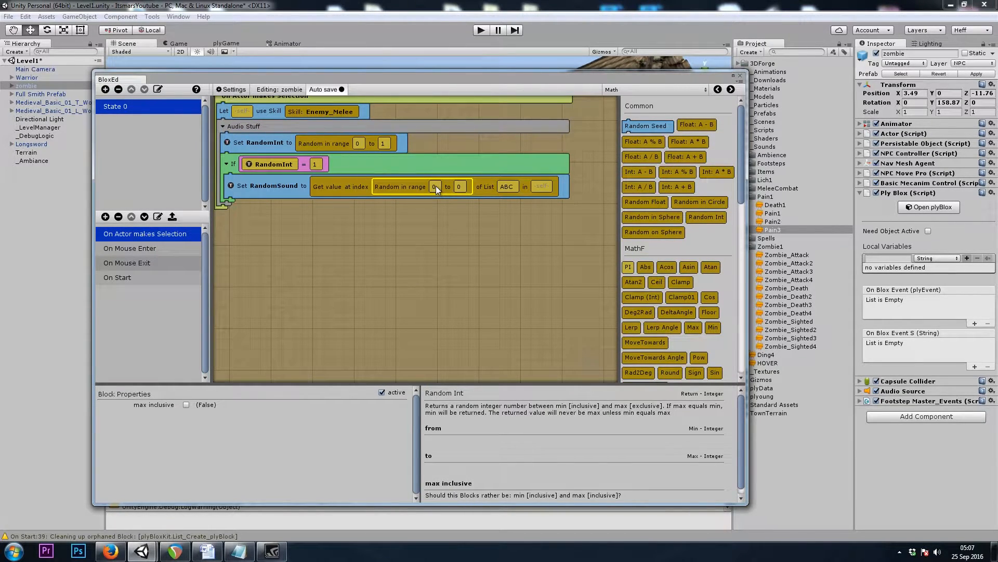
click(459, 186)
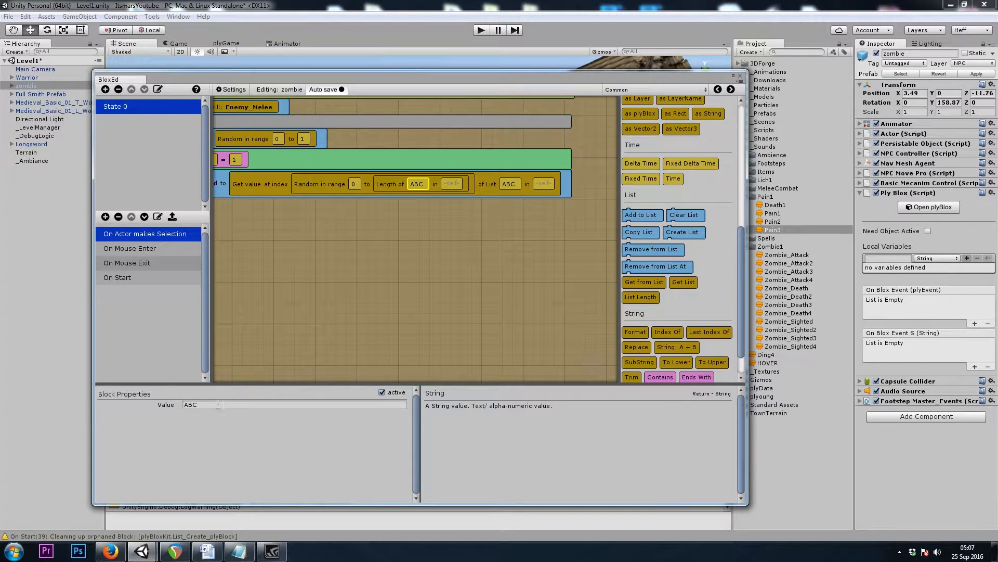
text(Sig)
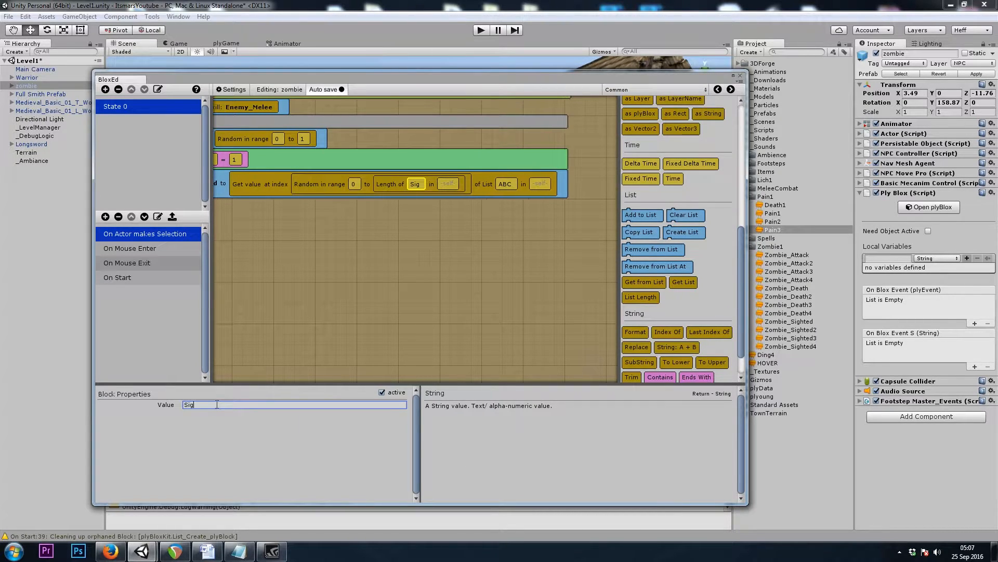
text(SightedSounds)
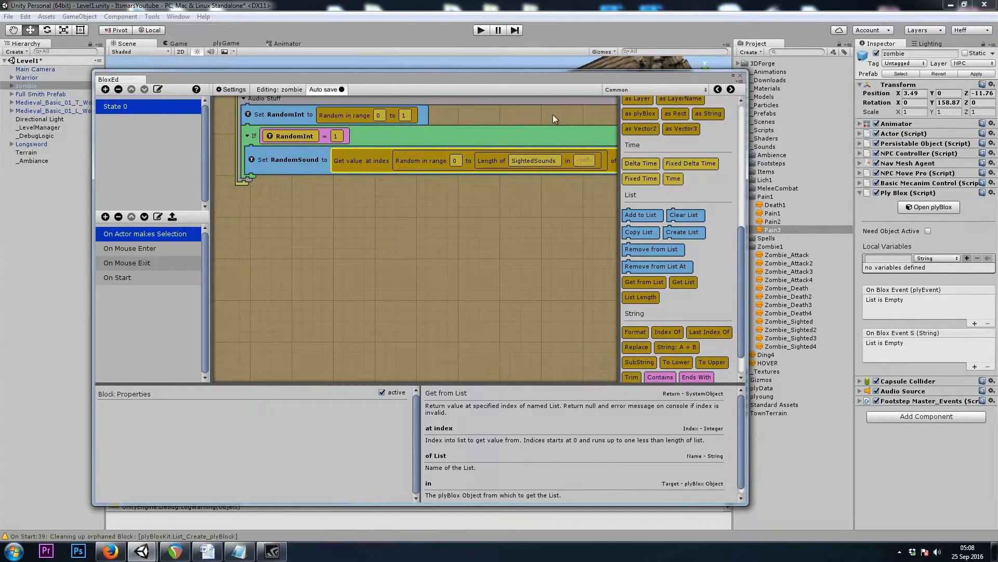
Attach an Audio Play OneShot block under Set RandomSound.
click(653, 90)
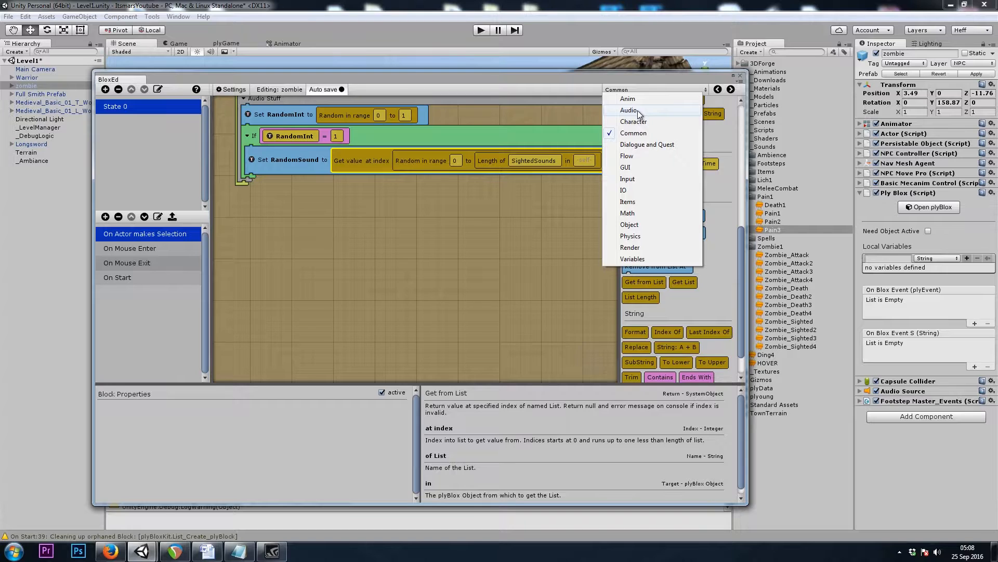
click(629, 110)
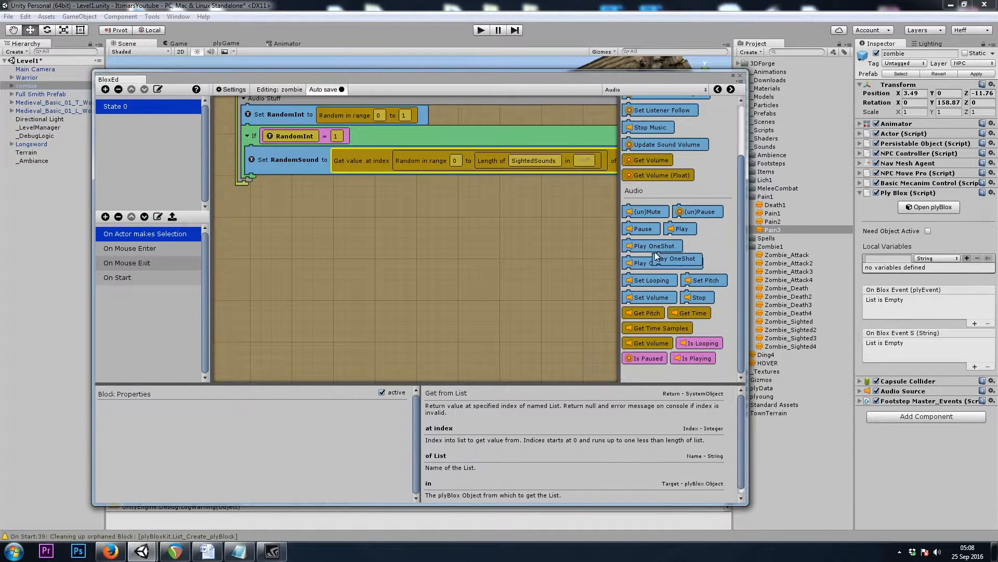
click(653, 245)
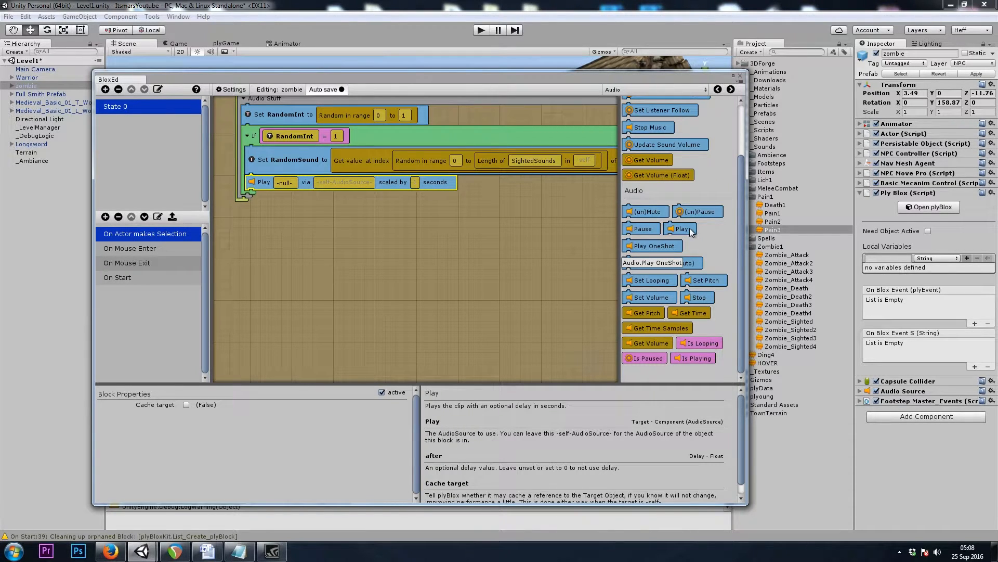
click(653, 246)
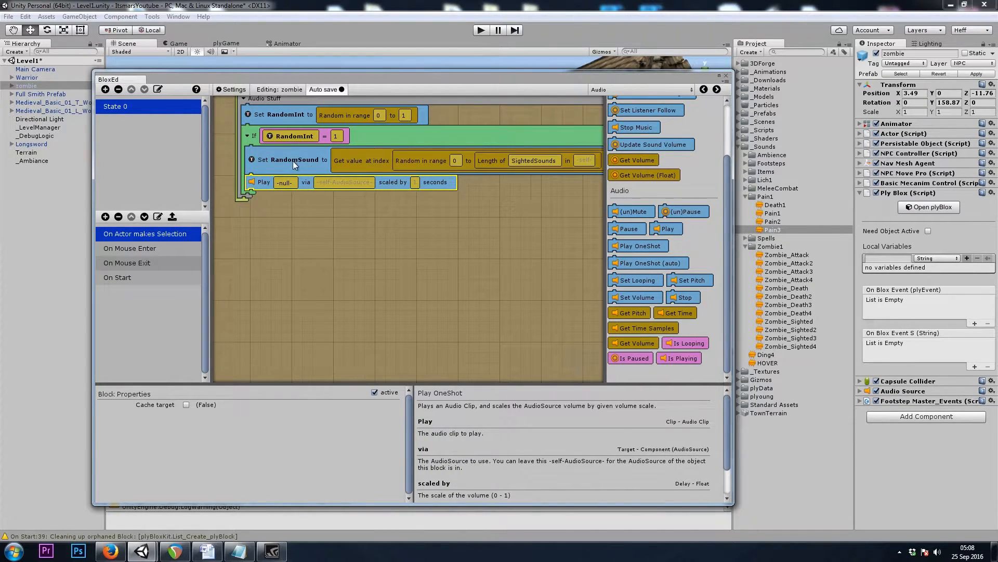
Fill the clip slot with Get Temp UnityObject named RandomSound.
click(638, 89)
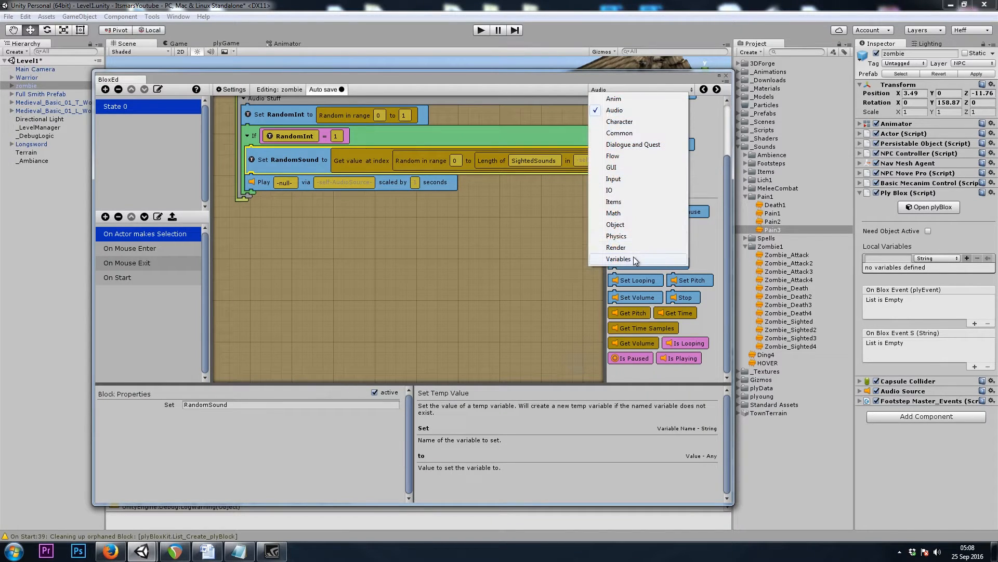
click(617, 259)
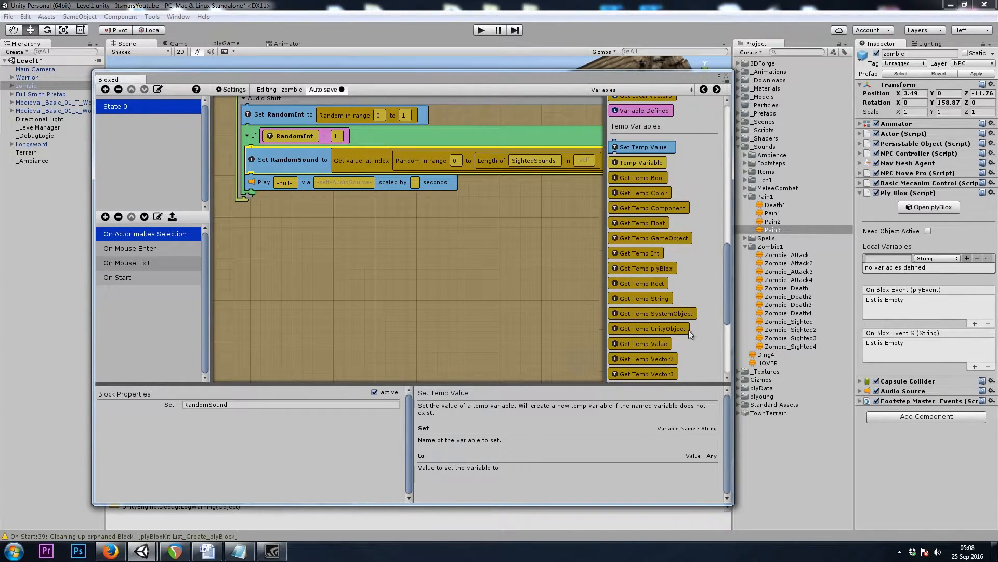
click(649, 327)
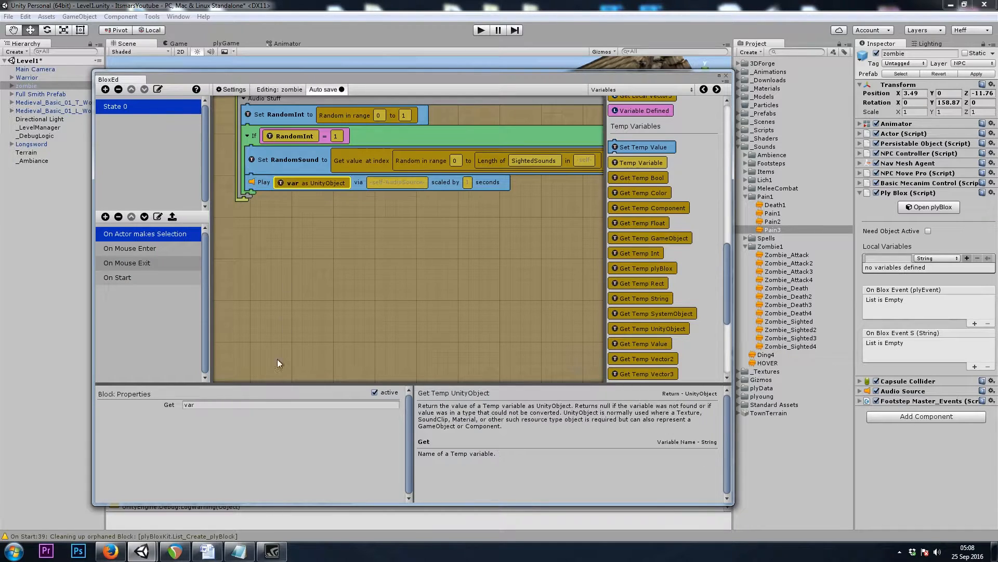
text(randomSound)
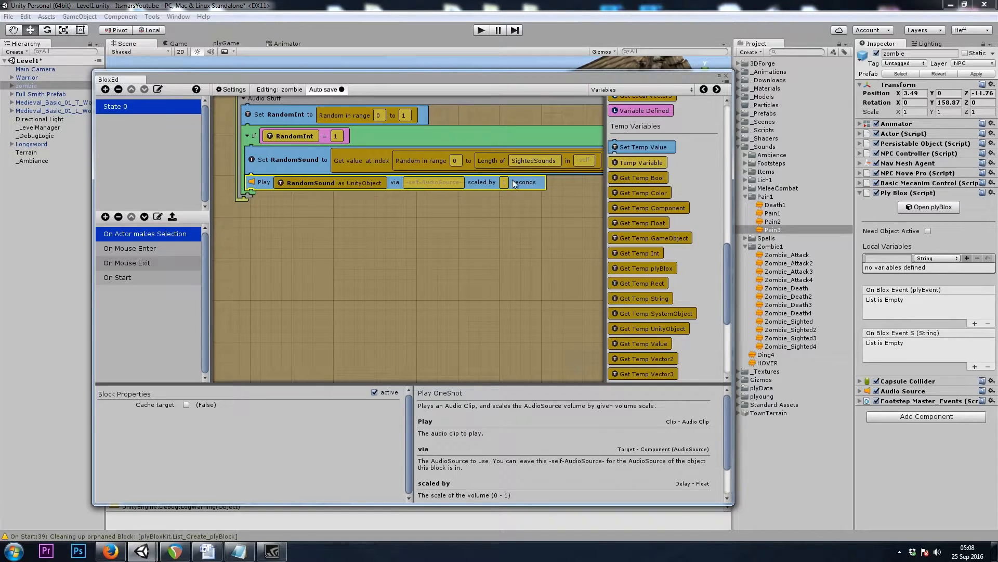
Set the one-shot's scaled-by slot to a Float of 0.15.
click(636, 89)
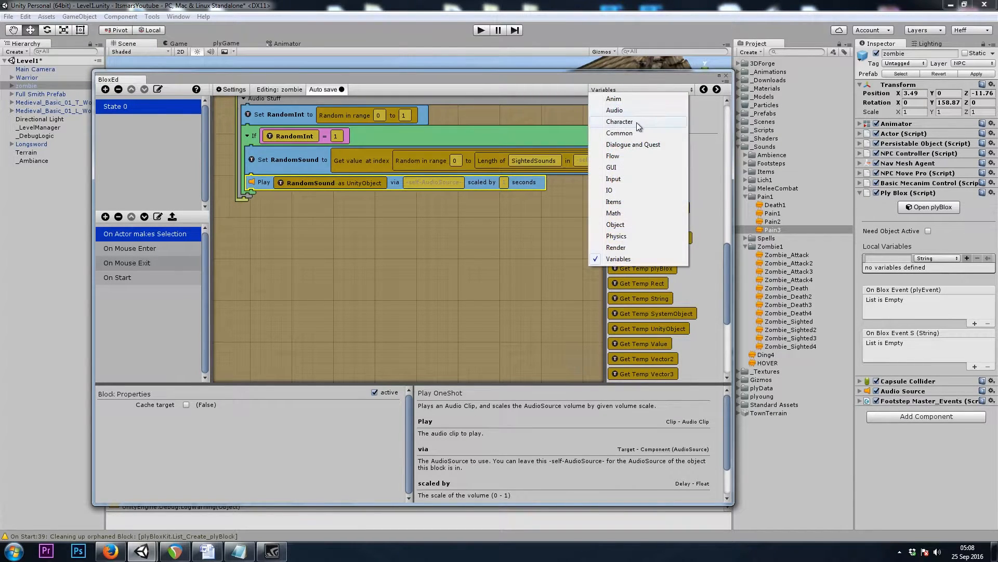
click(619, 132)
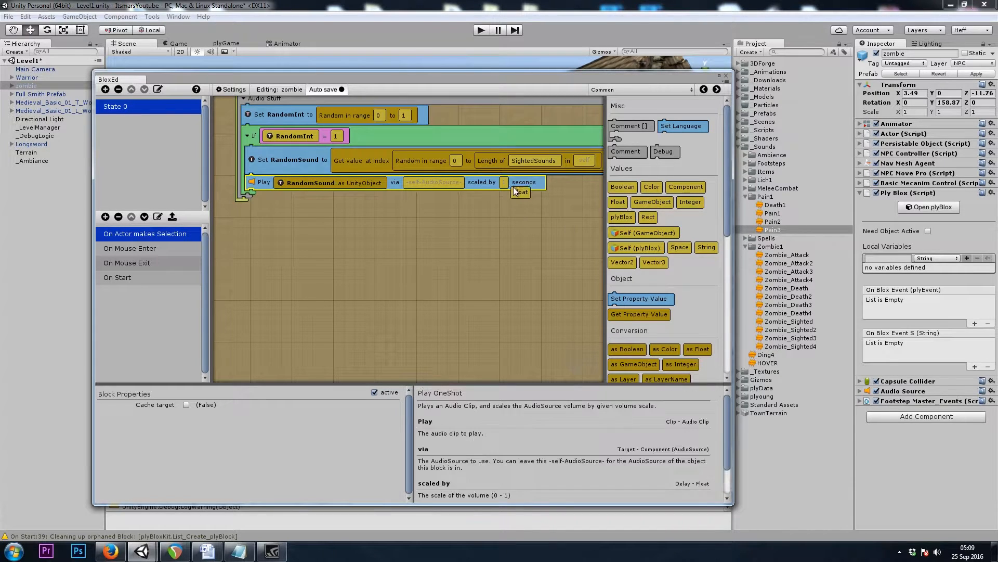
click(504, 182)
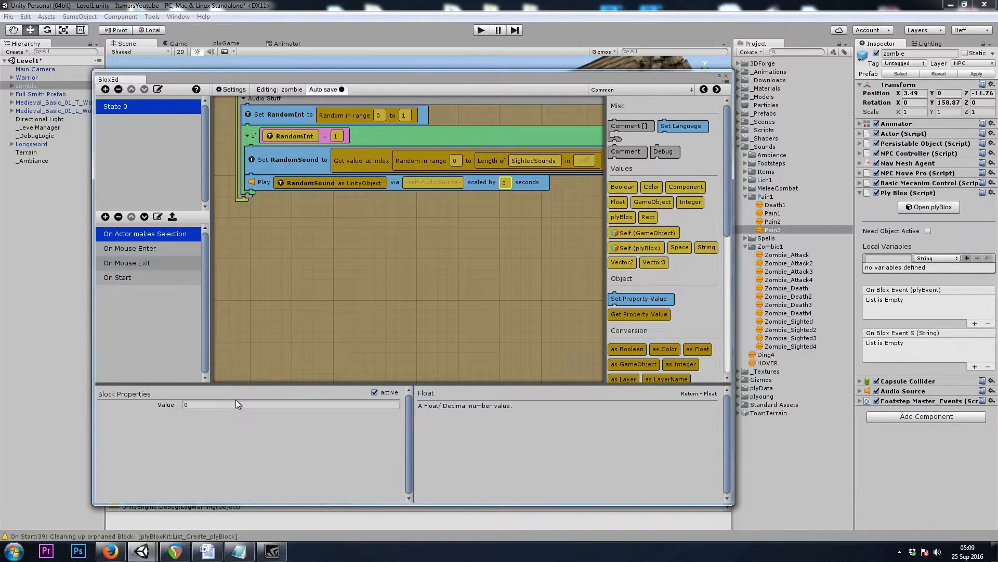
text(.15)
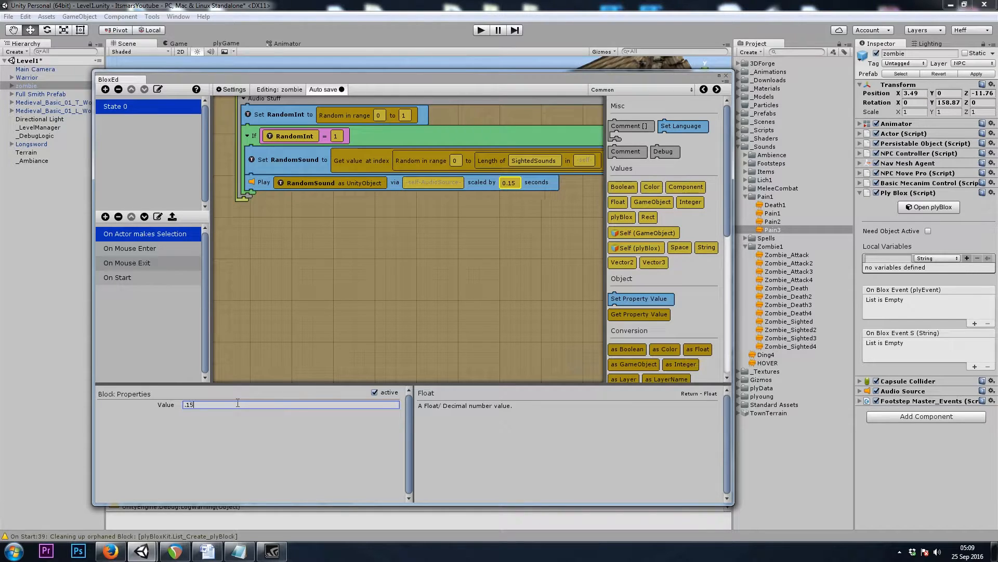
click(106, 217)
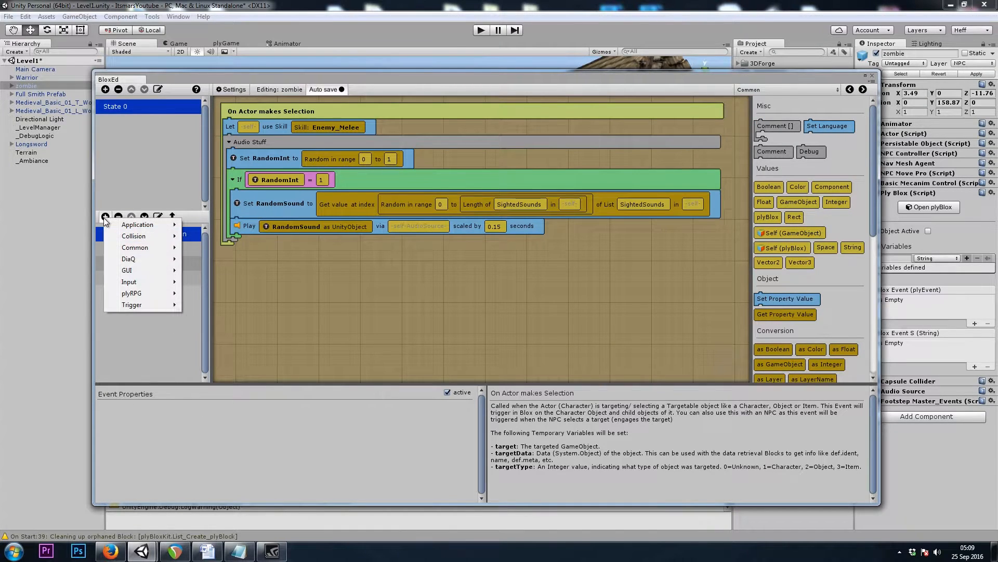
mouse_move(131, 294)
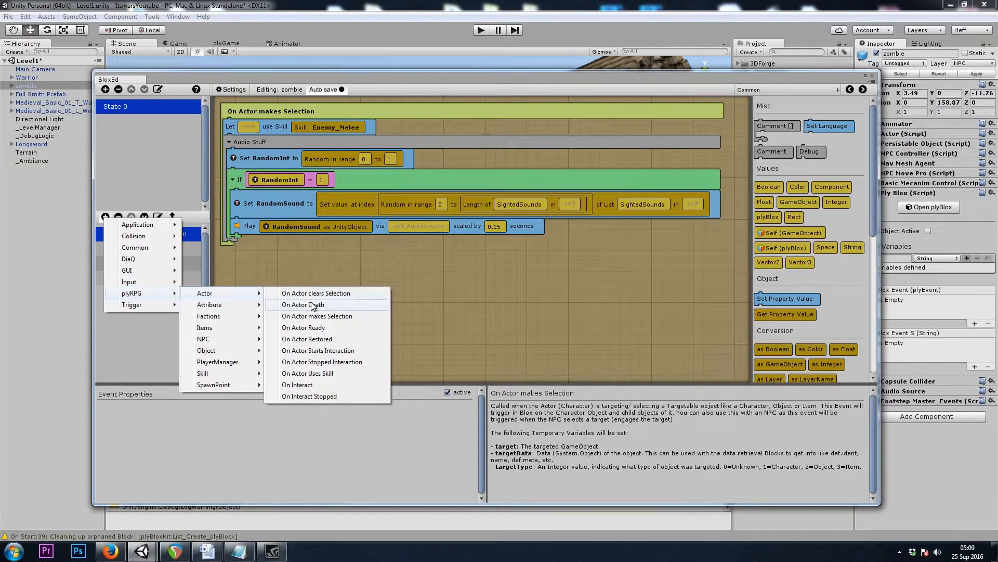
Add an On Actor Death event and paste the Audio Stuff group into it.
click(303, 305)
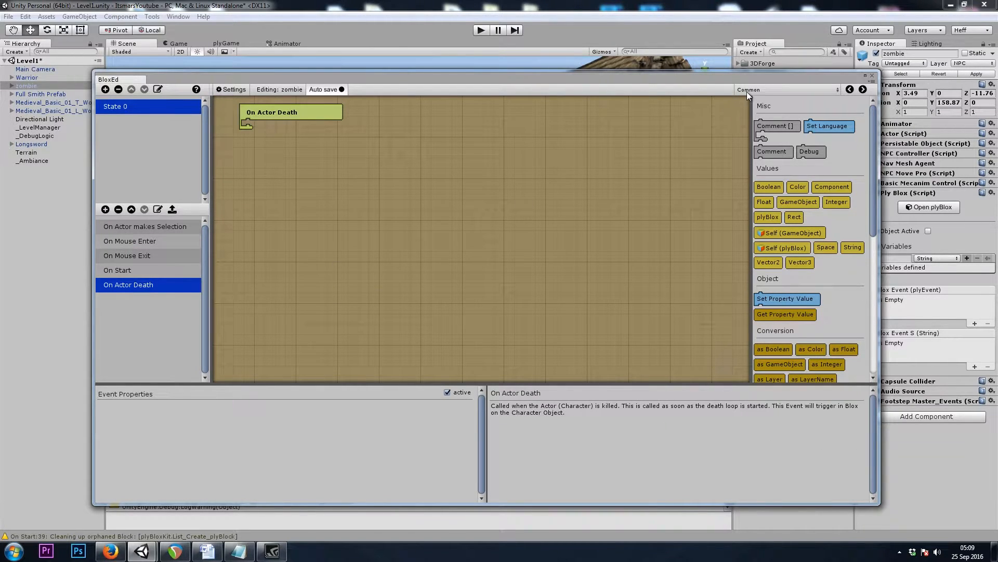
mouse_move(584, 189)
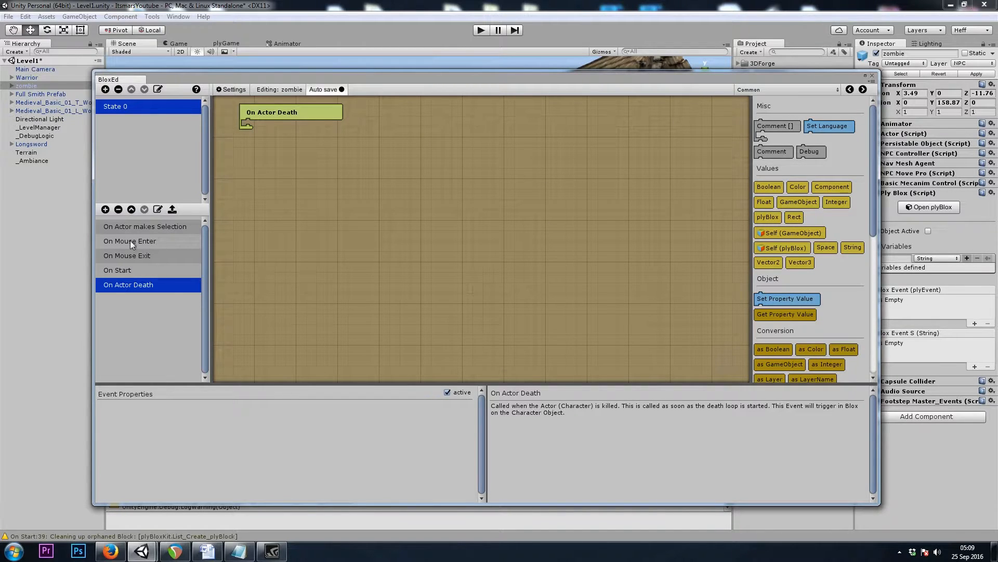
click(145, 225)
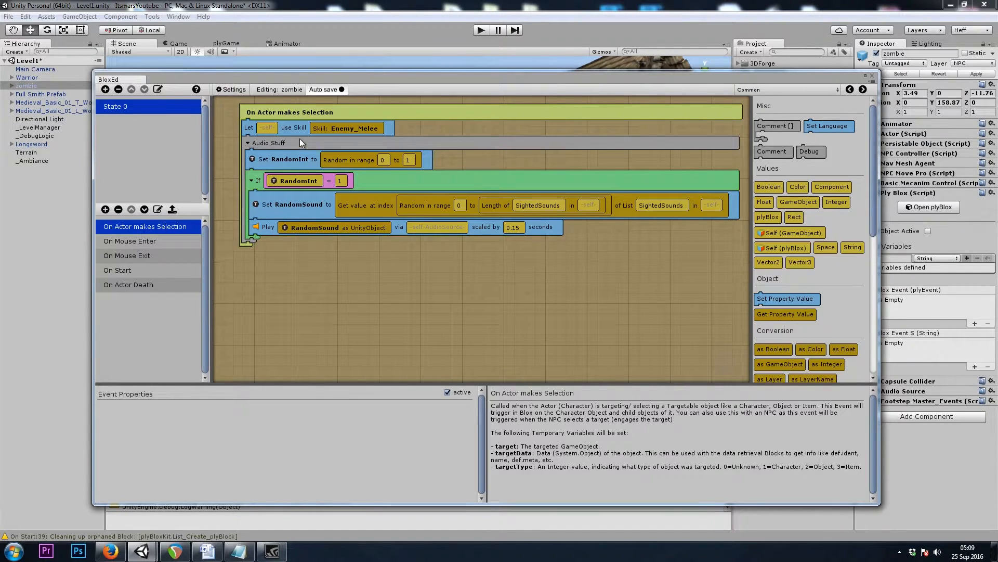
click(128, 285)
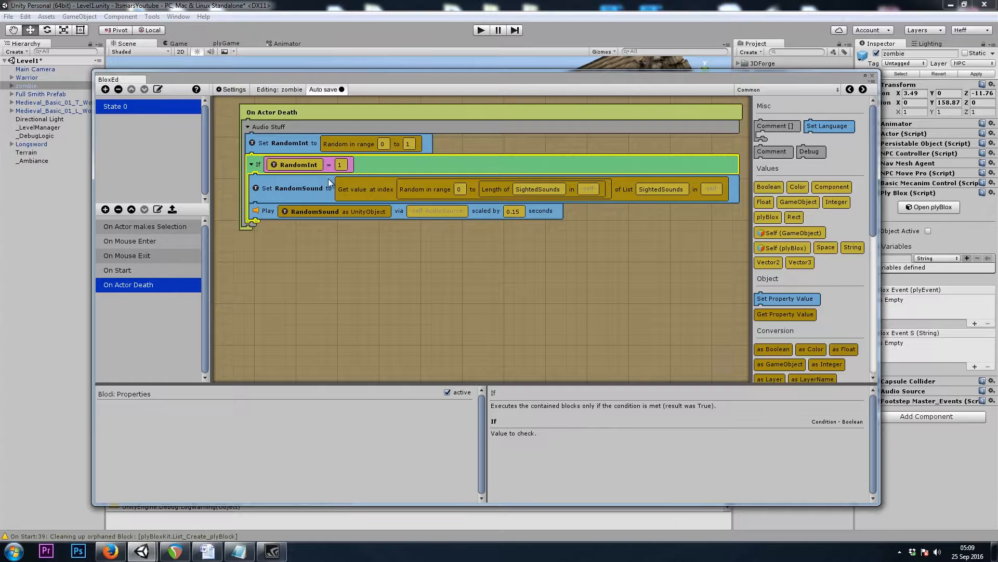
Change the pasted blocks' SightedSounds list names to DeathSounds.
click(293, 188)
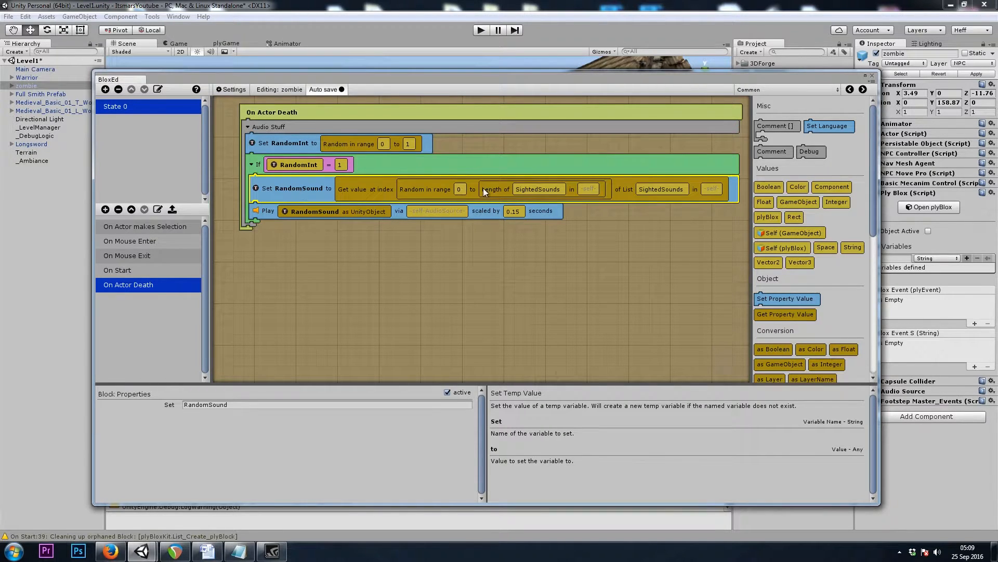
click(538, 189)
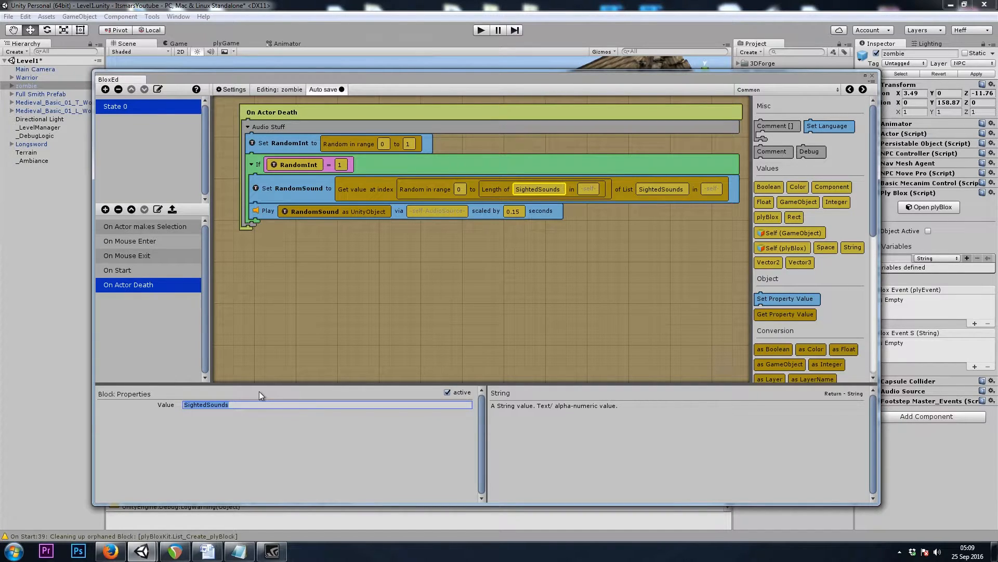
text(D)
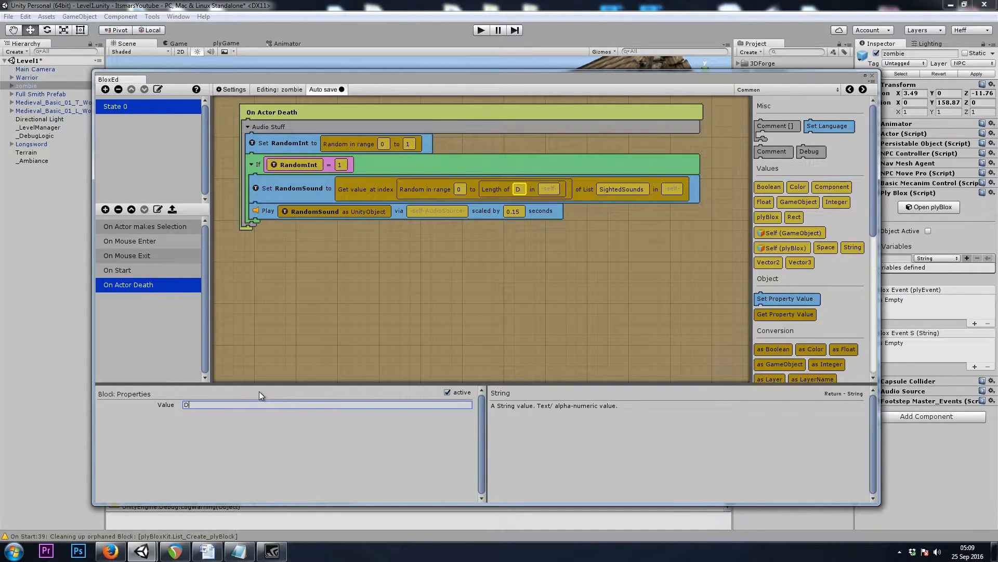
text(eathSou)
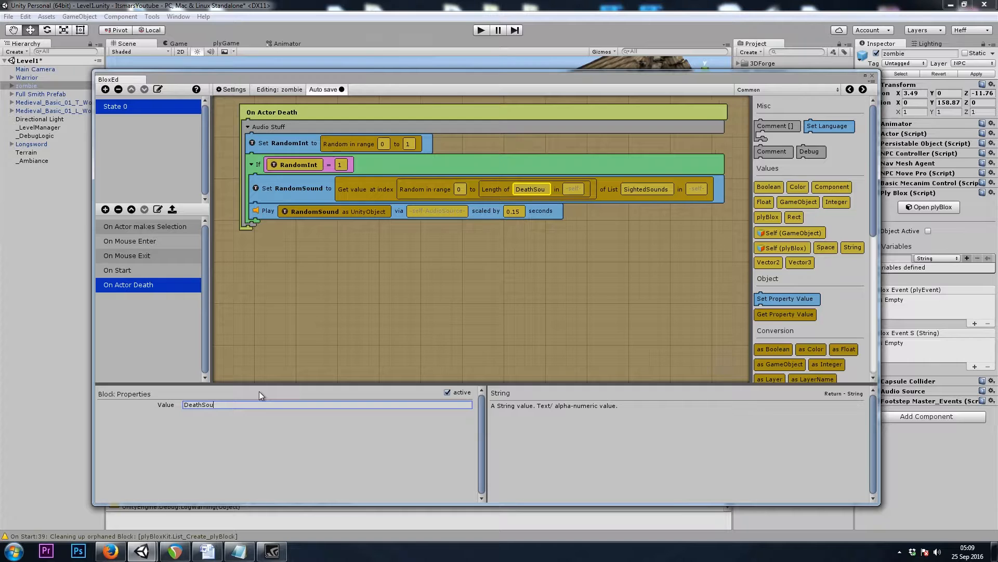
text(nds)
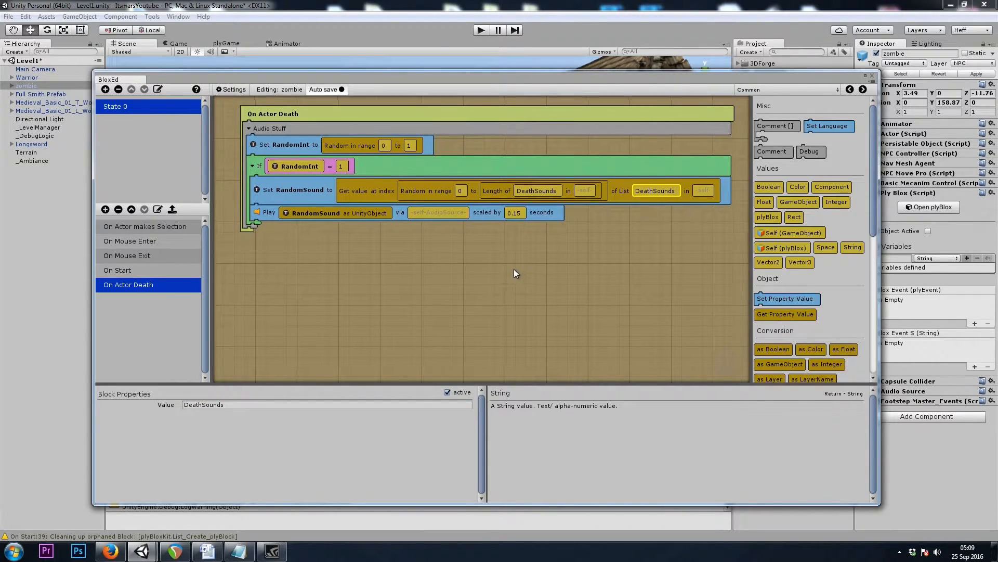
click(287, 147)
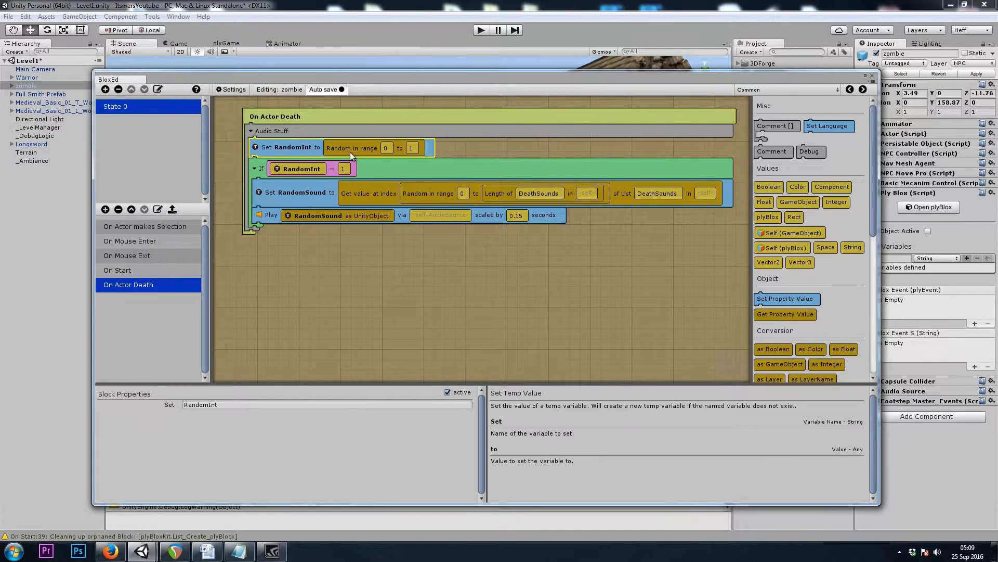
mouse_move(252, 254)
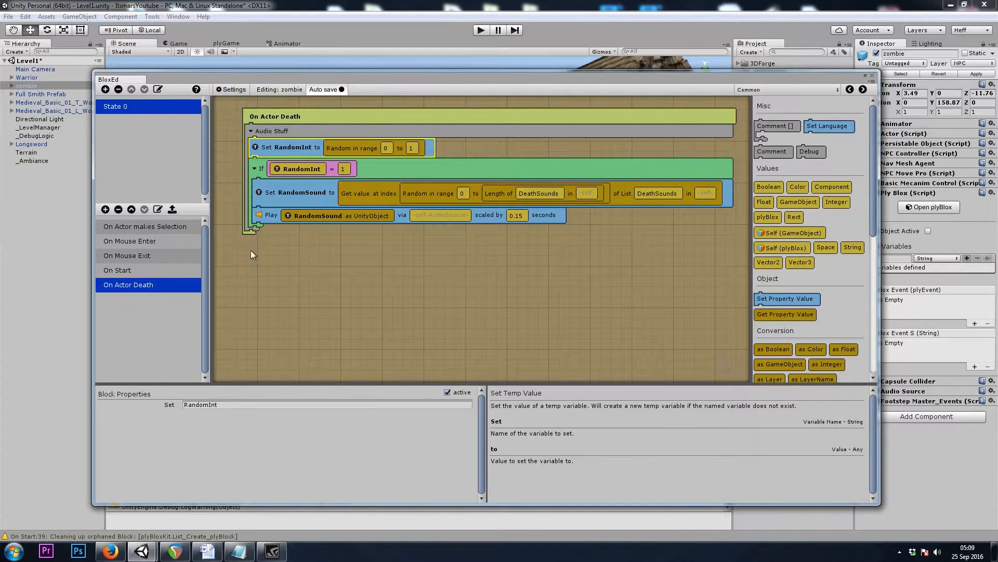
click(539, 193)
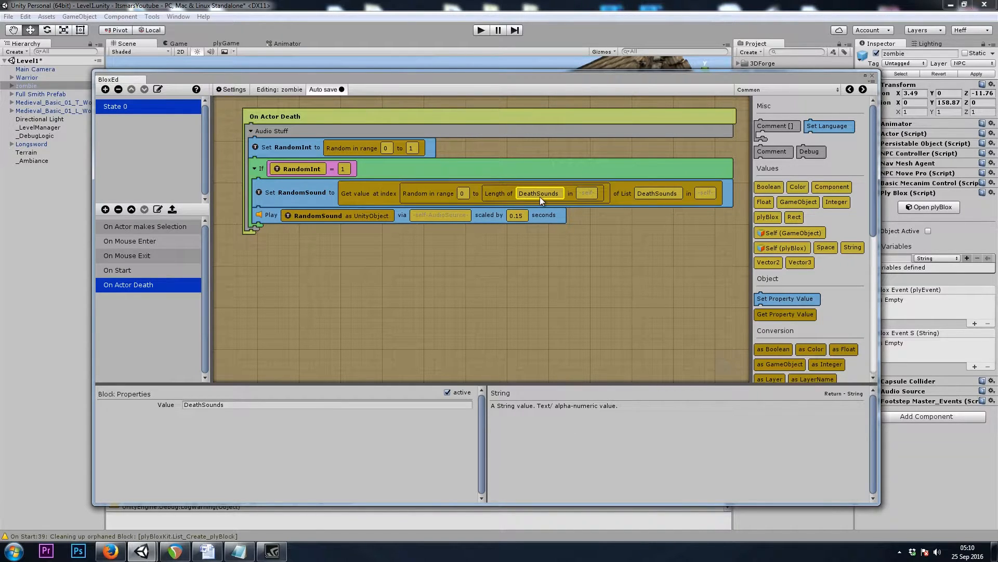
mouse_move(19, 400)
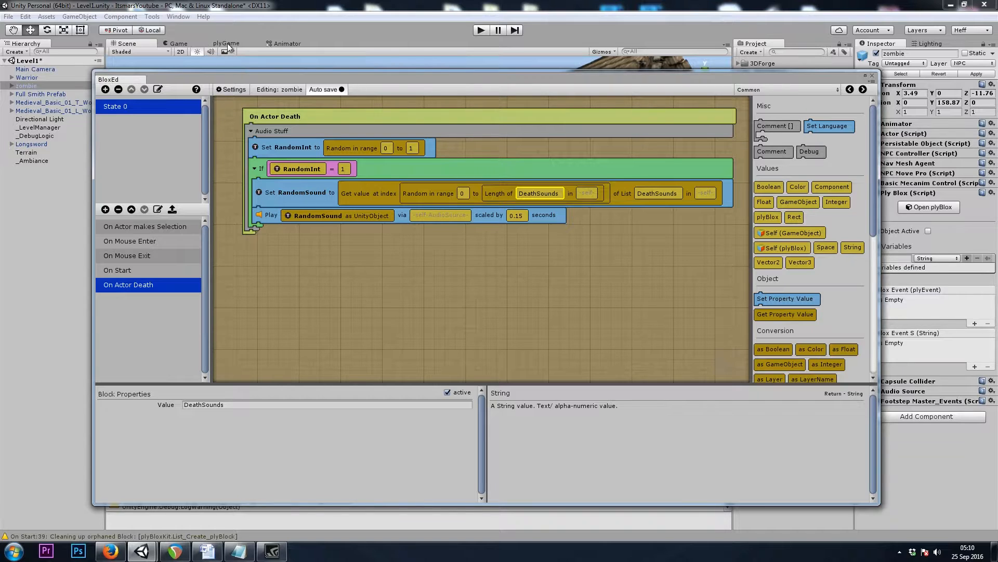
click(225, 42)
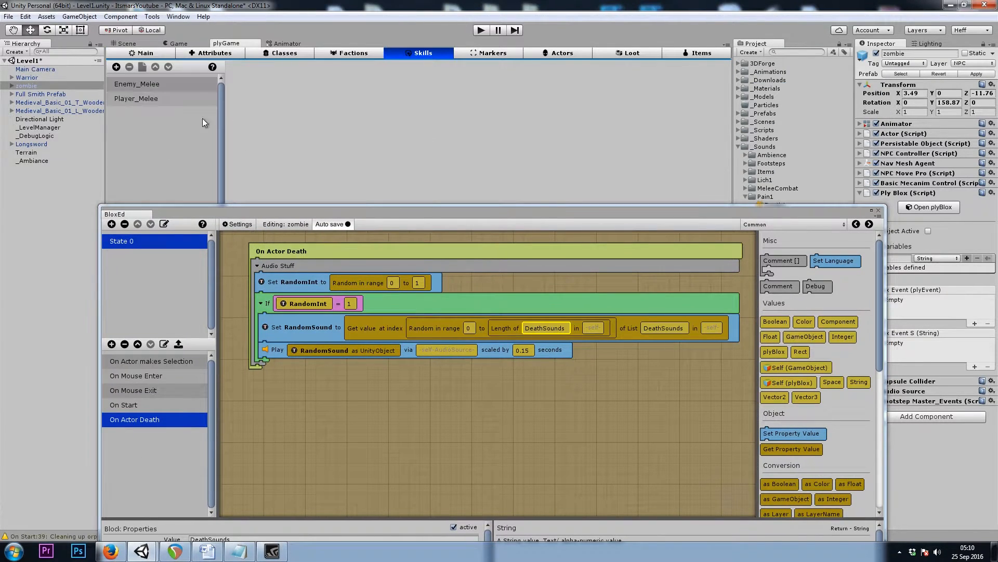
click(137, 84)
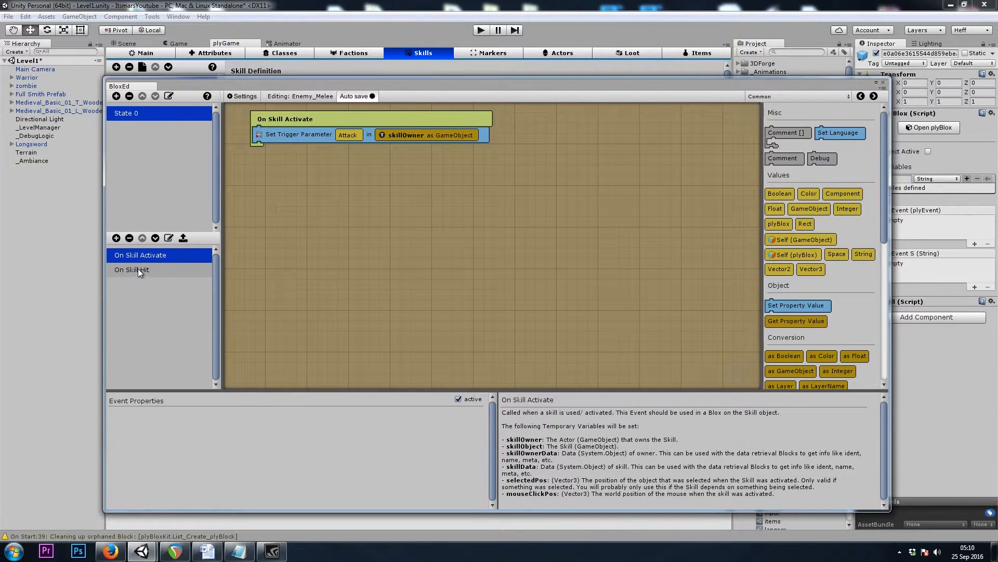
mouse_move(215, 260)
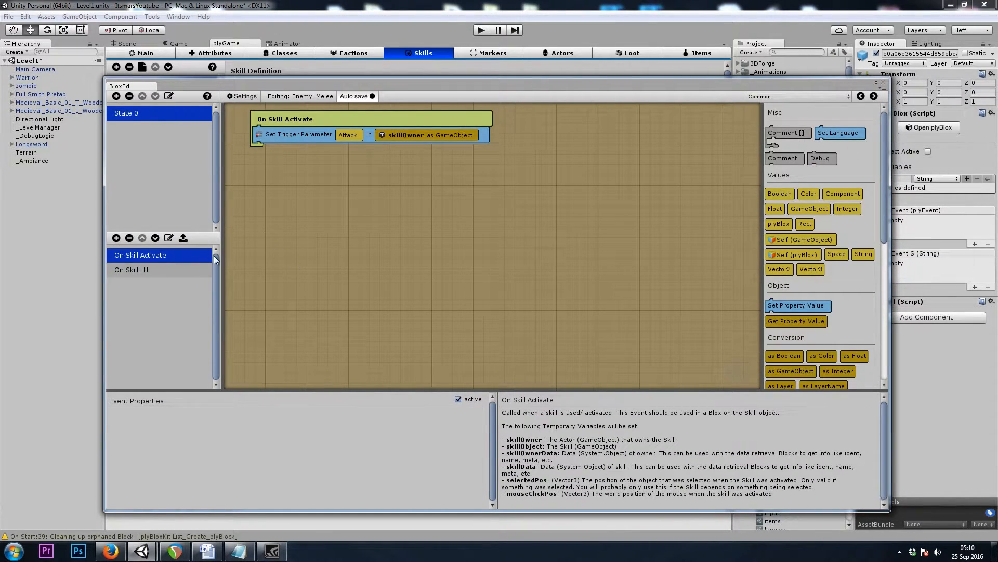
click(132, 269)
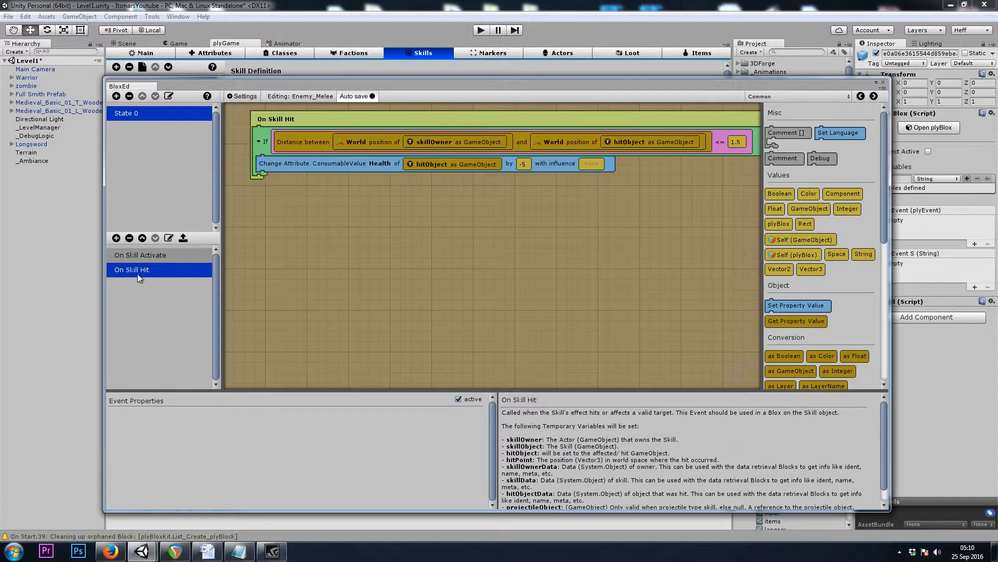
click(140, 255)
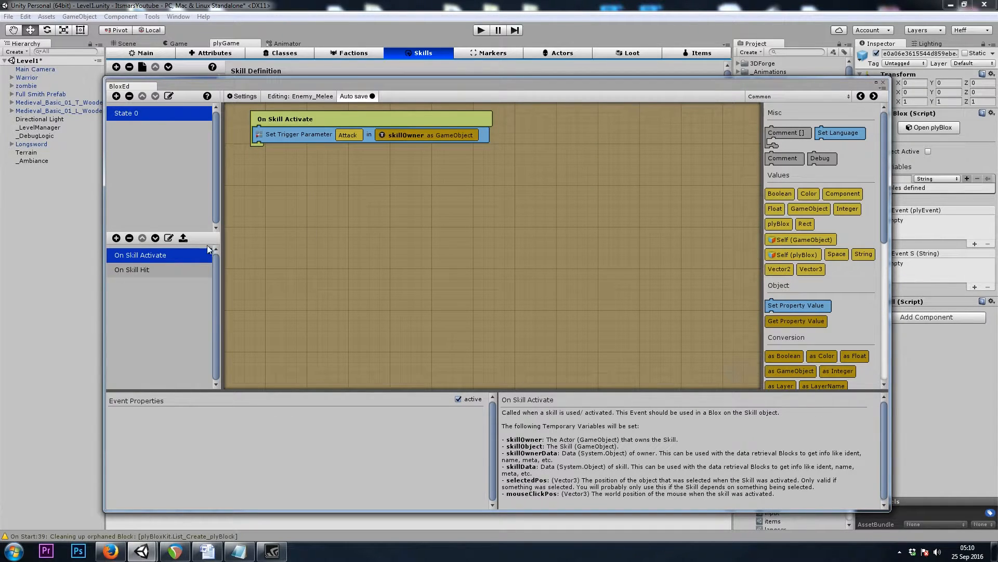
mouse_move(210, 249)
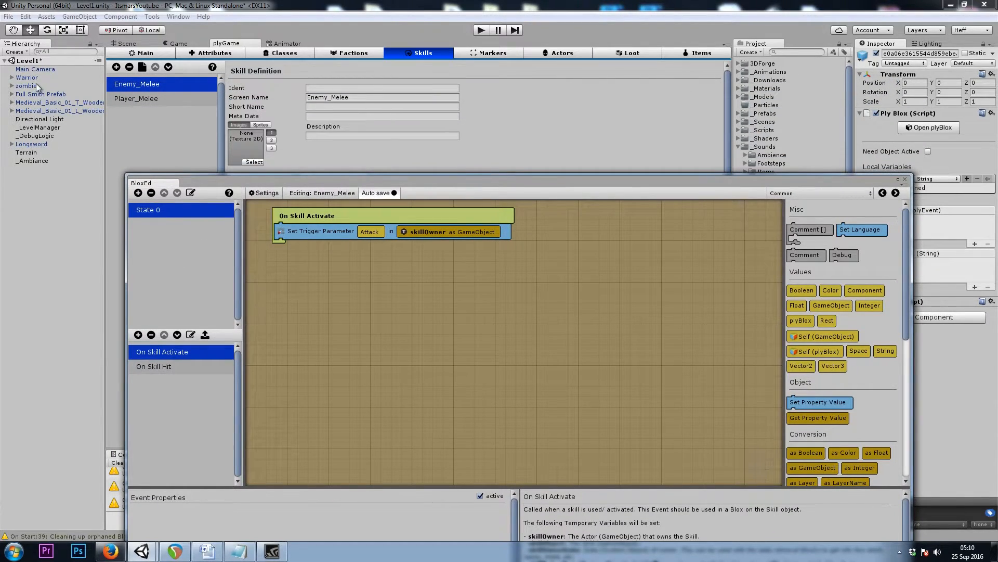
Copy the zombie's Audio Stuff group into Enemy_Melee's On Skill Activate event.
click(27, 86)
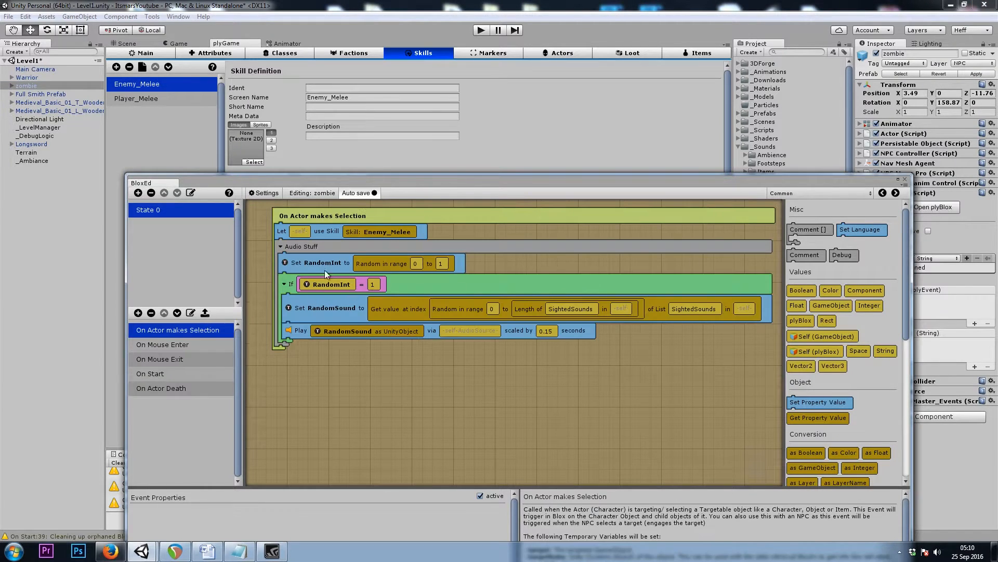
click(301, 246)
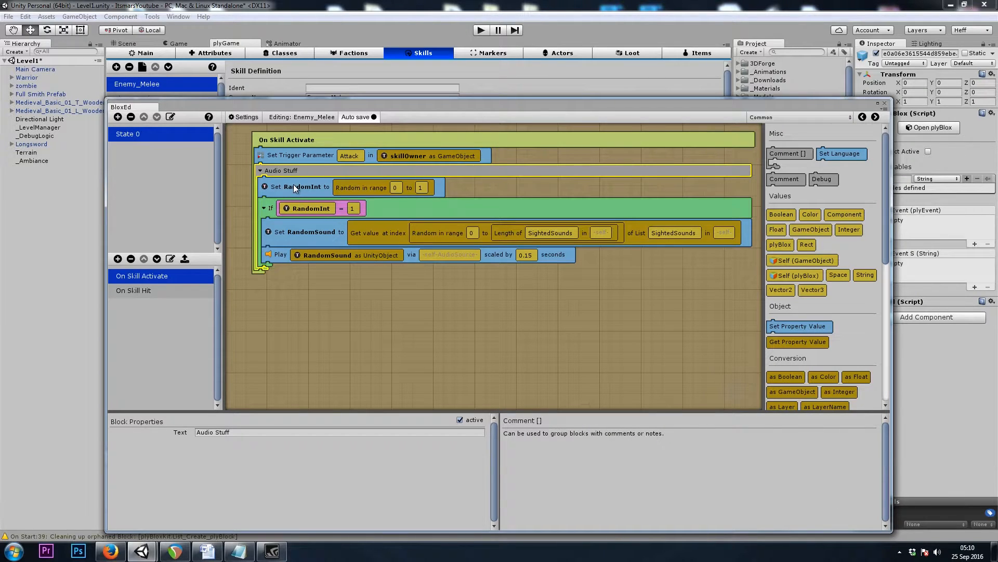
click(297, 187)
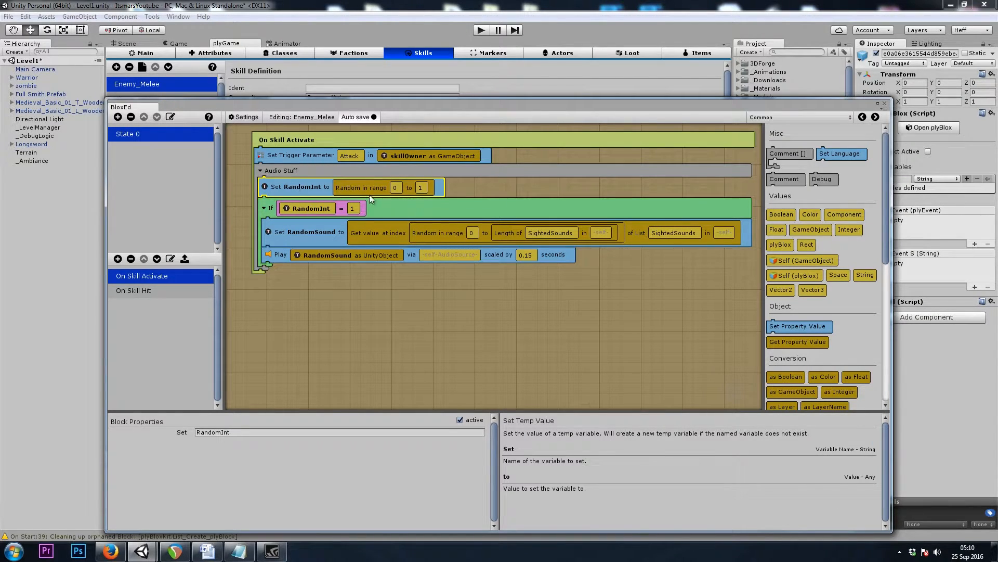
click(271, 208)
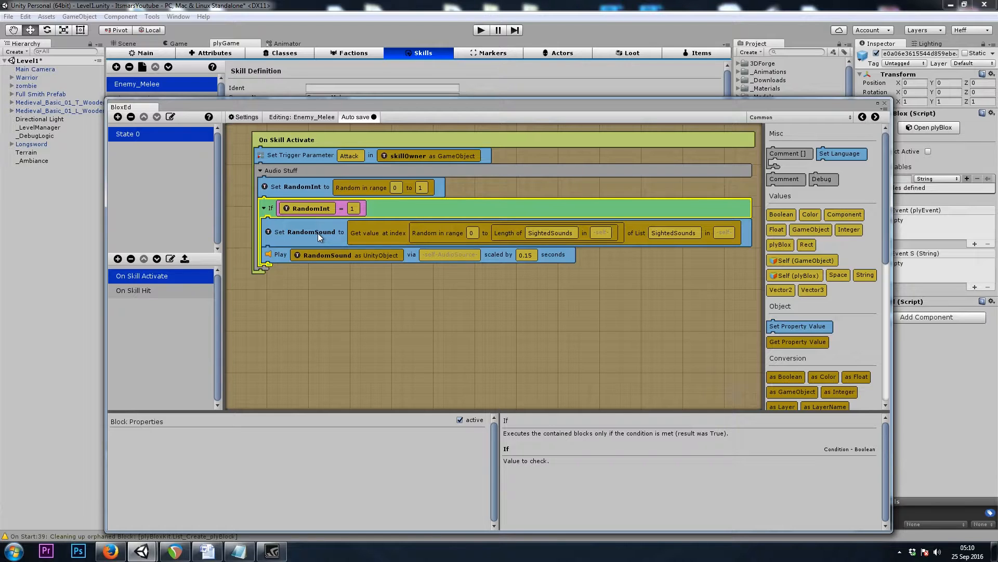
Change the pasted length block's list name to AttackSounds.
click(550, 232)
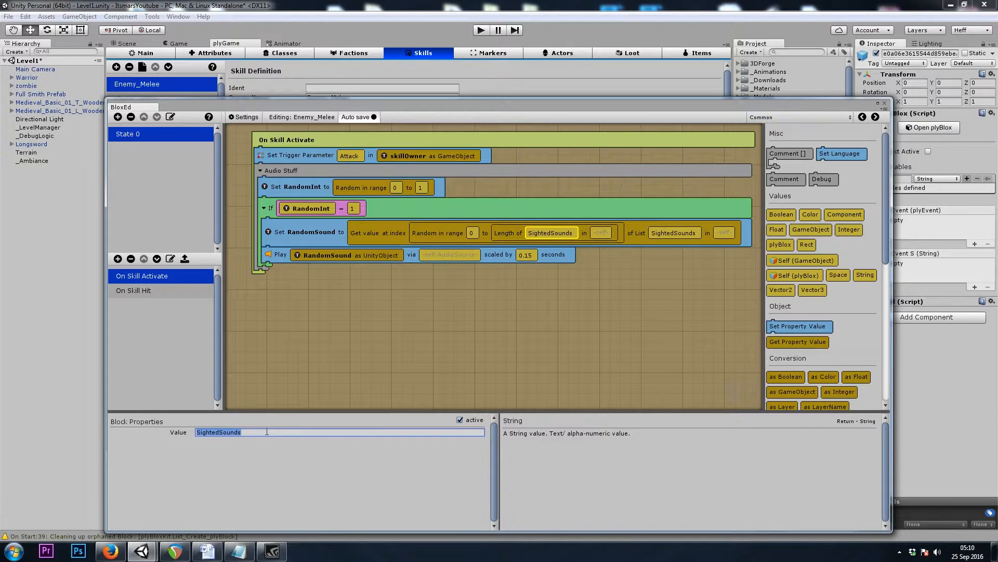
text(AttackSo)
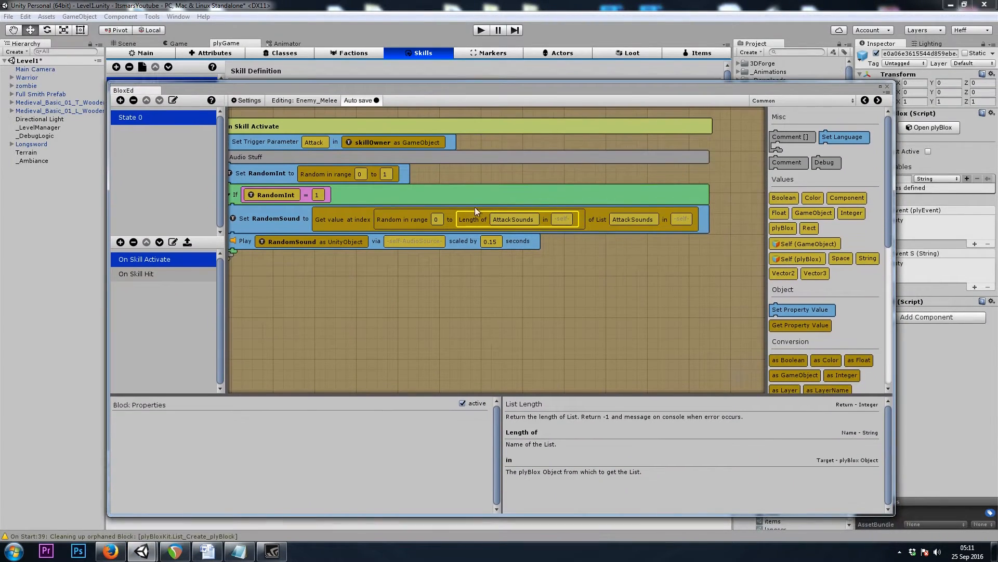
click(801, 100)
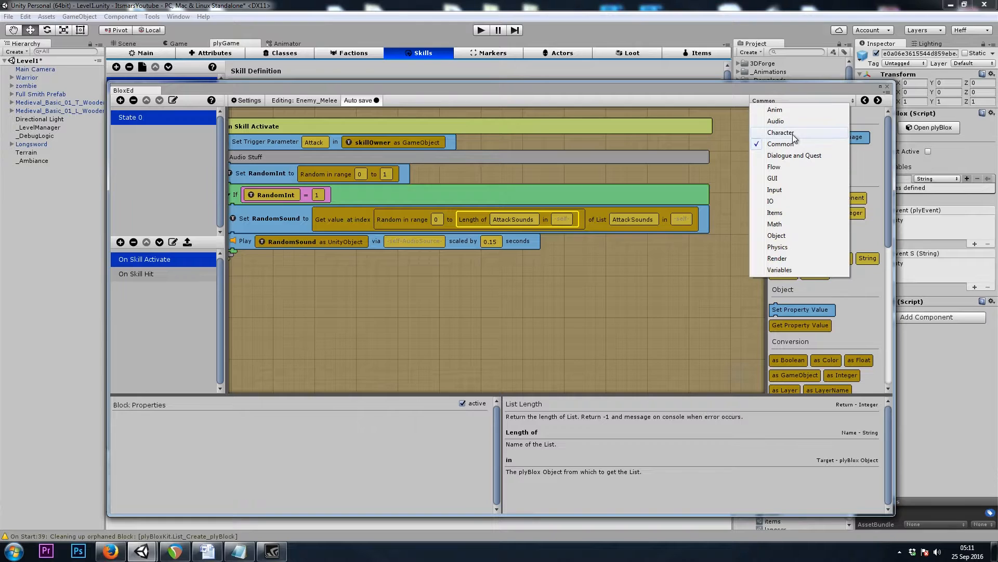
click(781, 143)
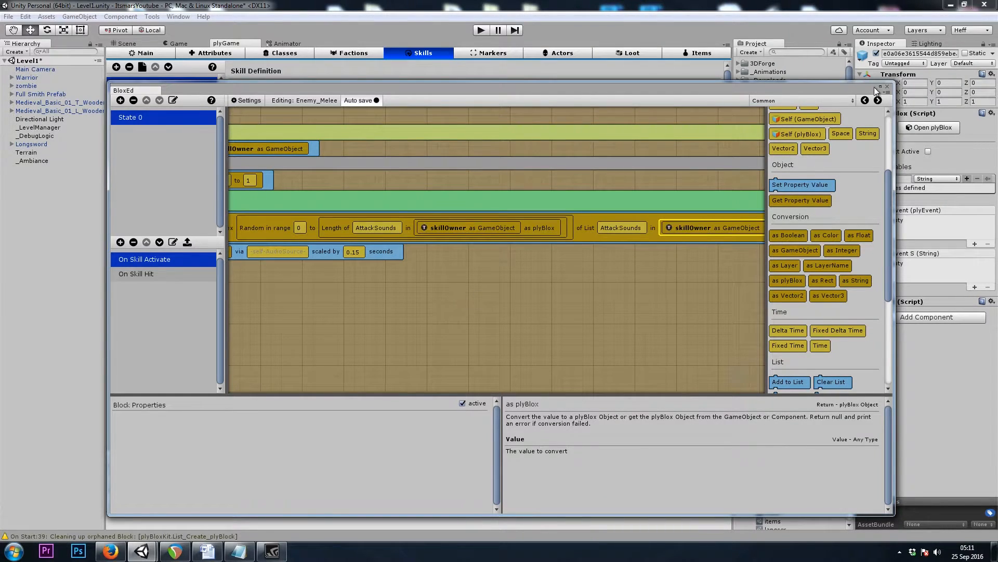
click(886, 86)
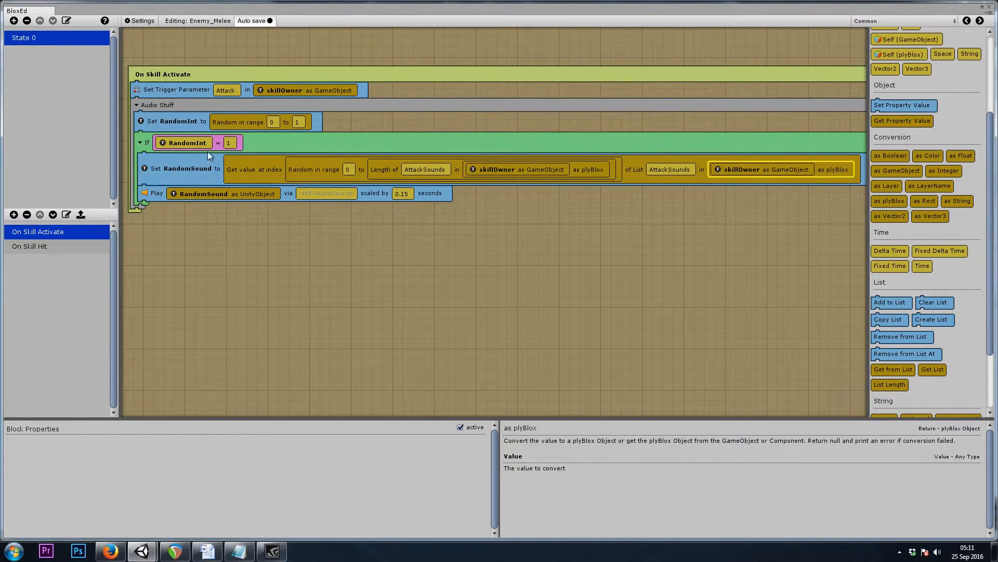
click(241, 122)
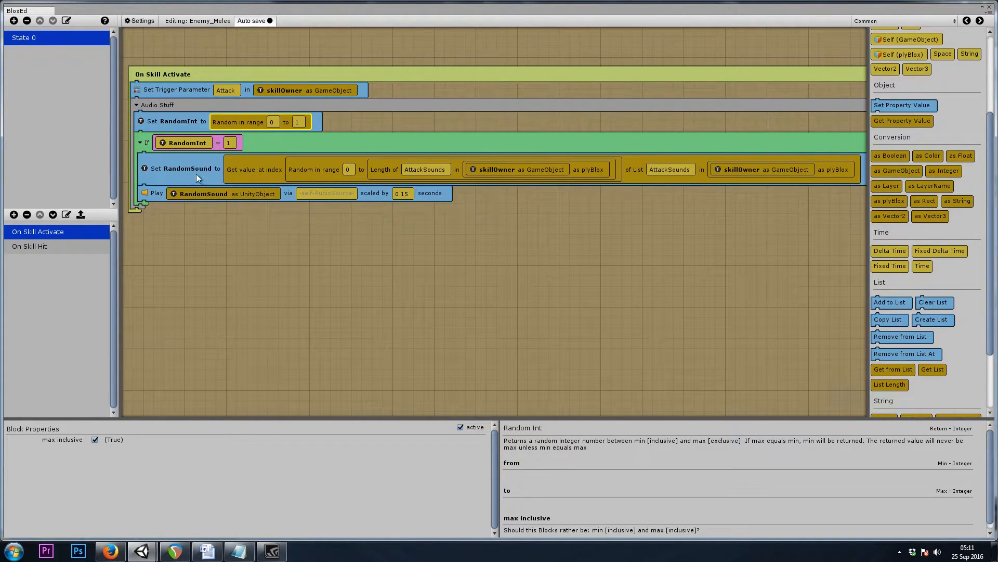
click(255, 169)
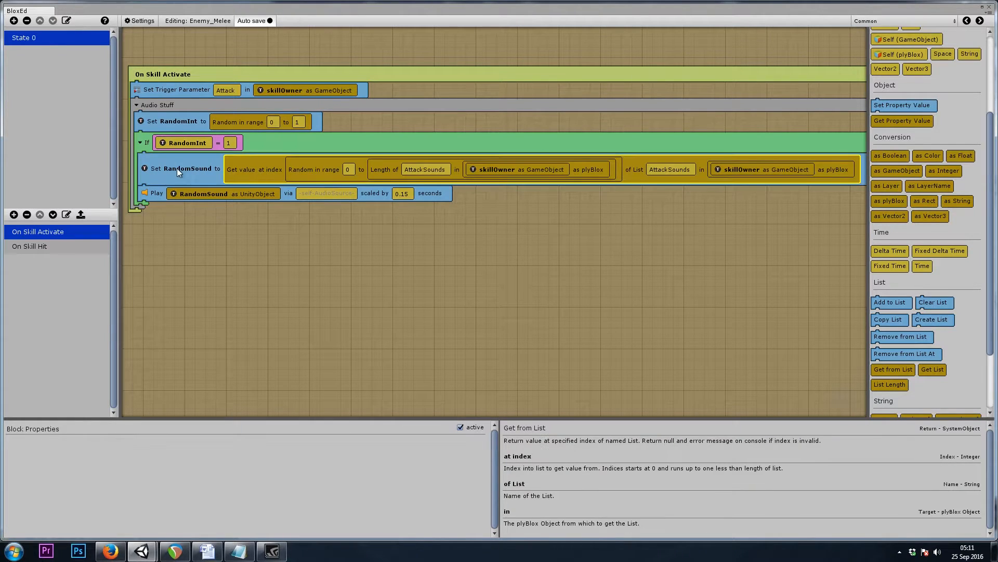
click(203, 193)
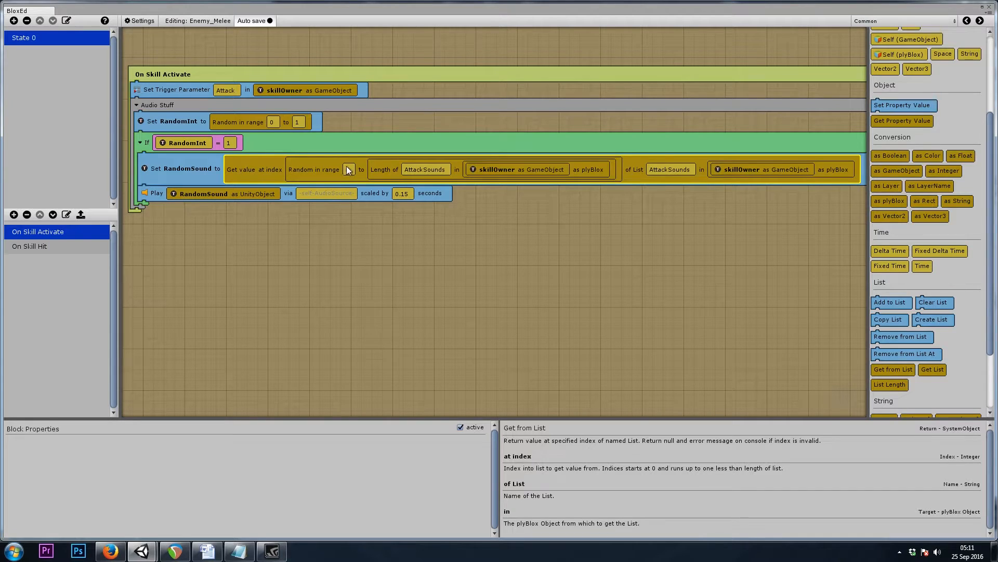
click(349, 169)
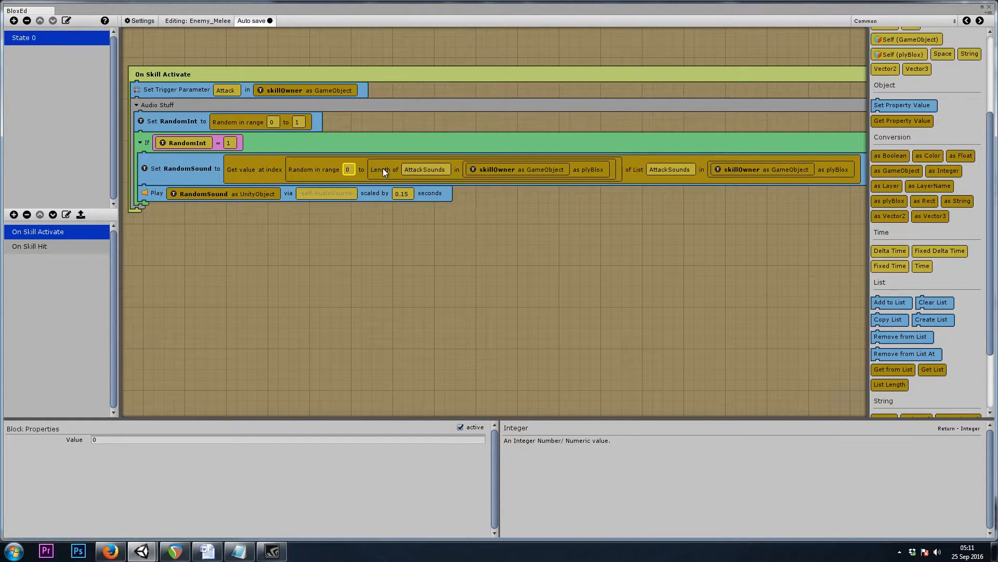
click(424, 169)
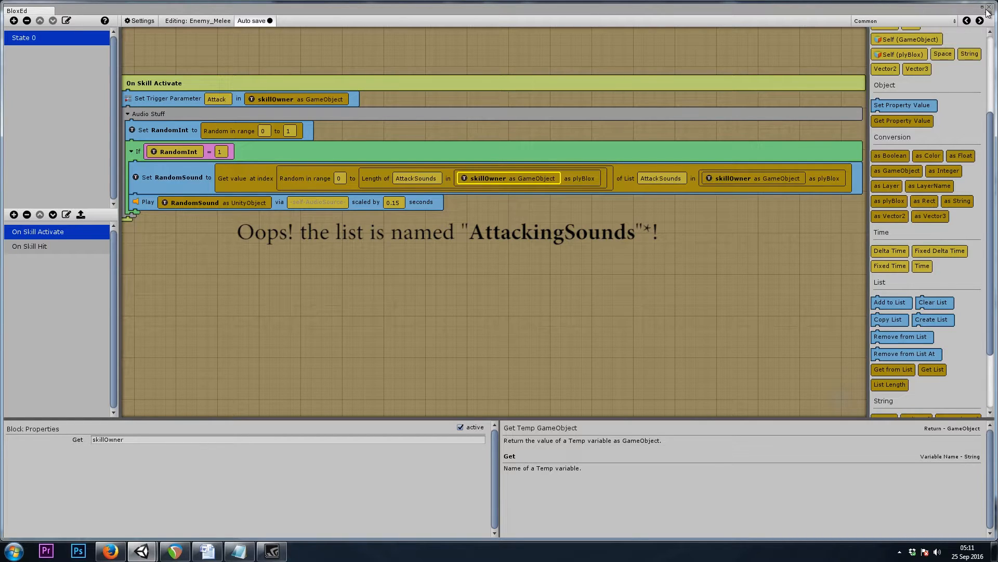
Play via a Get Component AudioSource block reading from skillOwner.
click(986, 10)
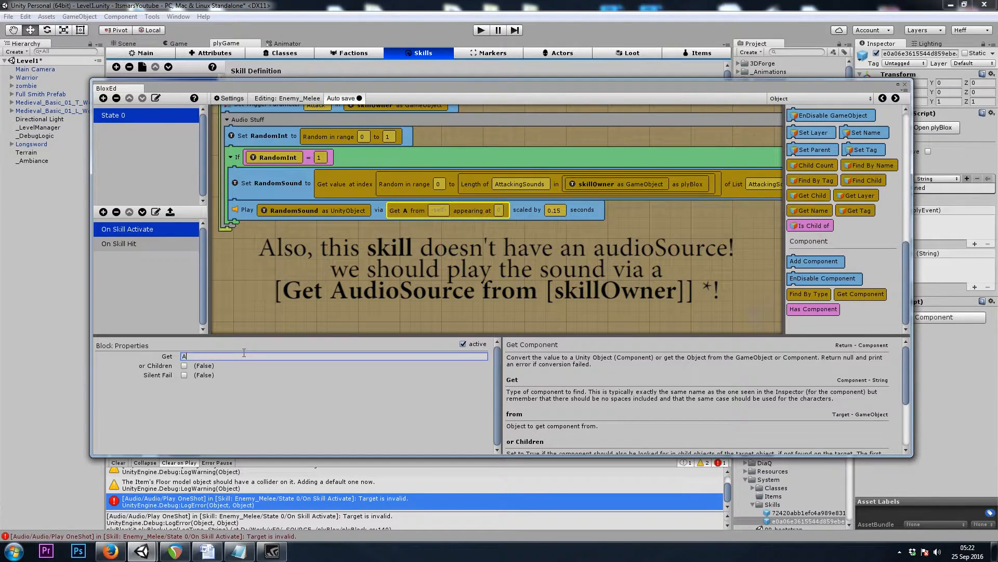
text(AudioSource)
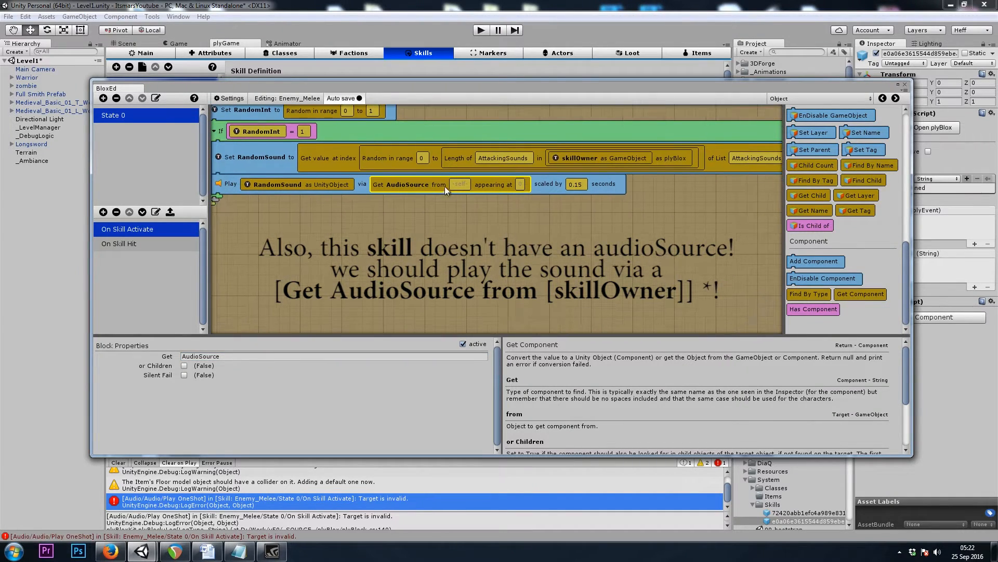
click(460, 184)
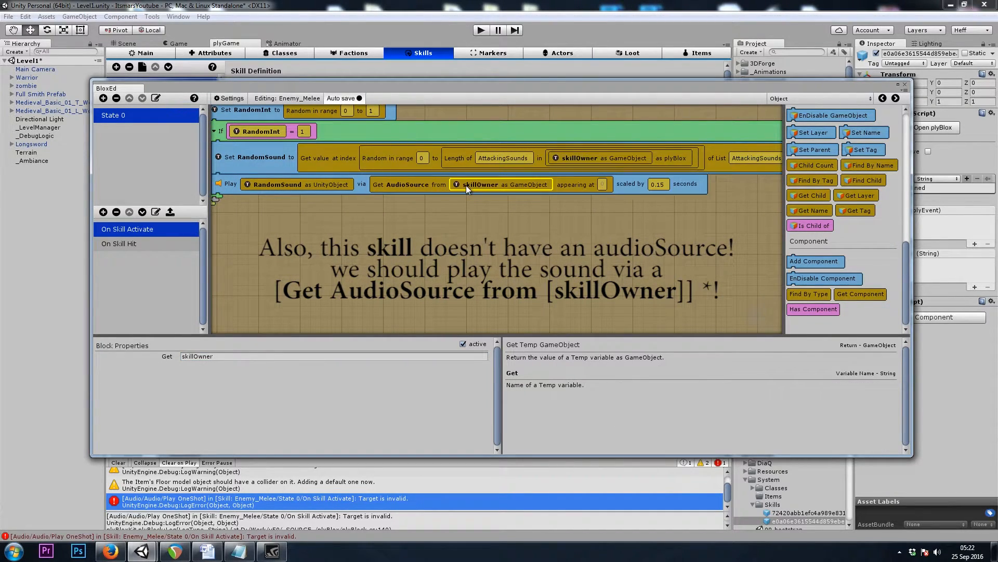
Show Enemy_Melee's On Skill Hit event with its Health-lowering blocks.
click(119, 244)
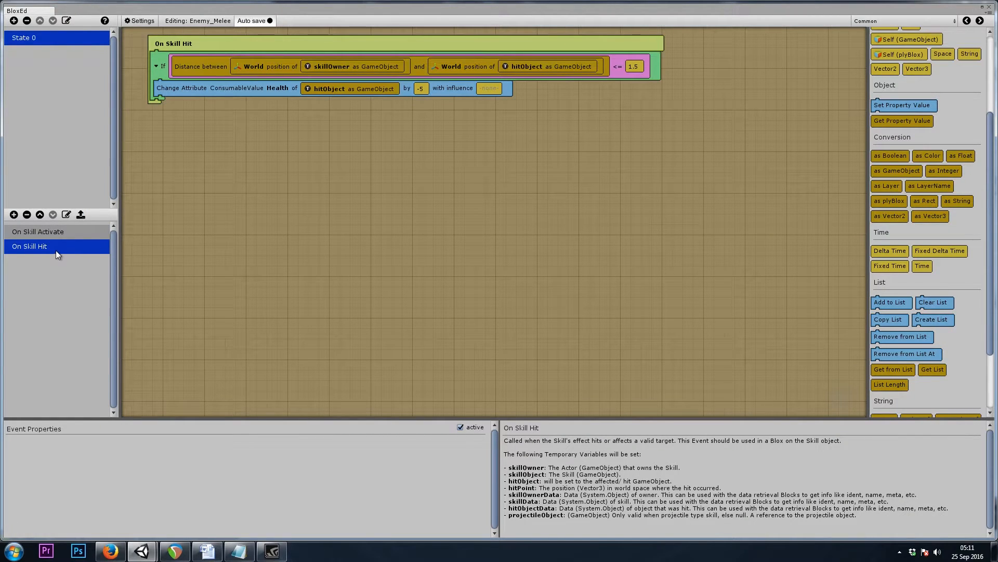
mouse_move(776, 88)
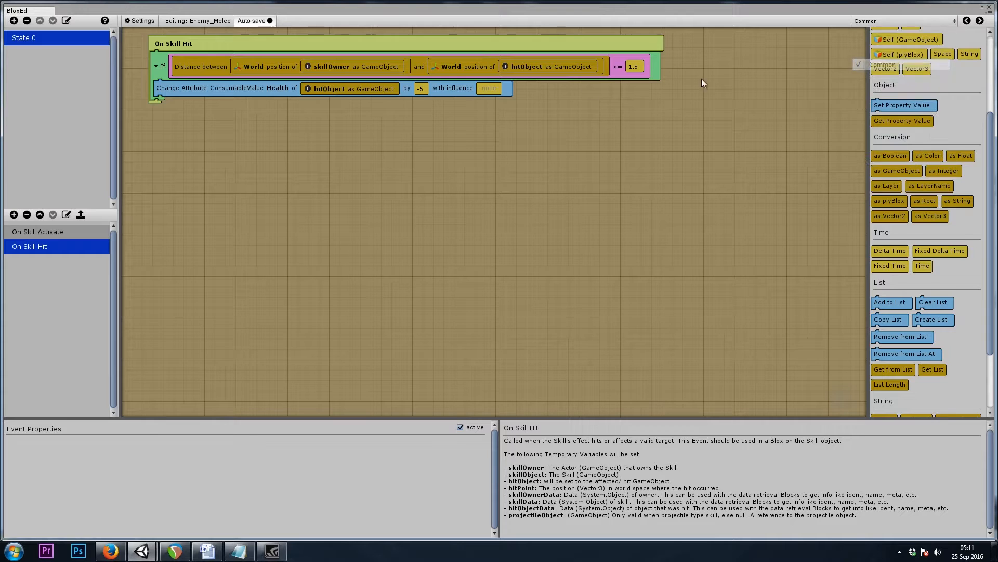
mouse_move(234, 116)
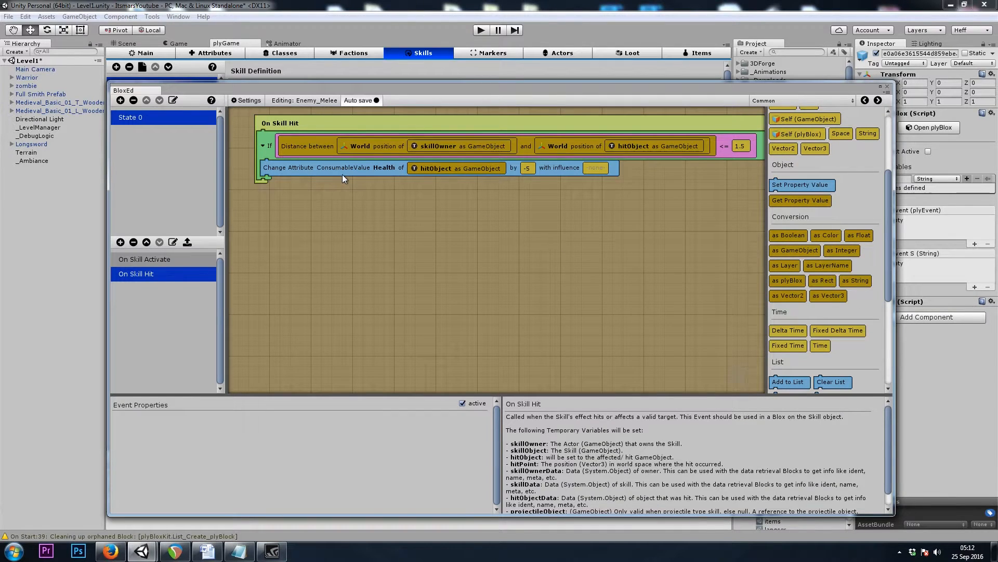
mouse_move(332, 240)
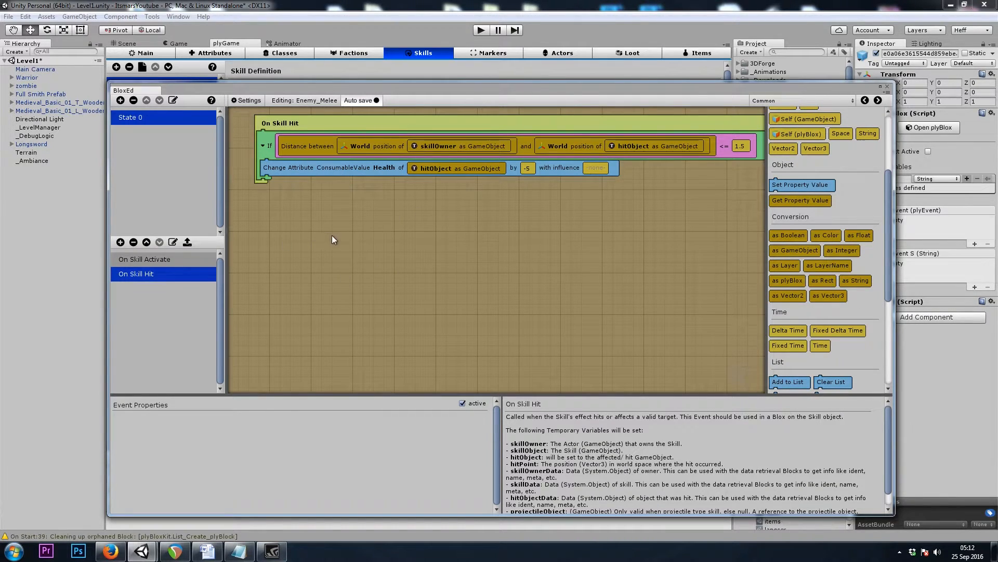
mouse_move(315, 248)
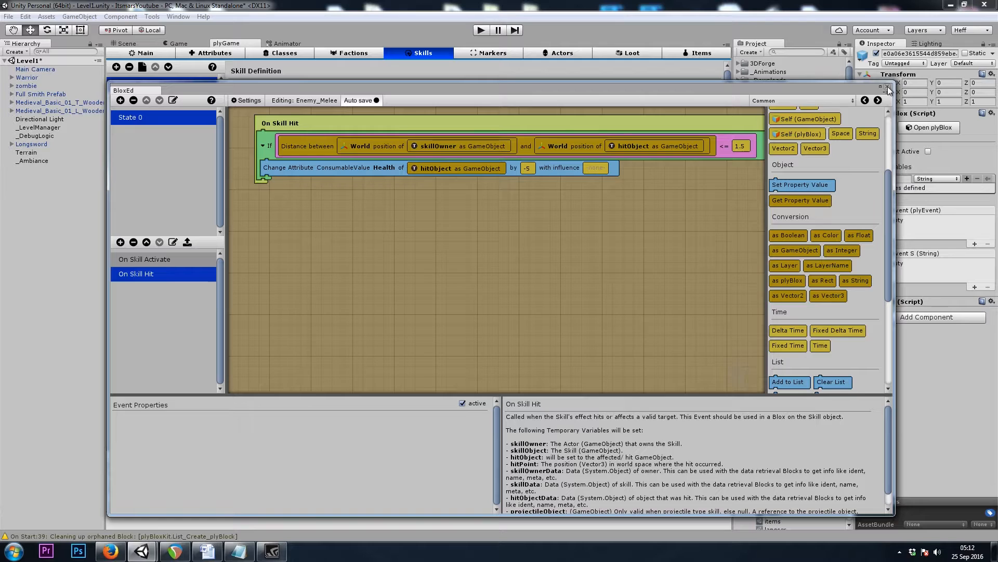
Create an AudioSource object with an Audio Source component, save it as a prefab, and reopen Enemy_Melee's events.
click(887, 87)
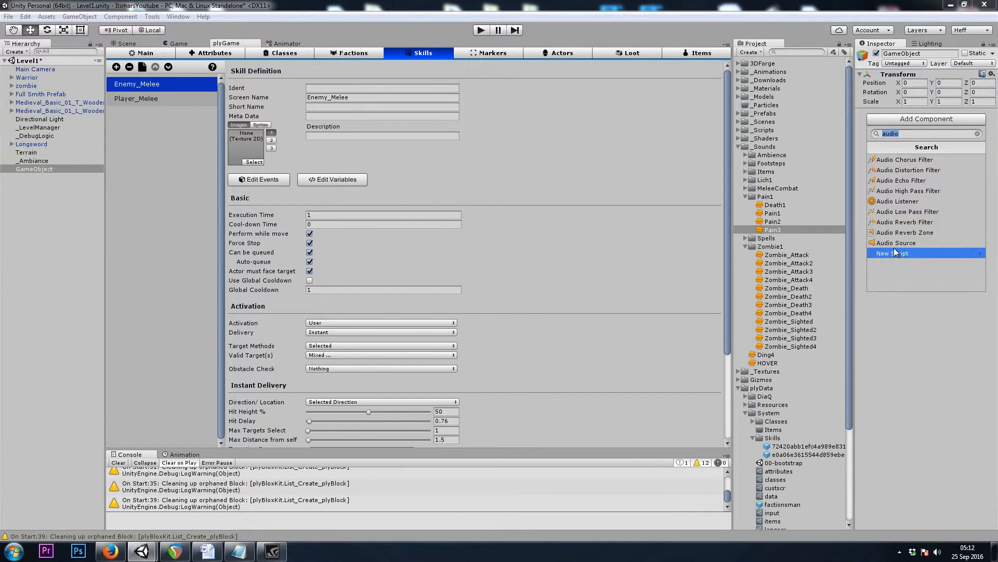
click(896, 242)
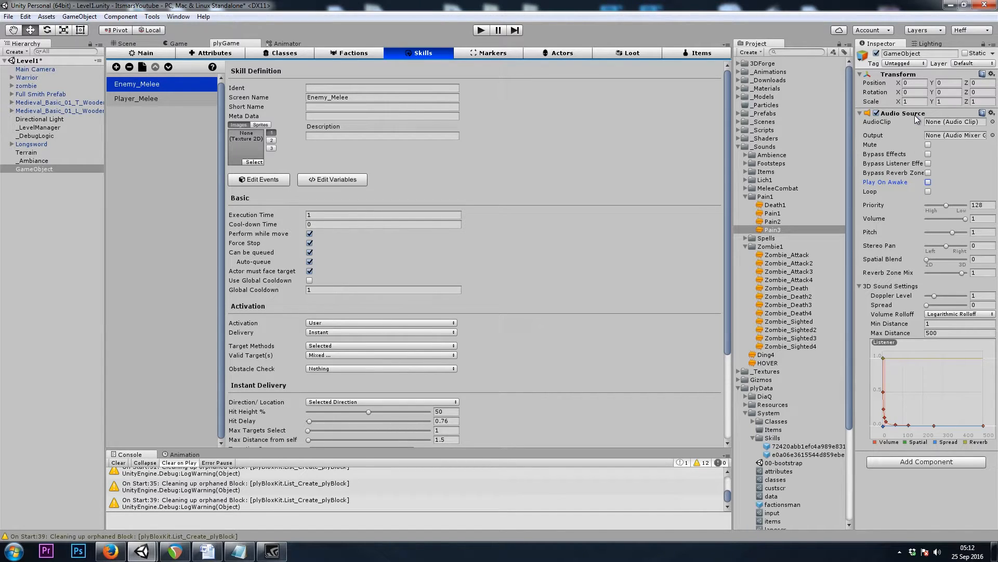
click(860, 112)
text(AudioSource)
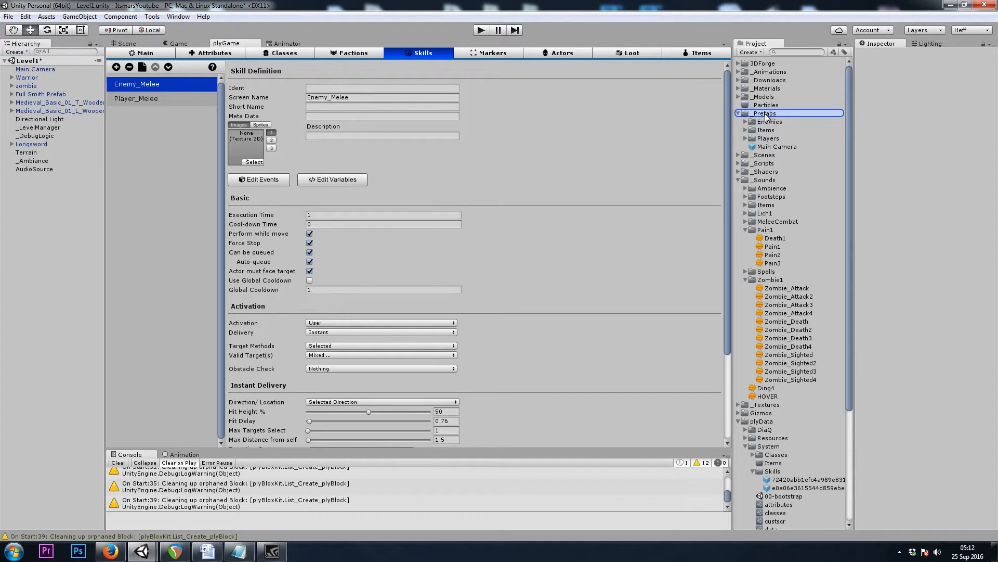
click(776, 147)
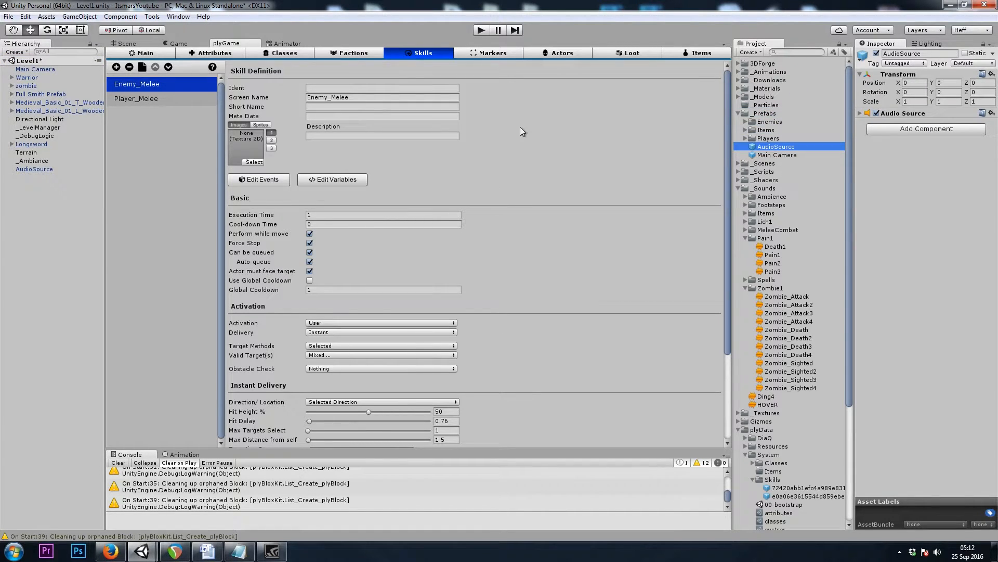
click(258, 179)
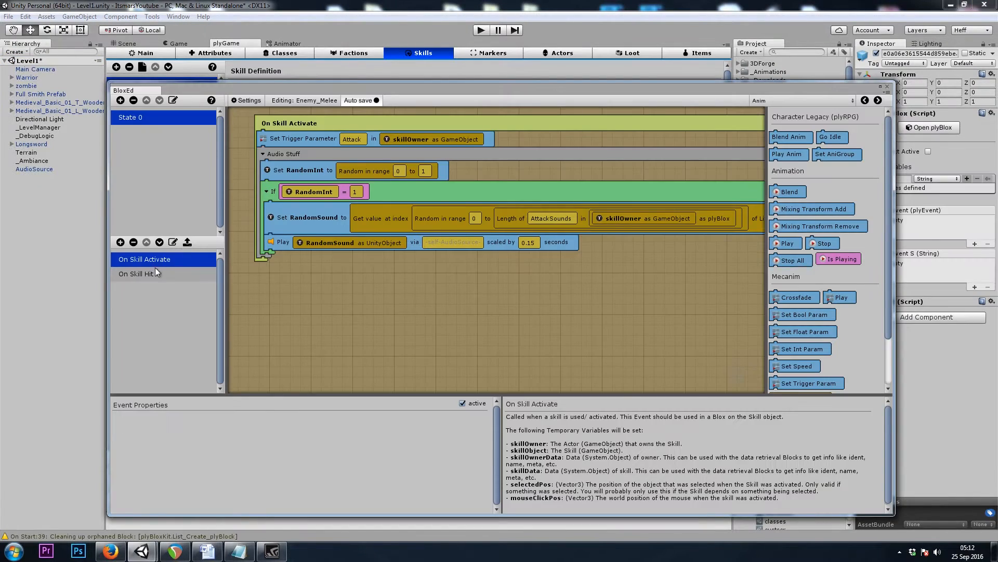
In On Skill Hit add Play OneShot with FleshHitByClaw via the AudioSource prefab.
click(135, 274)
text(udio)
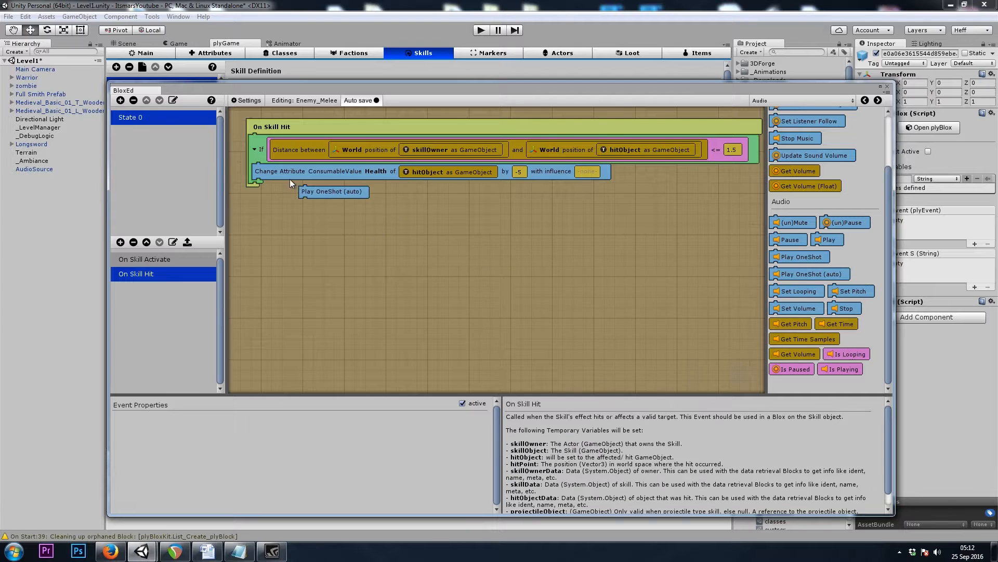
click(813, 273)
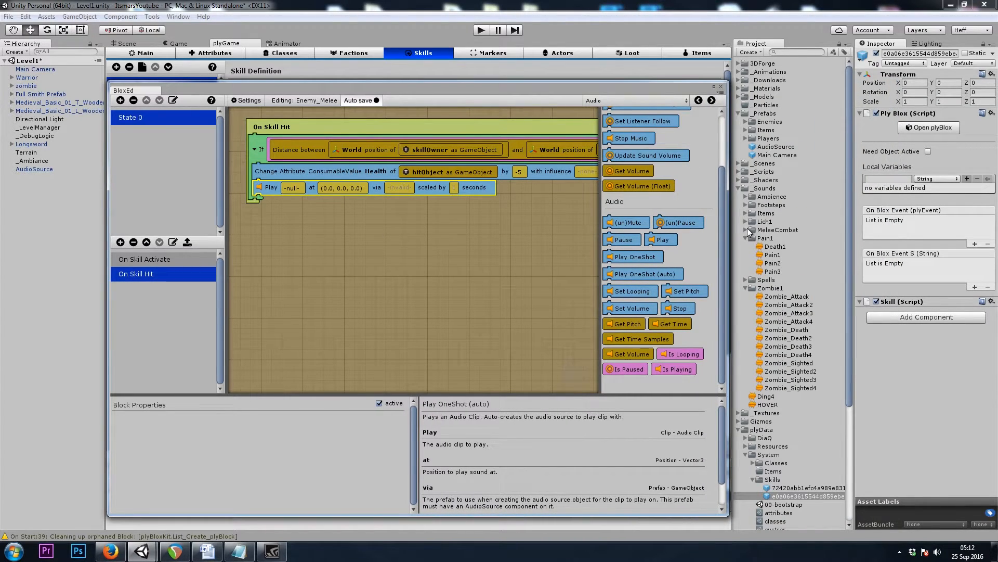
click(748, 230)
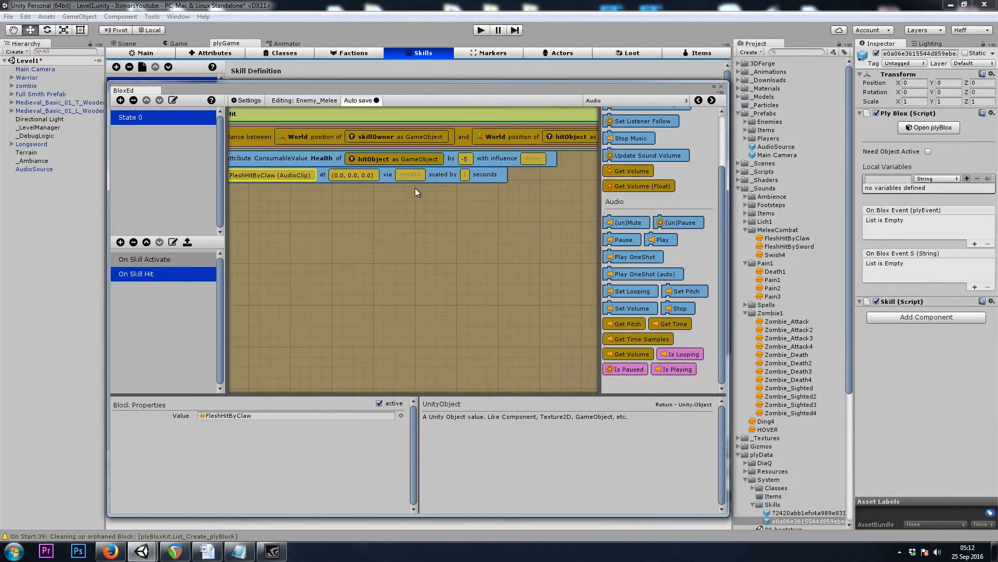
mouse_move(459, 196)
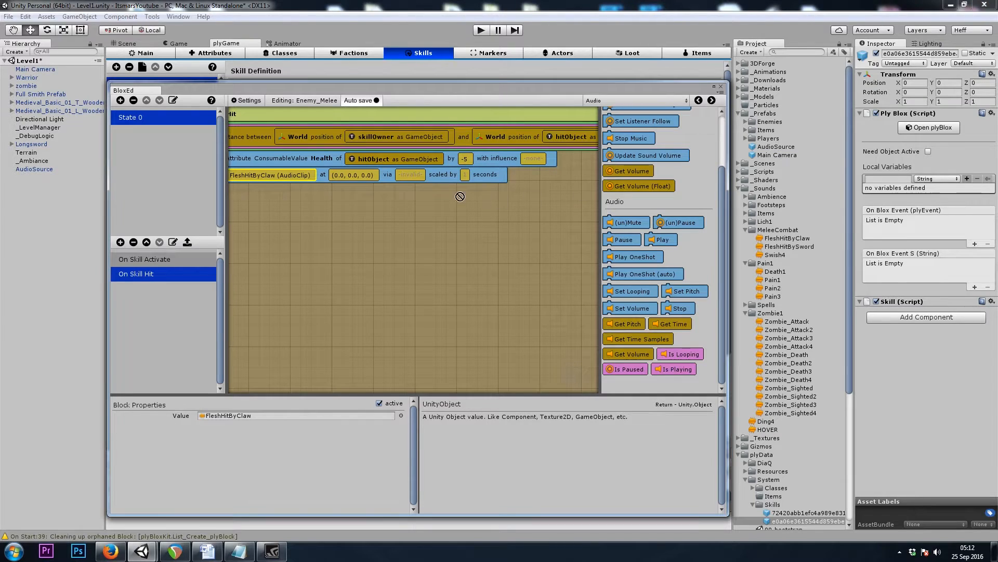
click(410, 175)
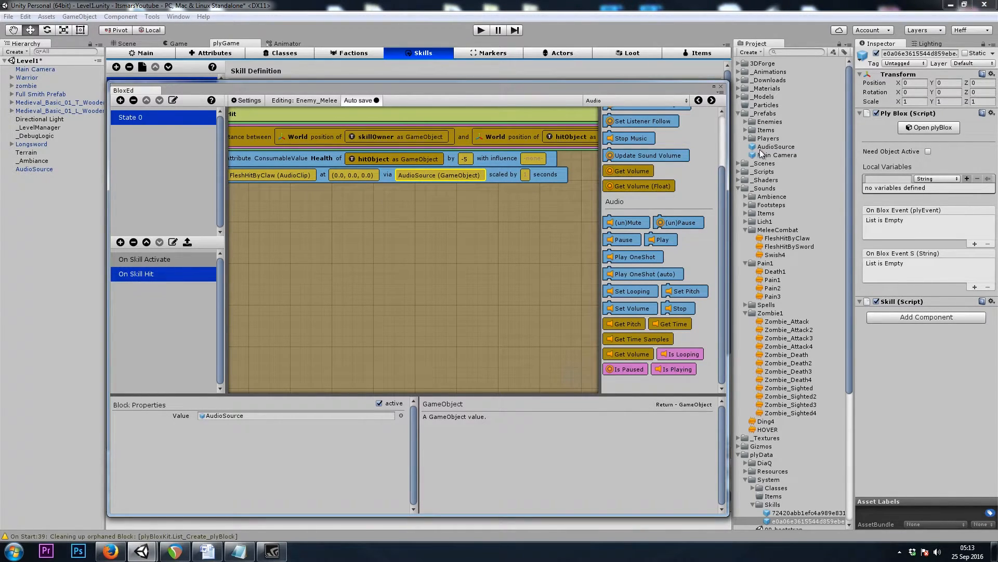
mouse_move(775, 153)
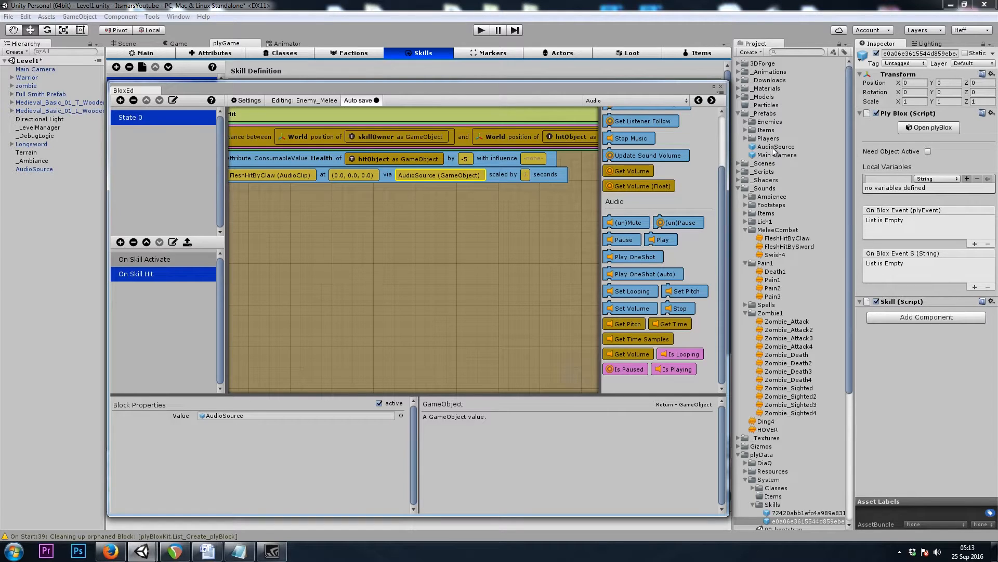
Check the AudioSource prefab and set the hit sound's volume scale to 0.15.
click(776, 147)
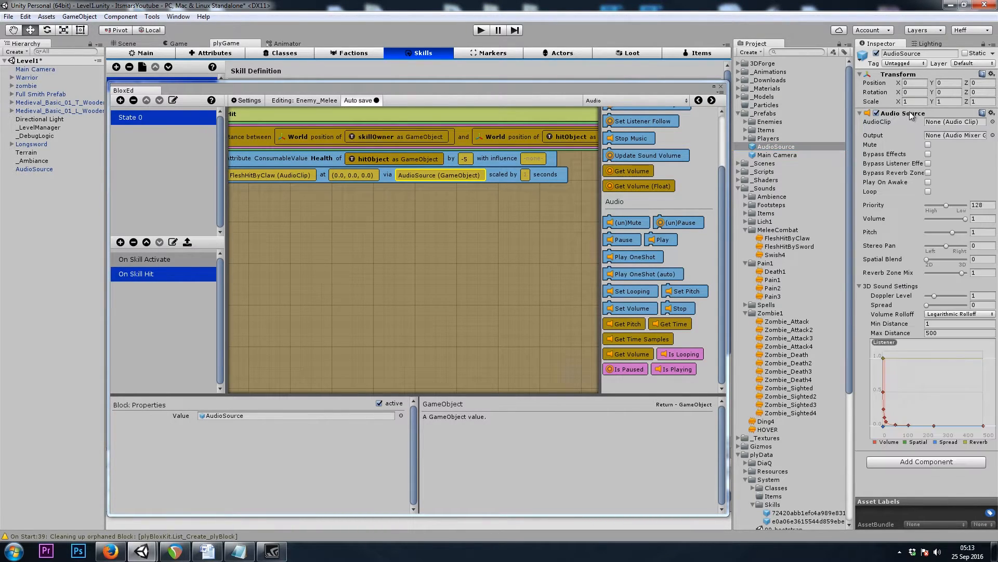
click(861, 113)
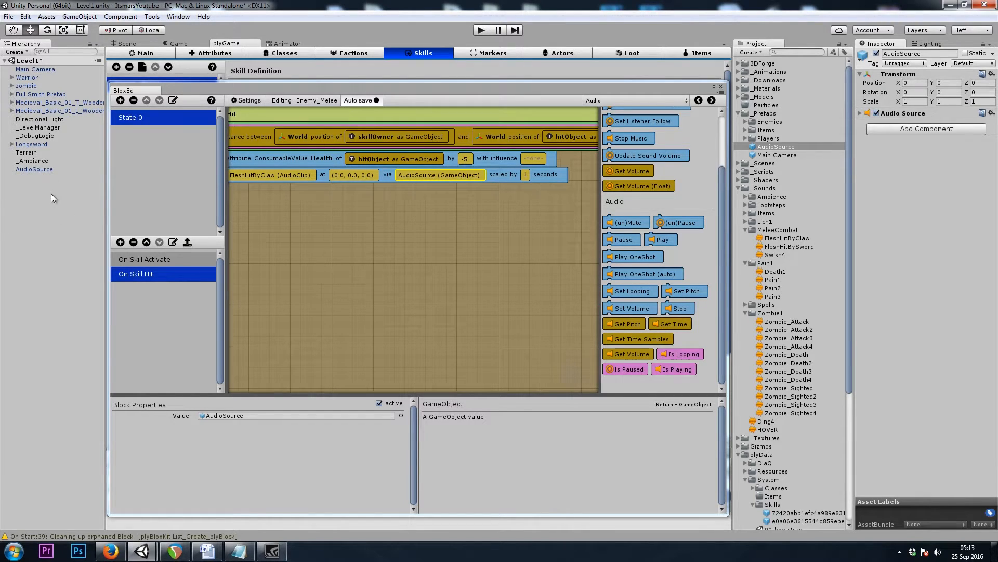
mouse_move(39, 197)
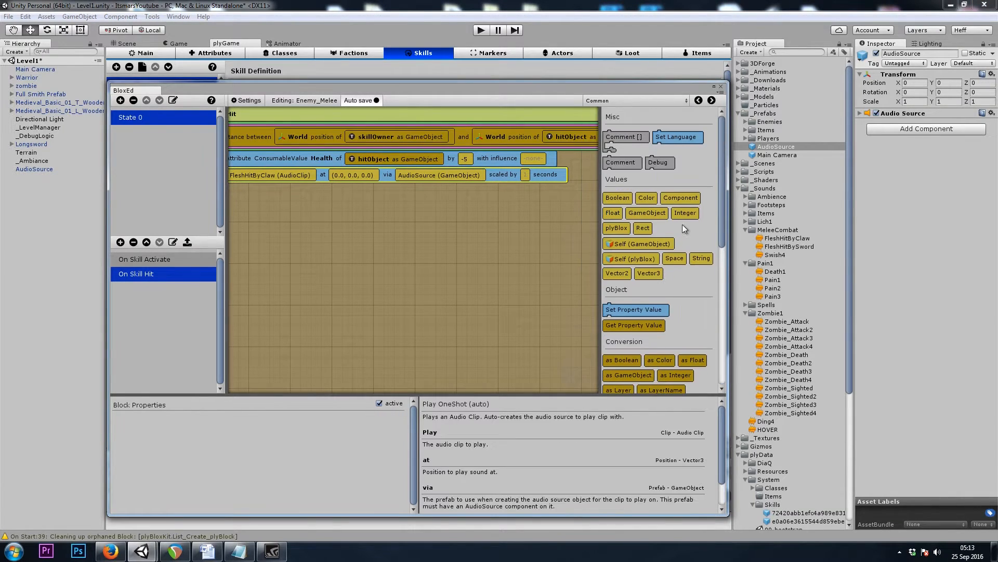
click(525, 175)
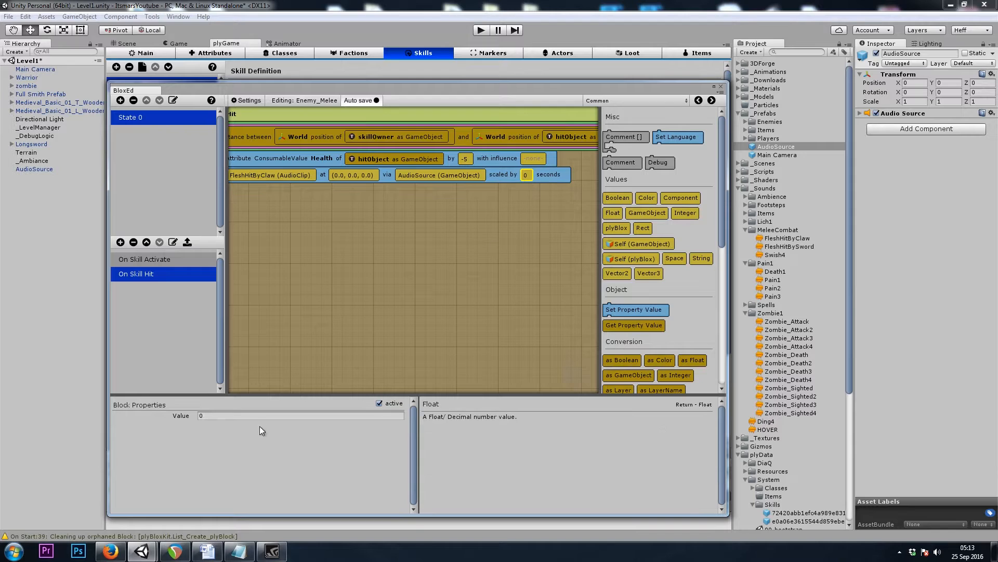
text(0.15)
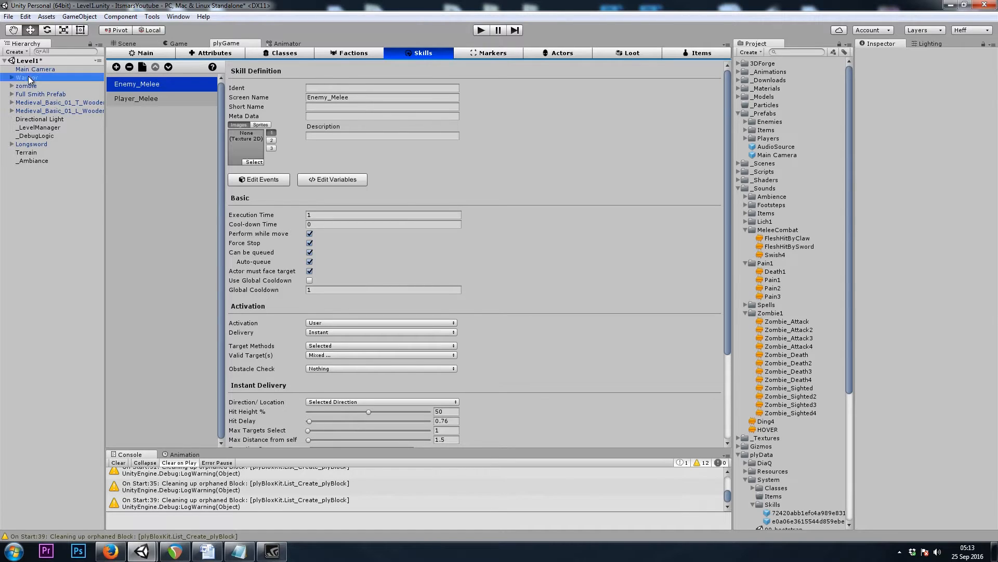
In Player_Melee's On Skill Activate add a Play OneShot block with Swish4.
click(27, 77)
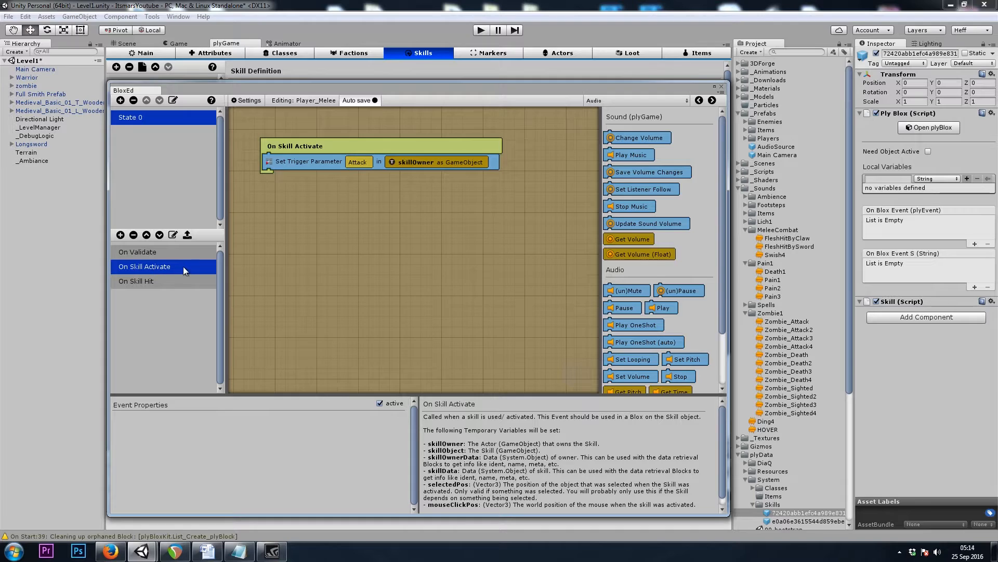
click(636, 101)
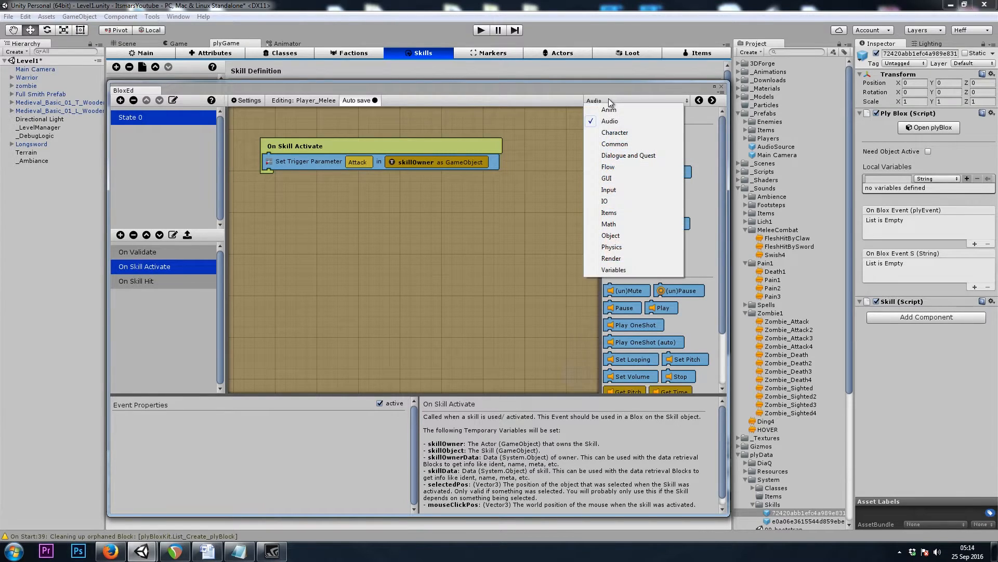
click(609, 121)
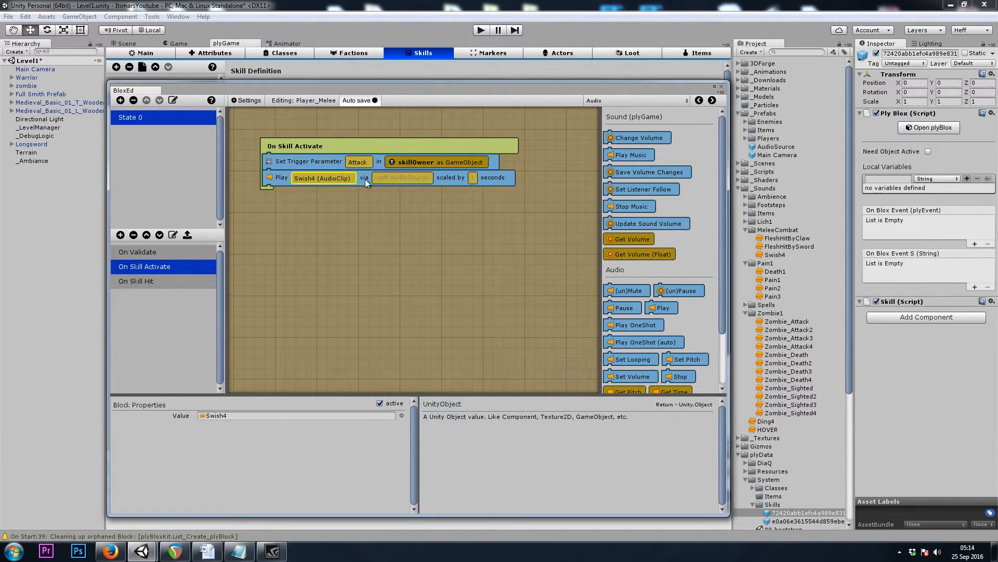
click(280, 176)
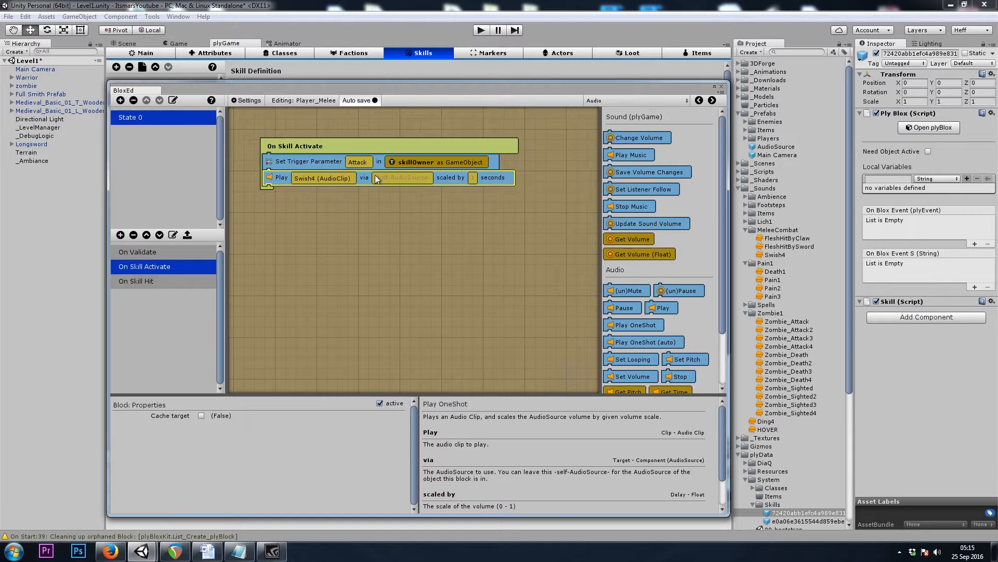
mouse_move(410, 180)
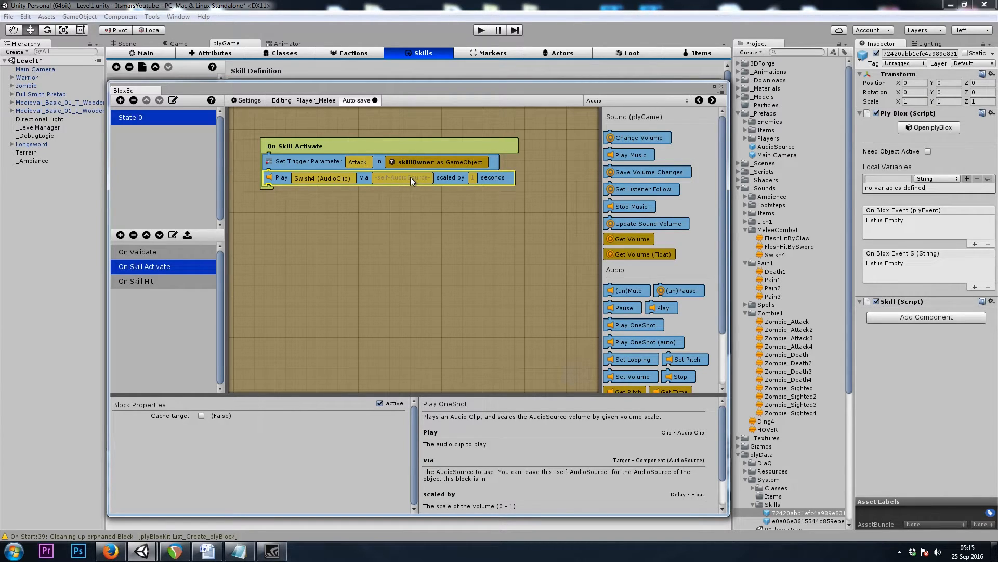
mouse_move(381, 189)
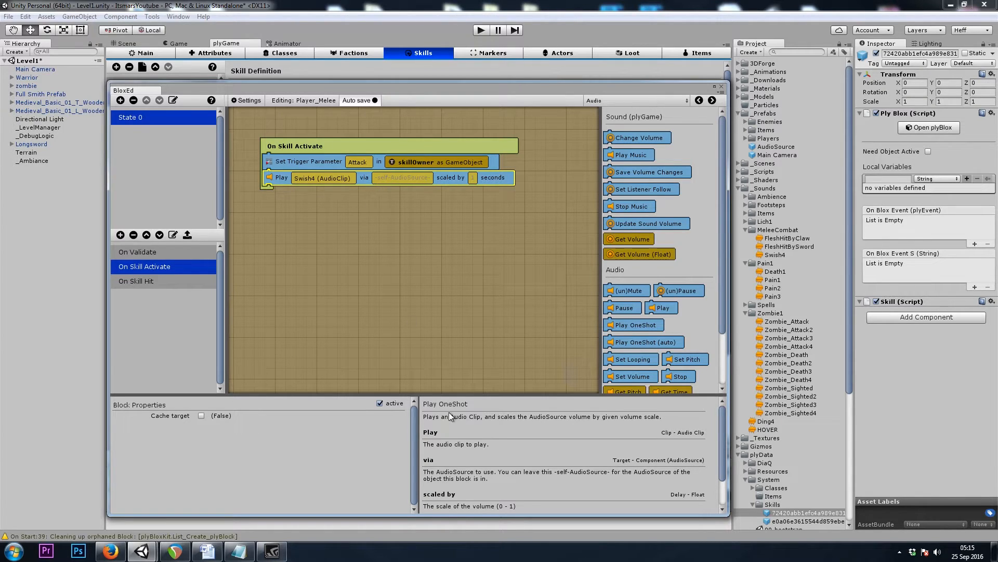
mouse_move(512, 480)
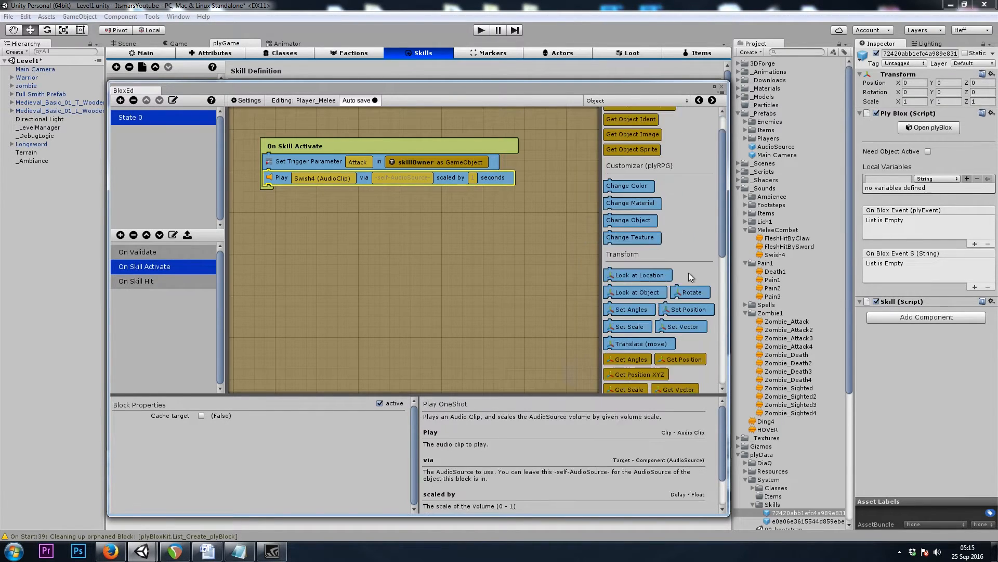
Play it via Get Component AudioSource taken from skillOwner.
scroll(down, 3)
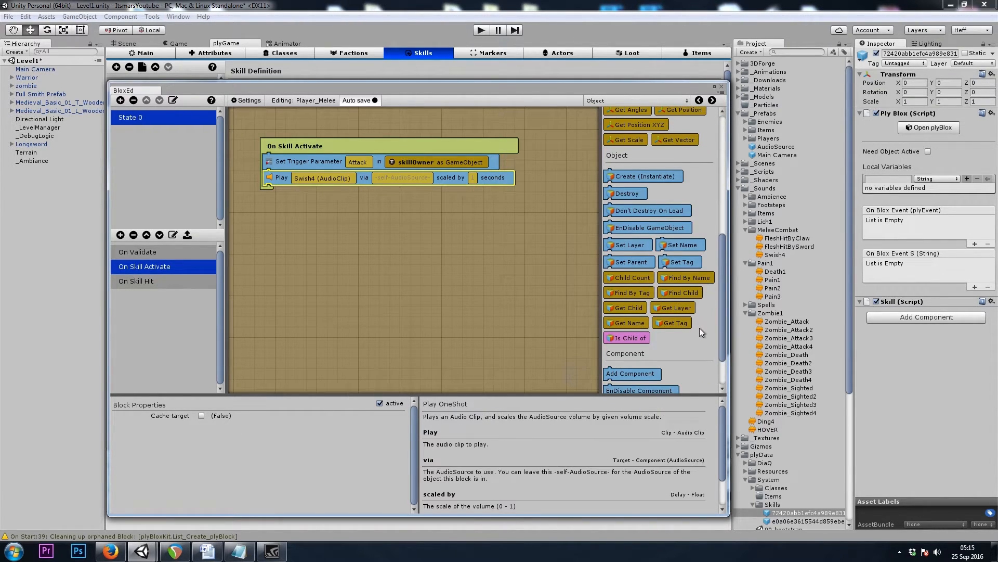
scroll(down, 3)
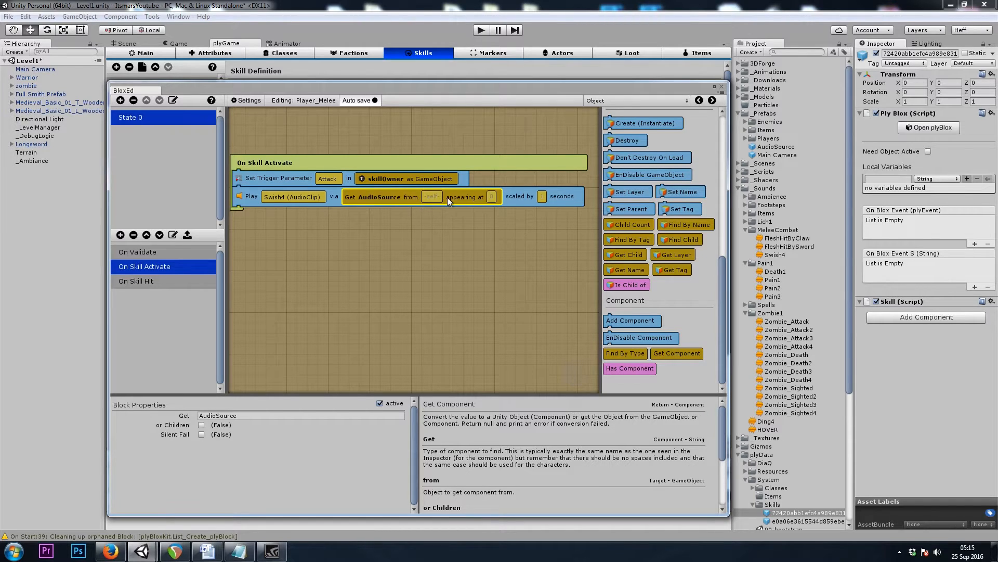
click(405, 178)
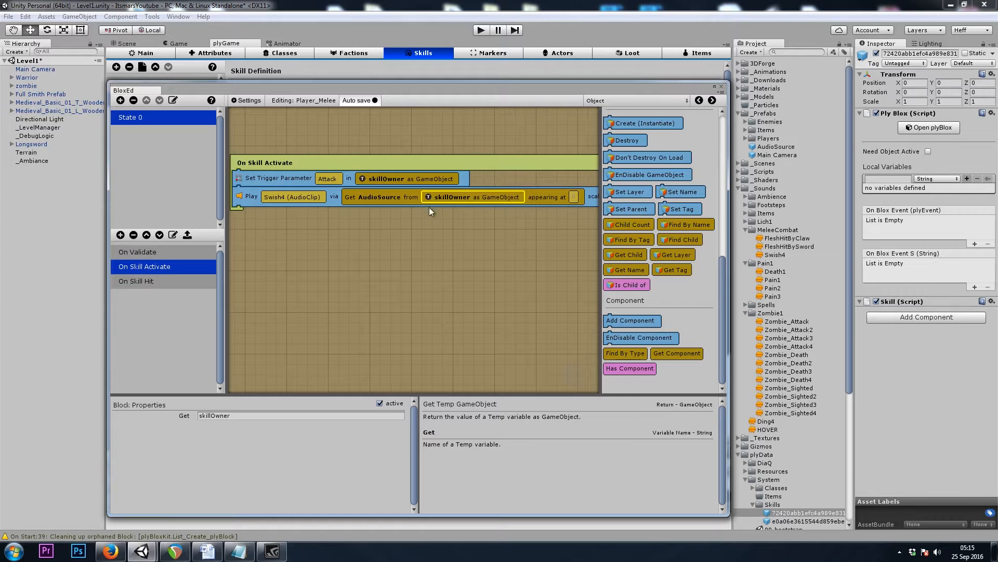
Set the Swish4 one-shot's volume scale to Float 0.15.
click(637, 100)
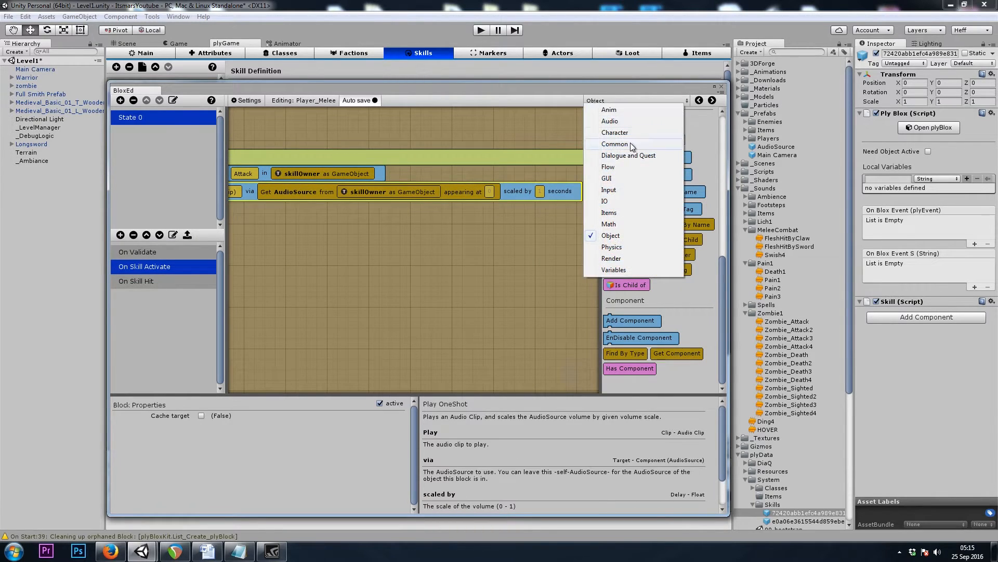
click(615, 144)
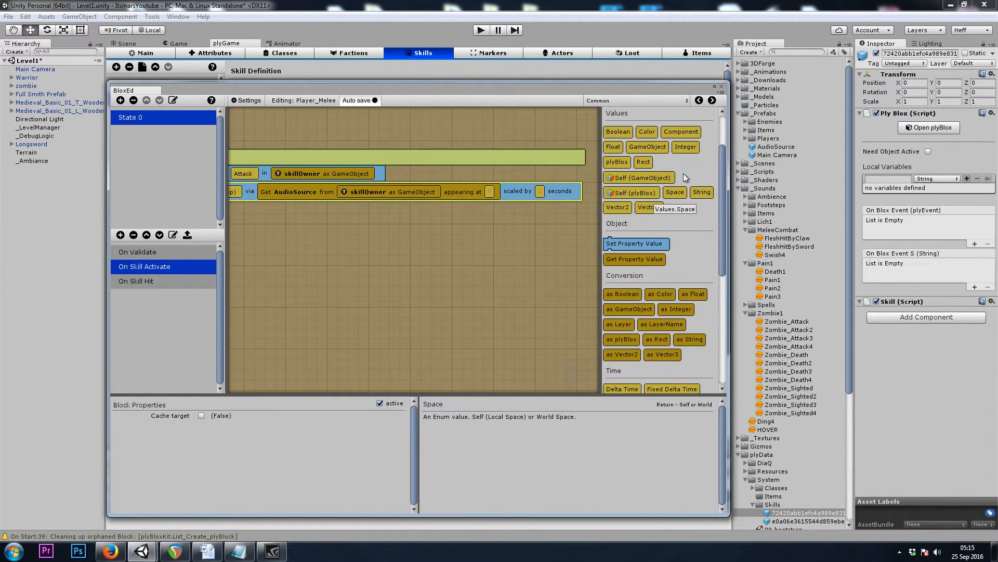
click(540, 191)
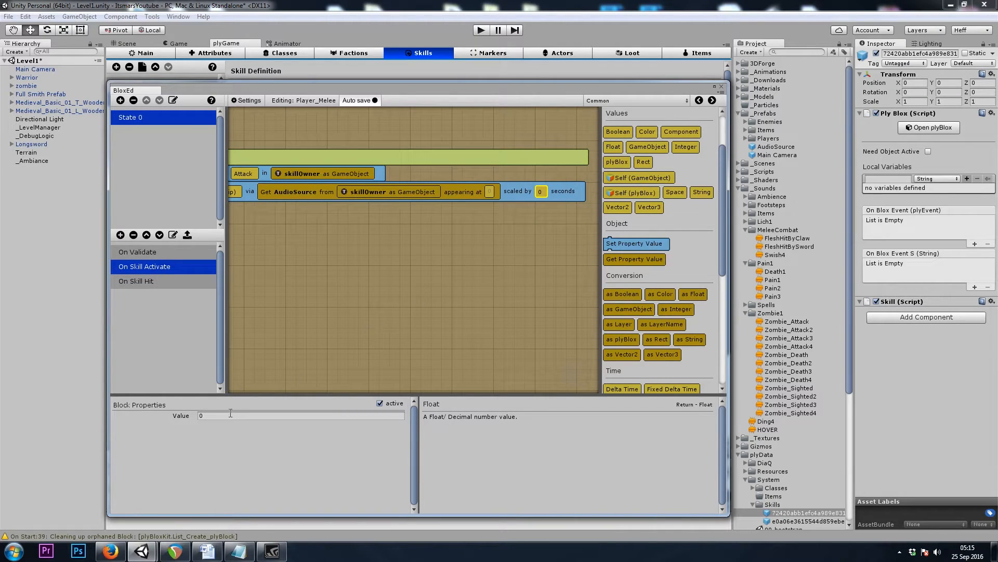
text(.15)
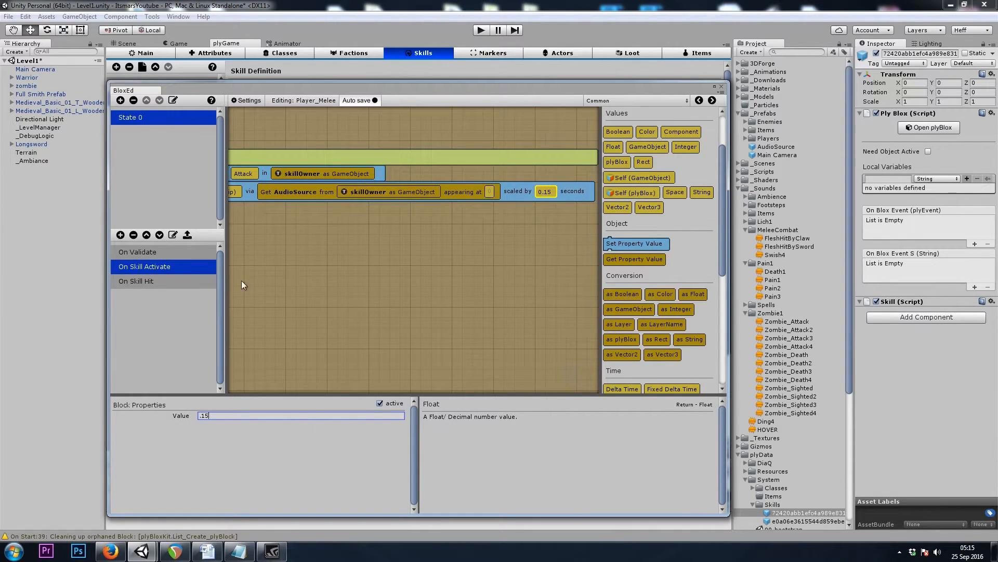
click(135, 280)
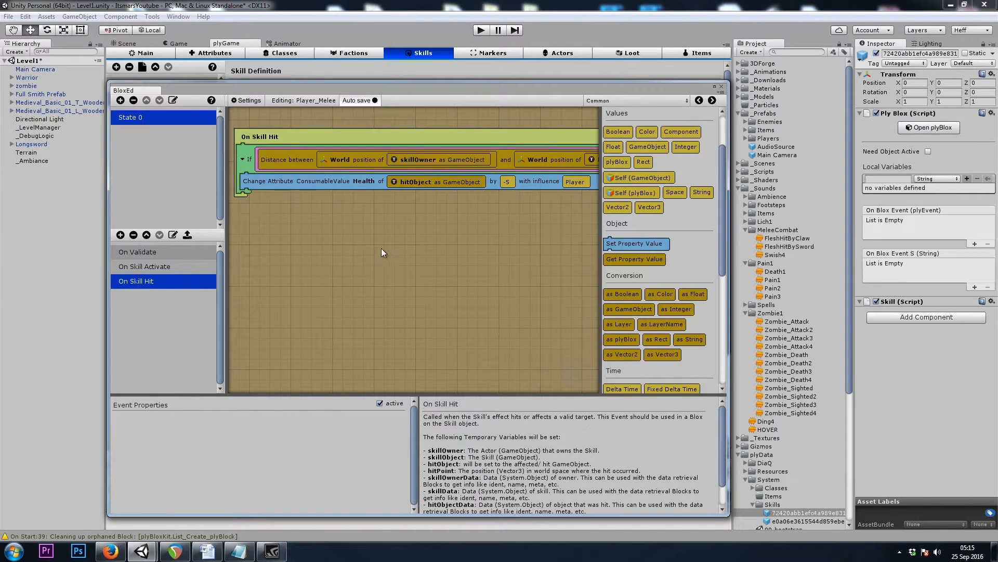
mouse_move(381, 253)
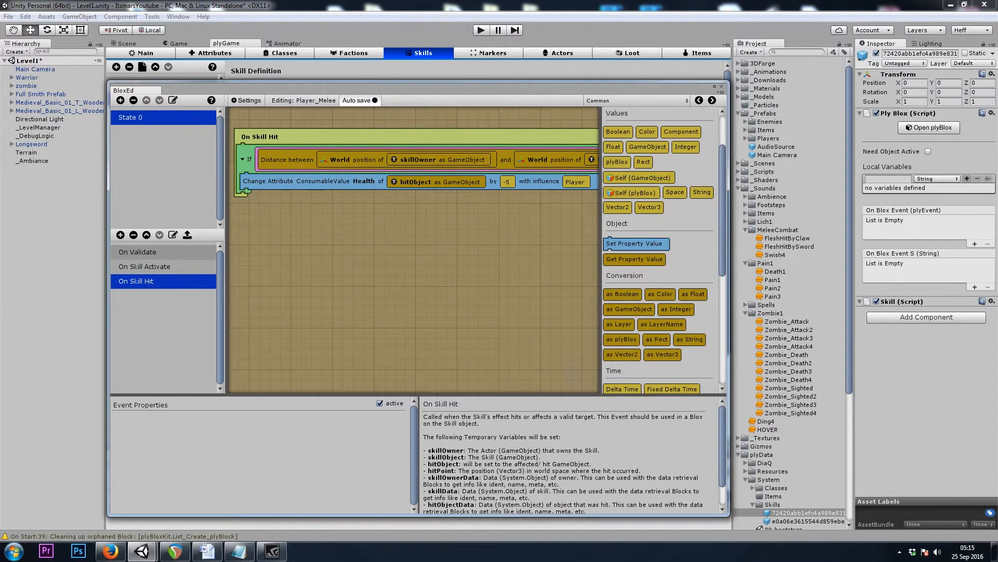
mouse_move(546, 236)
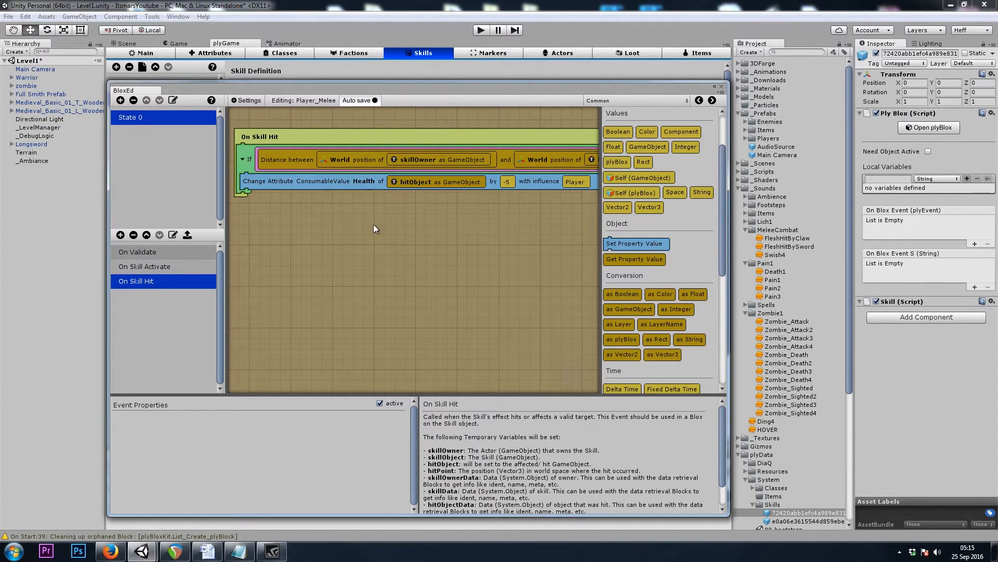
mouse_move(252, 195)
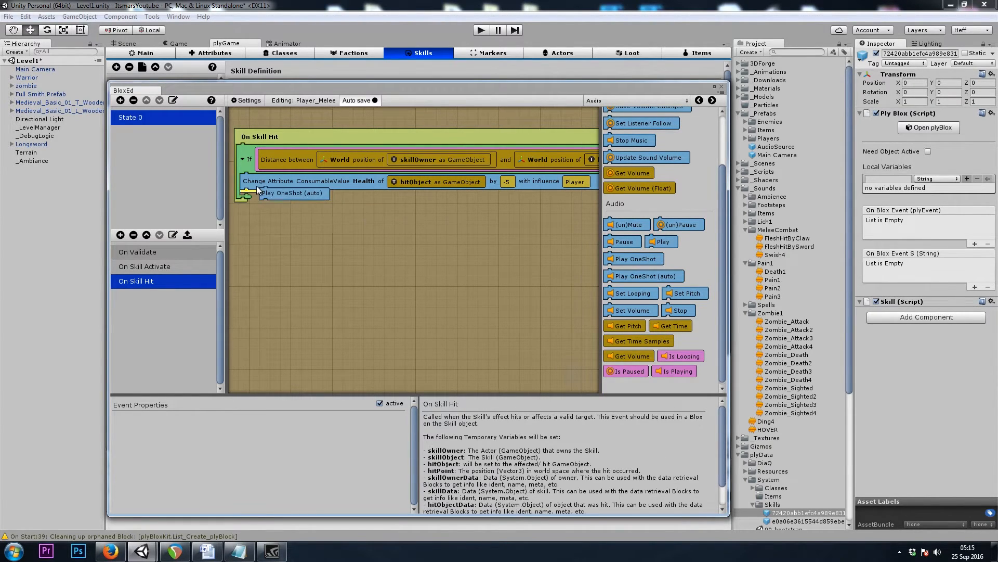
Fill the On Skill Hit Play block with FleshHitBySword, AudioSource target and 0.15 scale, then move to the Warrior.
click(291, 193)
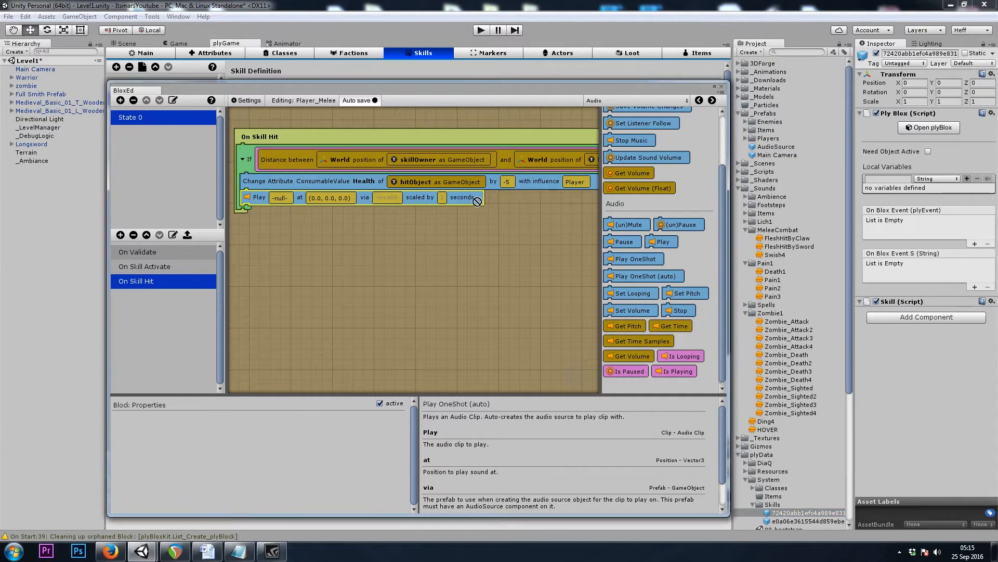
click(387, 197)
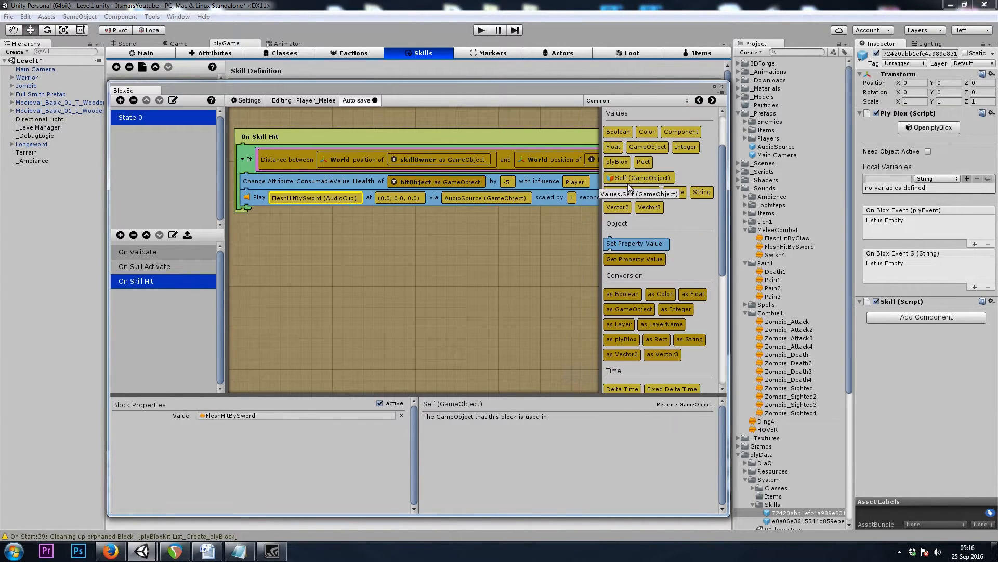
click(572, 197)
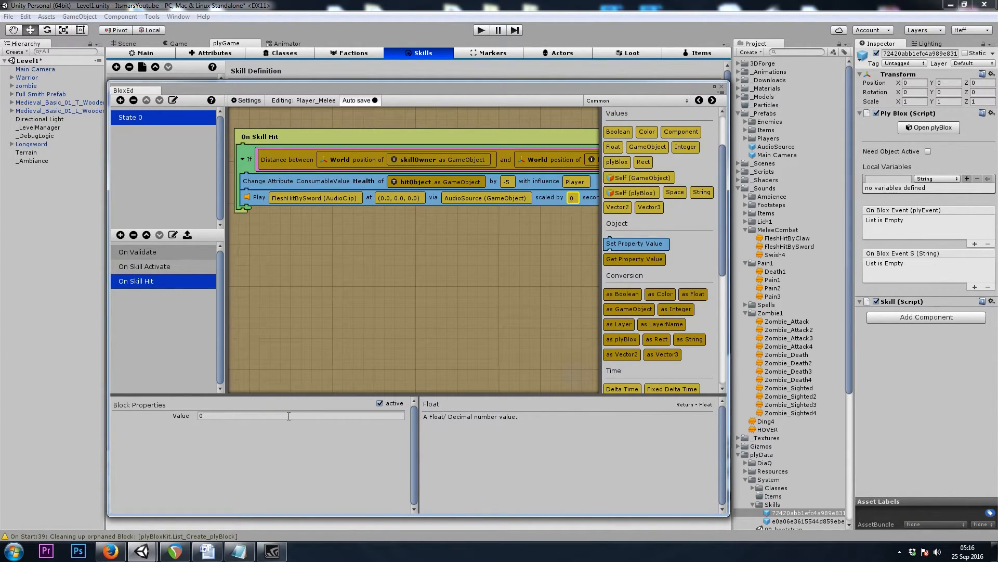
text(.15)
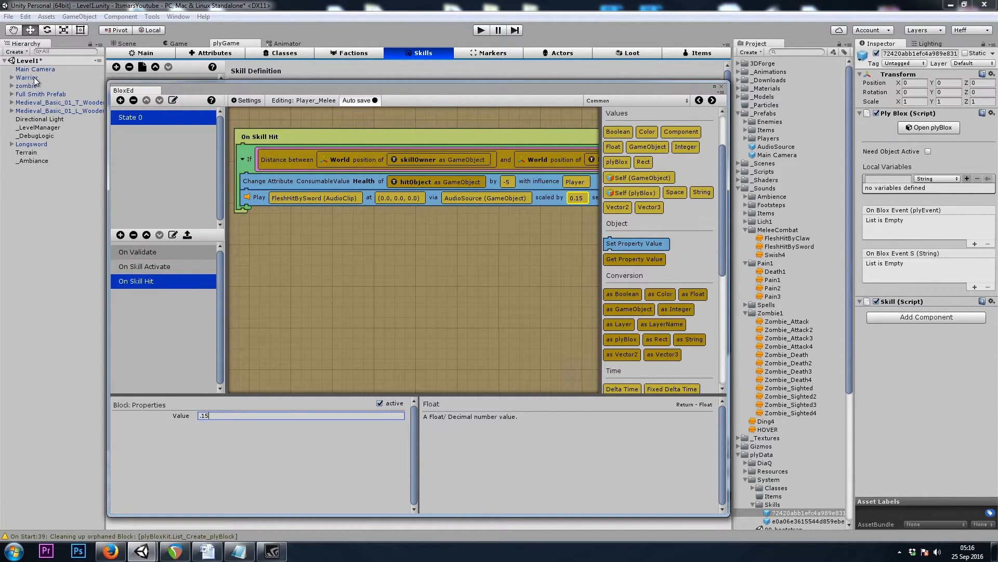
click(27, 77)
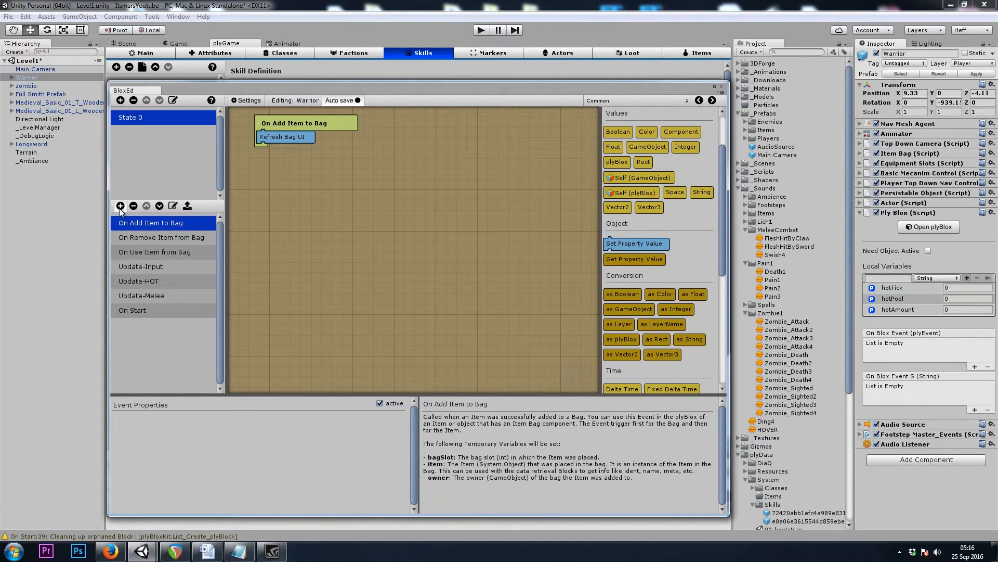
Add an On Level Change event to the Warrior and place a Play audio block for Ding4 at 0.15.
click(121, 205)
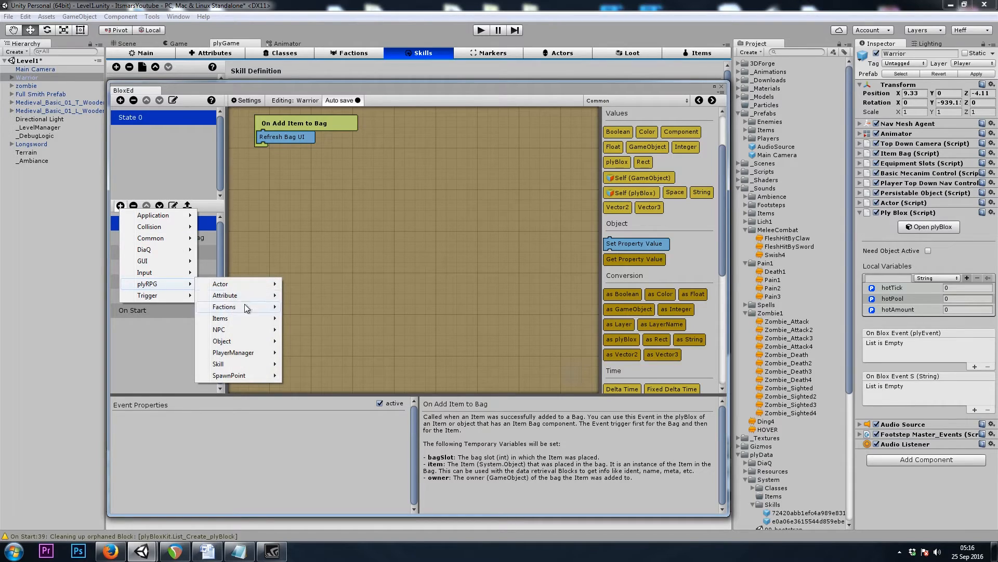
mouse_move(224, 294)
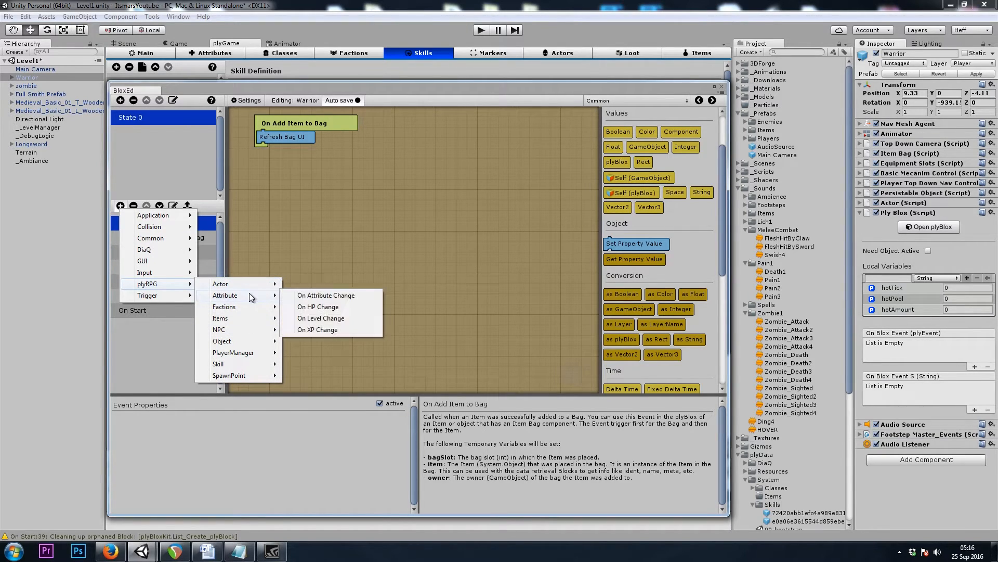
click(321, 318)
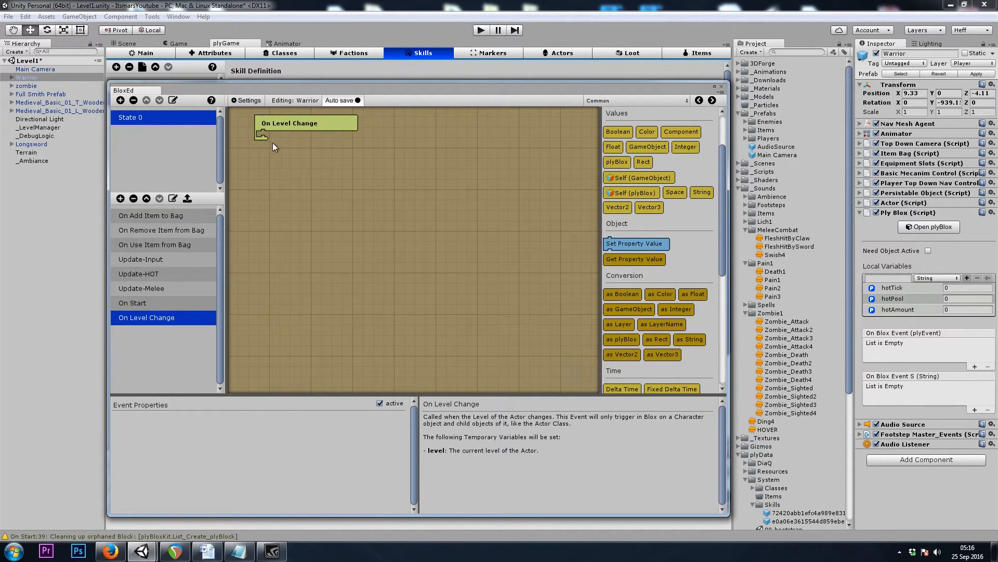
click(634, 101)
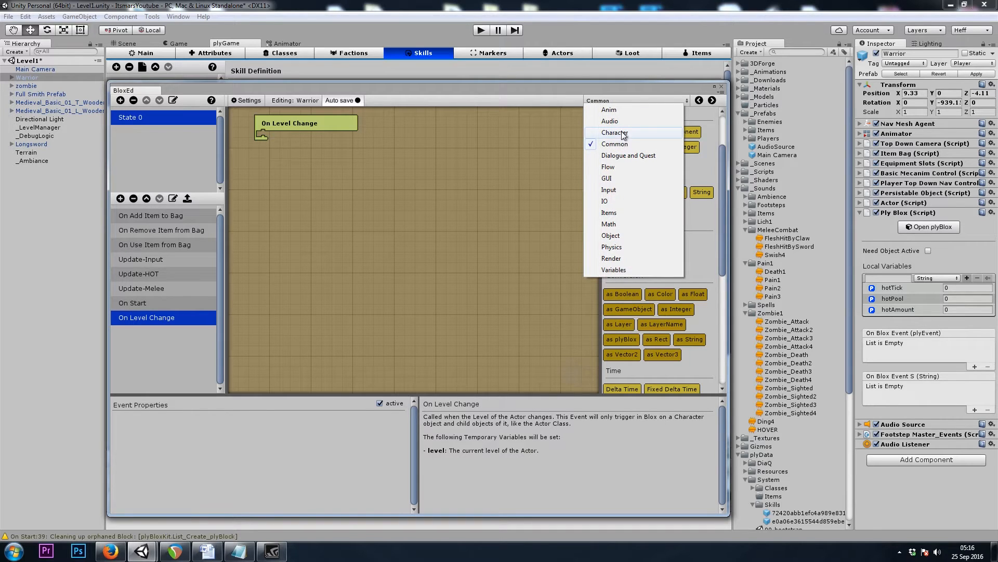
click(610, 121)
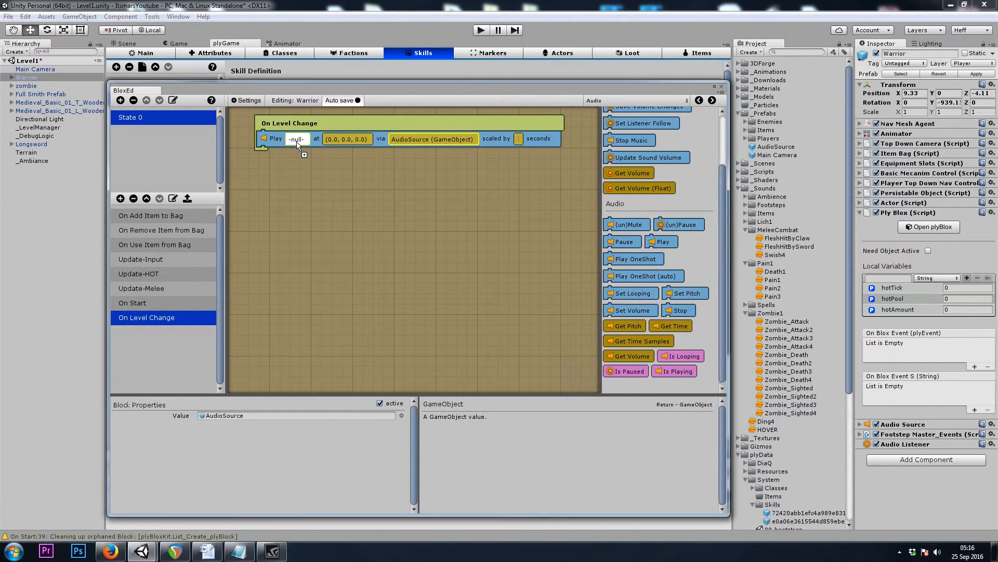
click(636, 100)
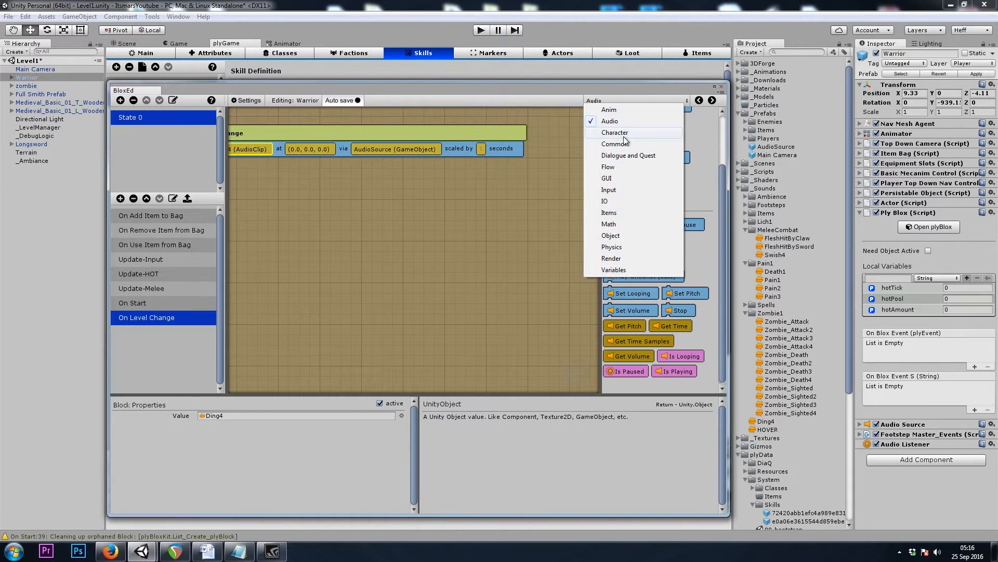
click(615, 143)
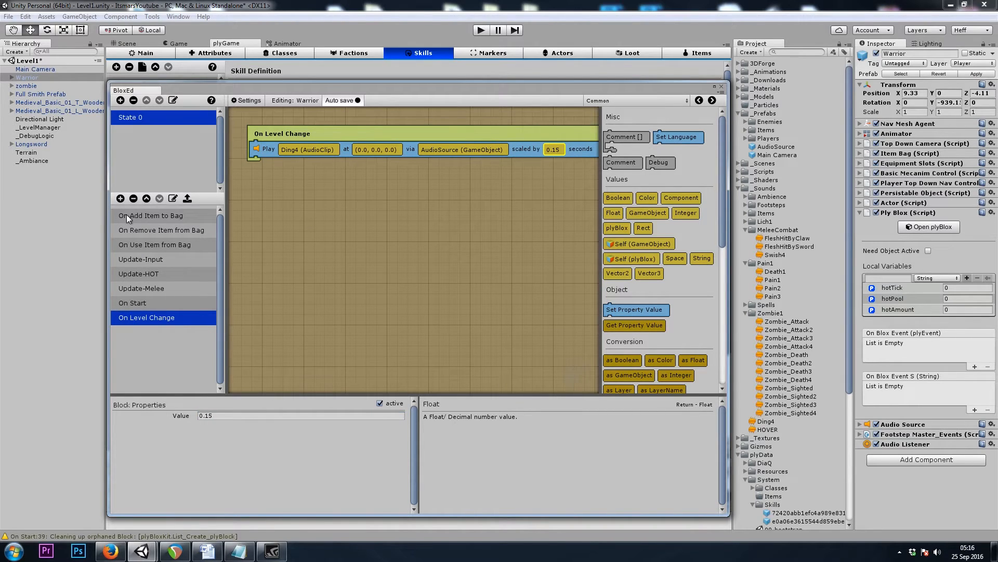
mouse_move(121, 203)
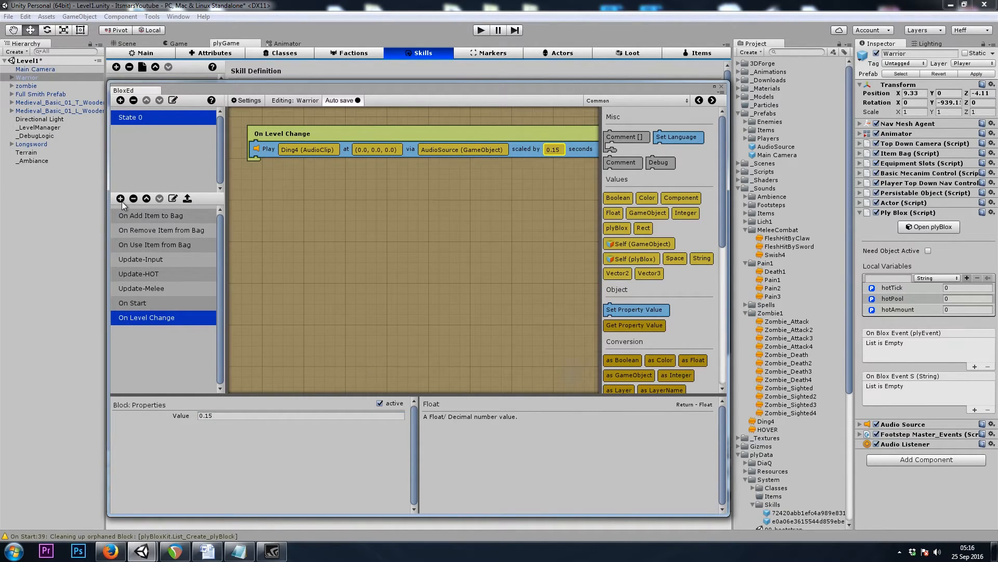
Add an On HP Change event to the Warrior containing a Flow If block.
click(121, 197)
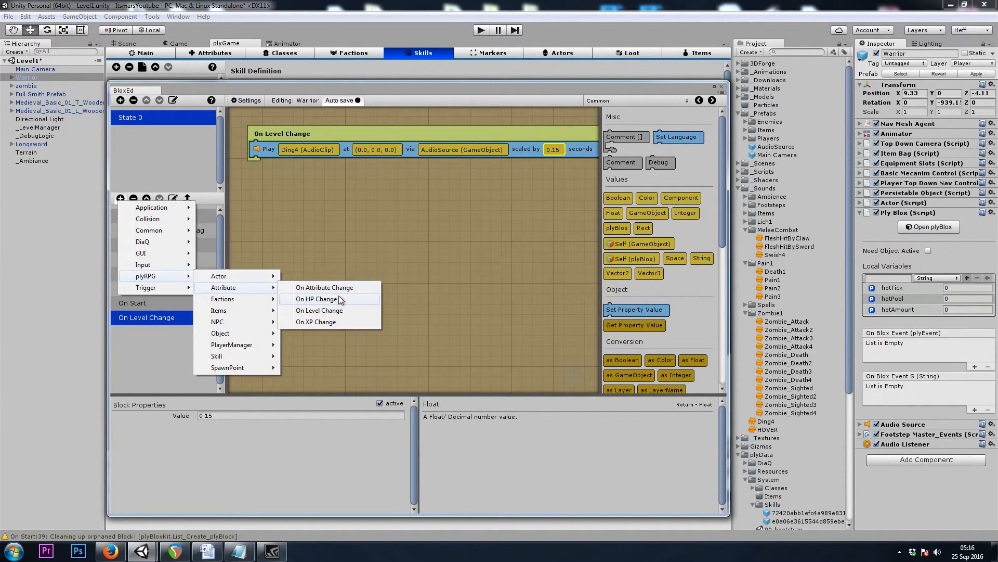
click(316, 299)
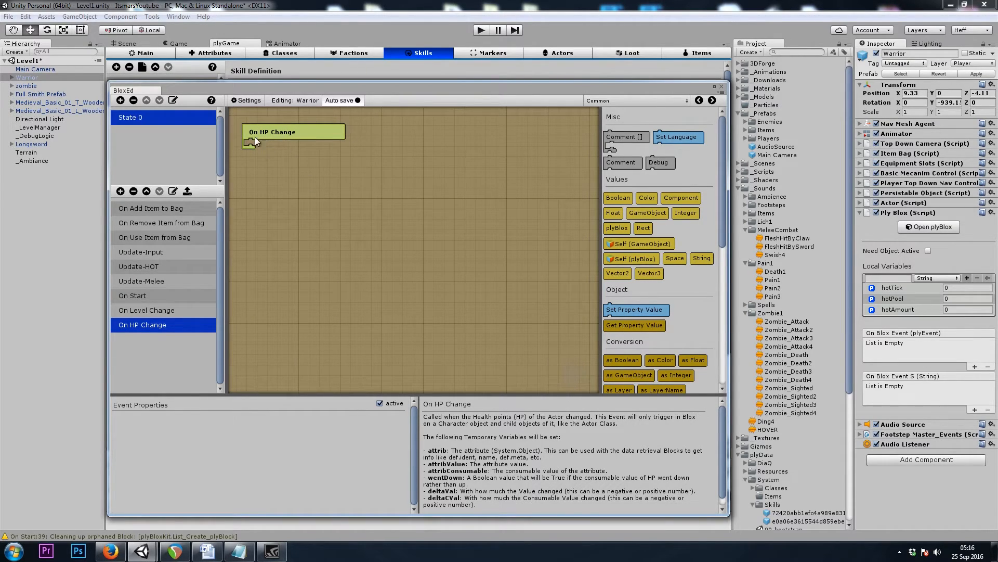
mouse_move(300, 157)
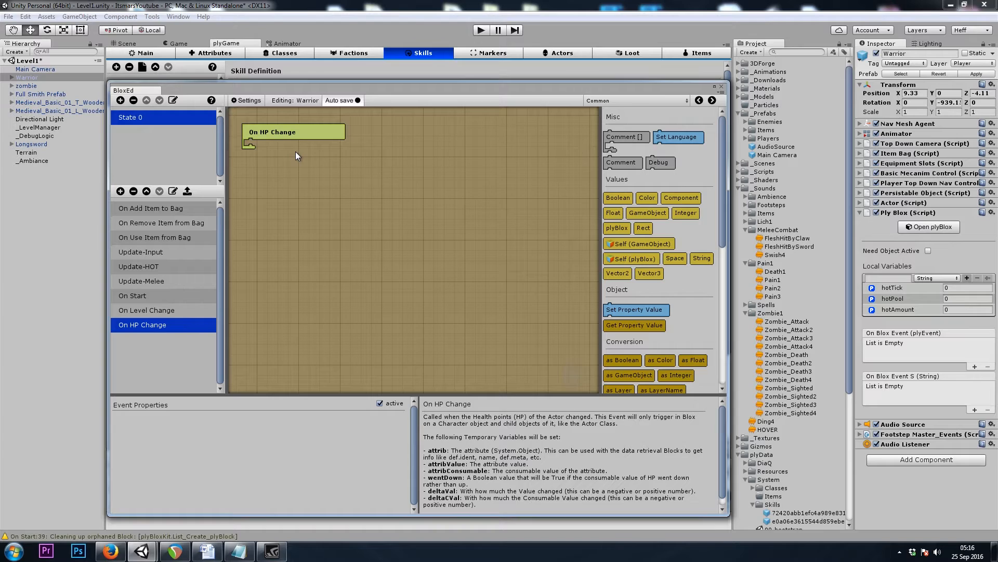
mouse_move(337, 184)
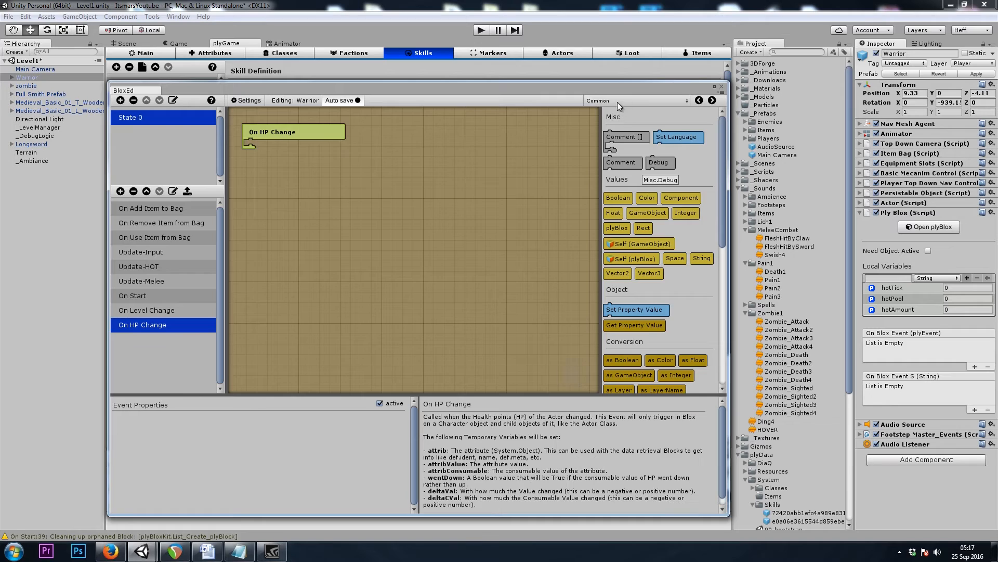
click(636, 101)
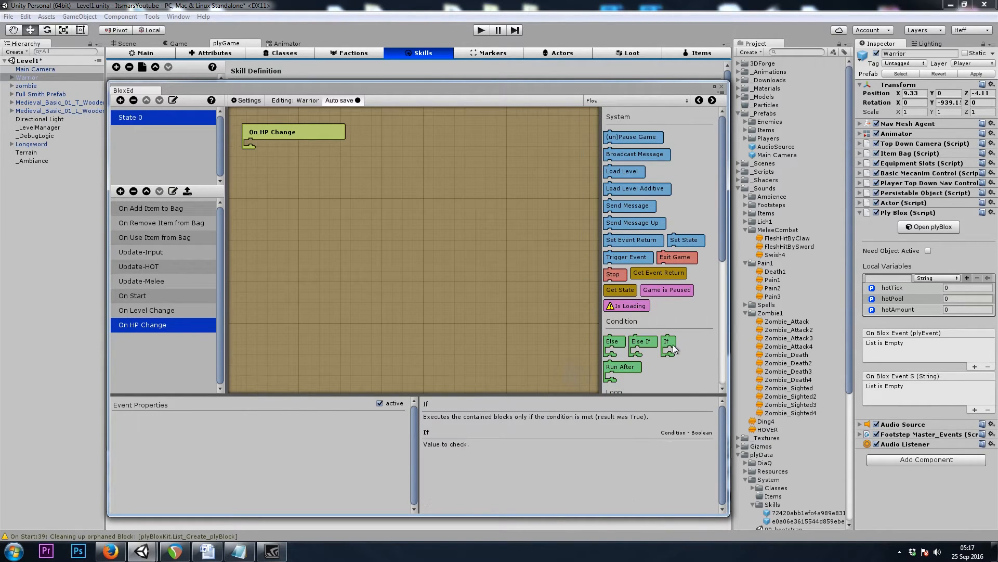
click(272, 132)
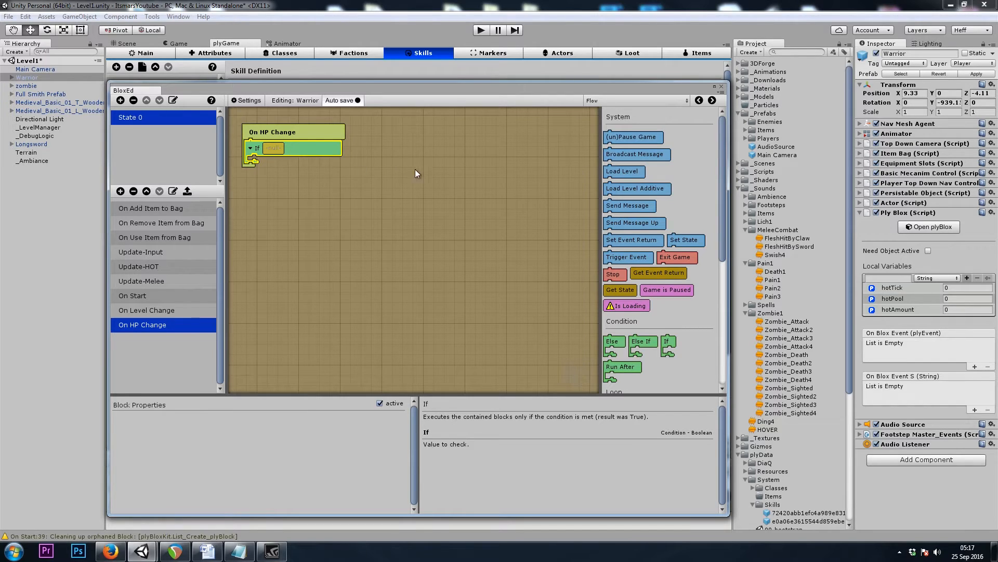
mouse_move(402, 197)
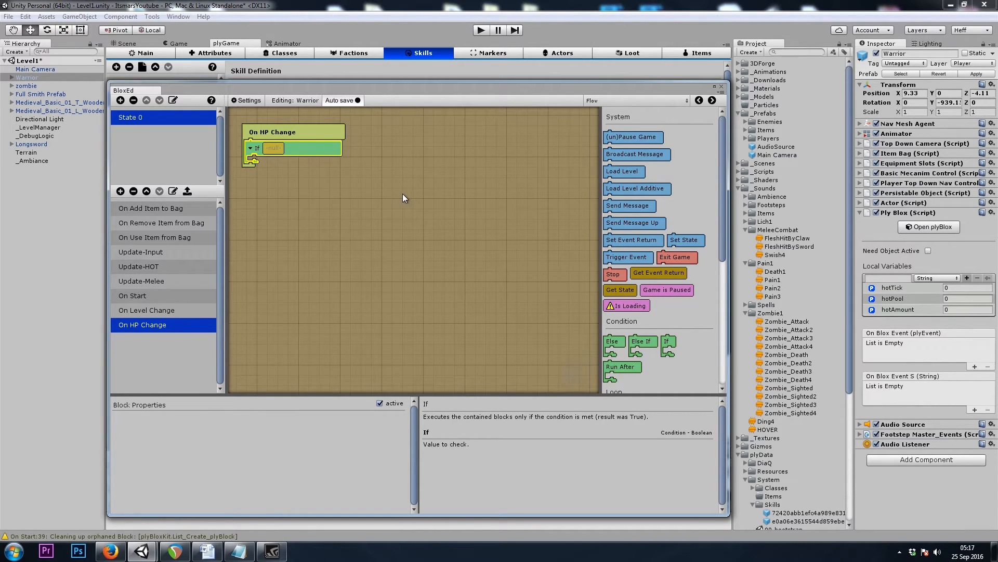
Set the If condition to the temp Boolean 'wentDown' and review the block properties.
click(637, 101)
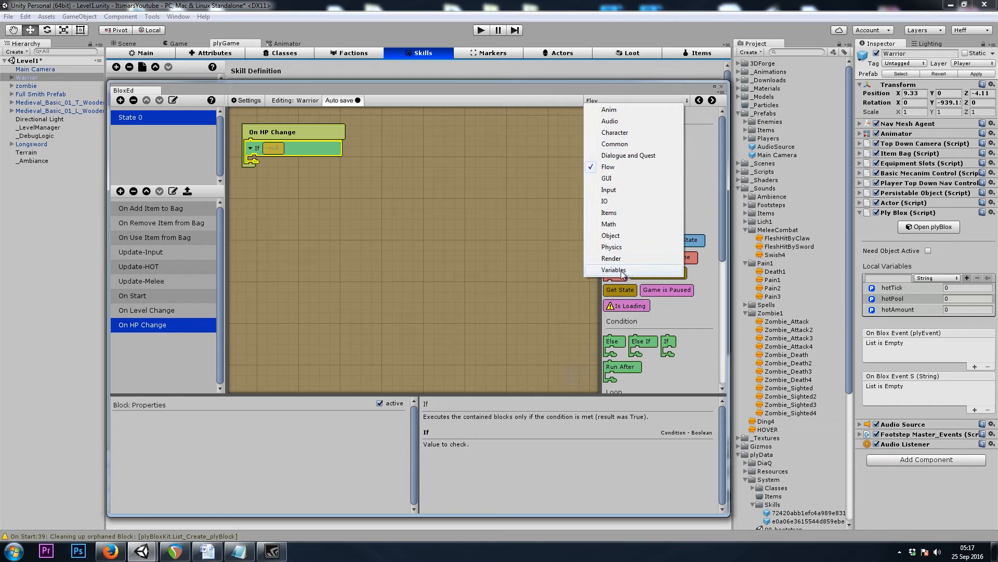
click(615, 271)
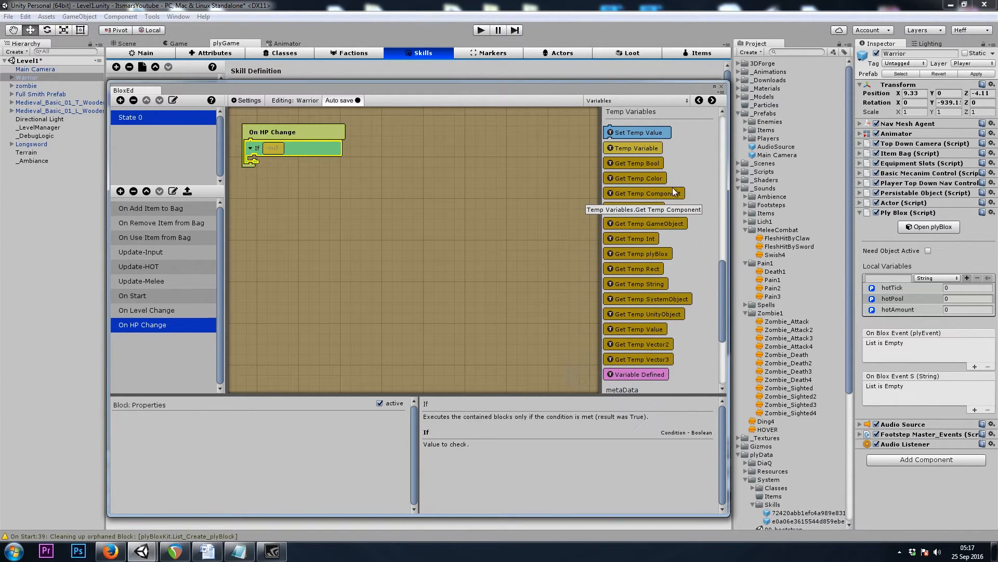
click(638, 163)
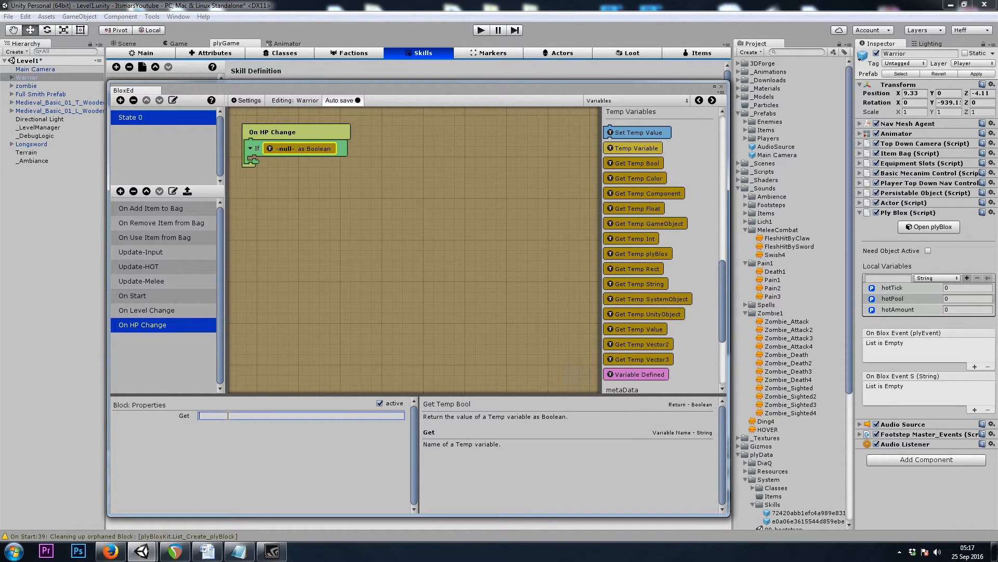
text(wentDown)
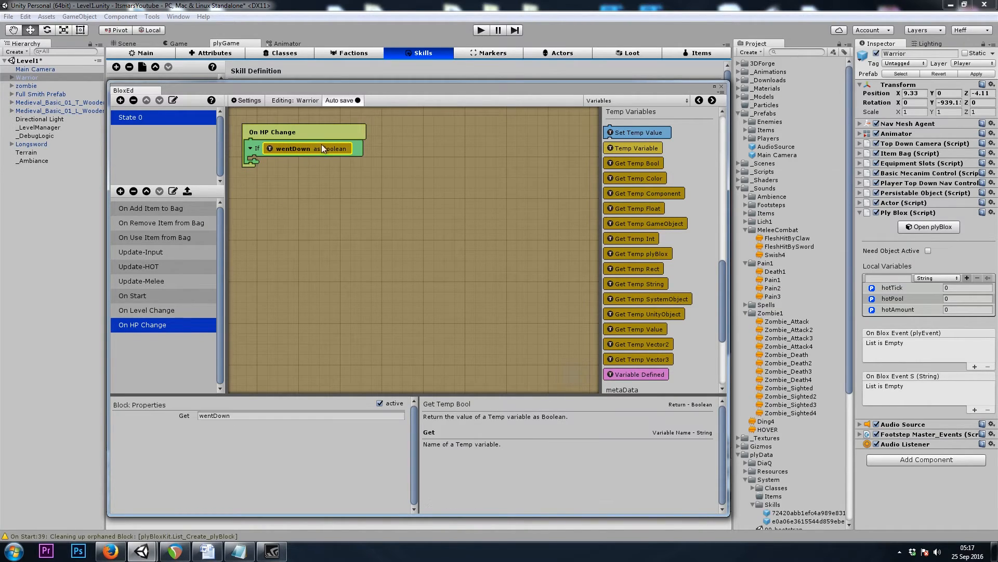
mouse_move(301, 155)
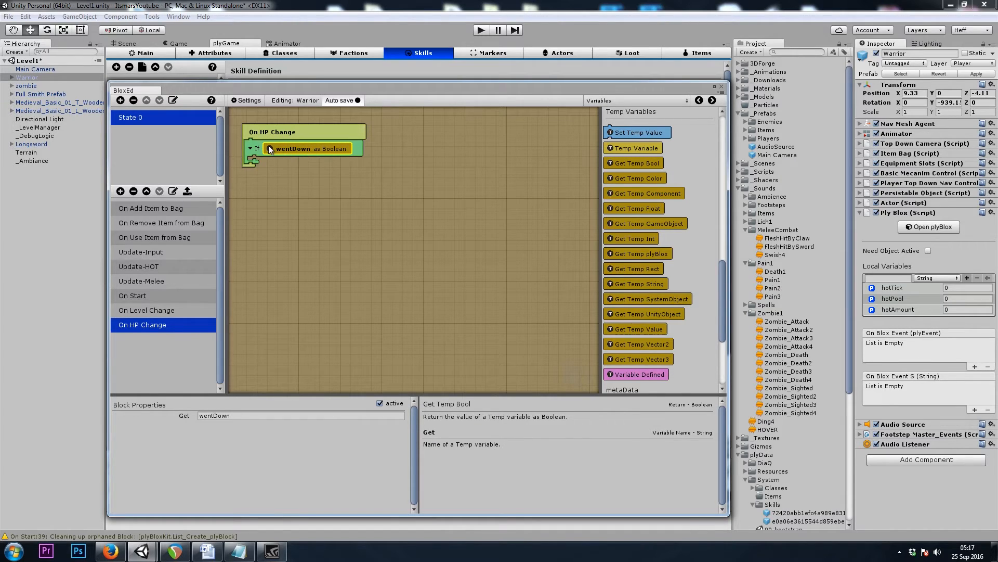
mouse_move(470, 166)
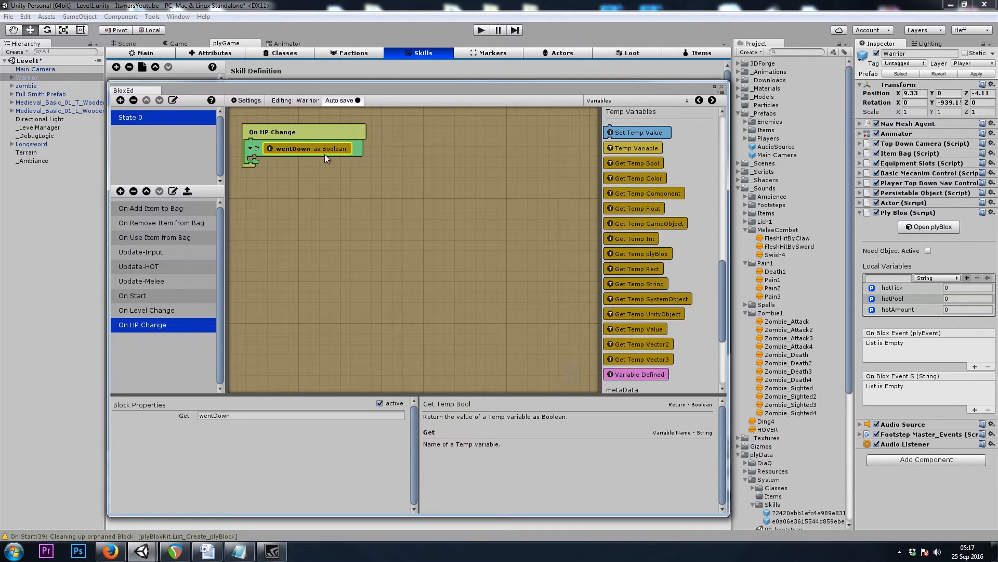
click(255, 148)
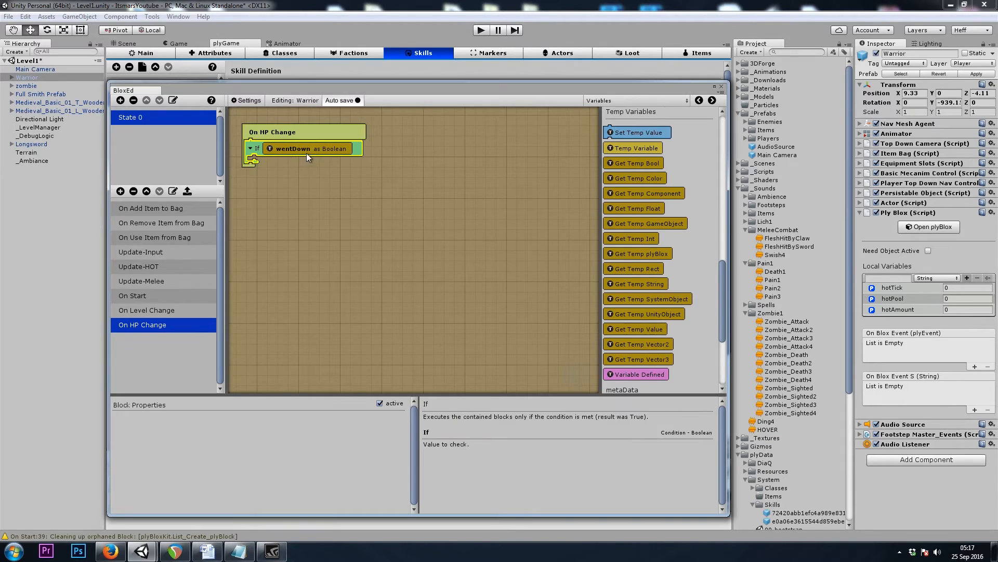
click(309, 147)
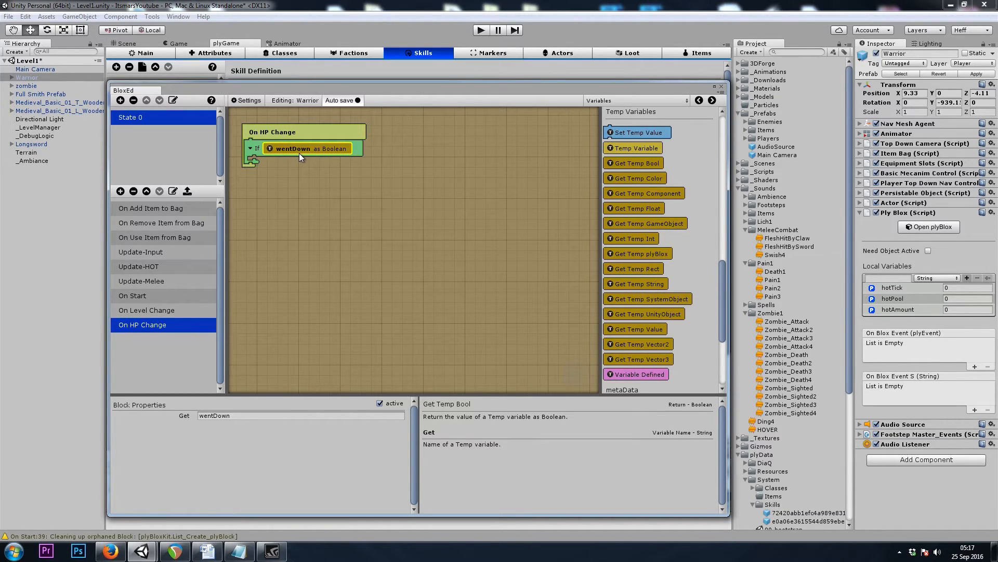
mouse_move(139, 344)
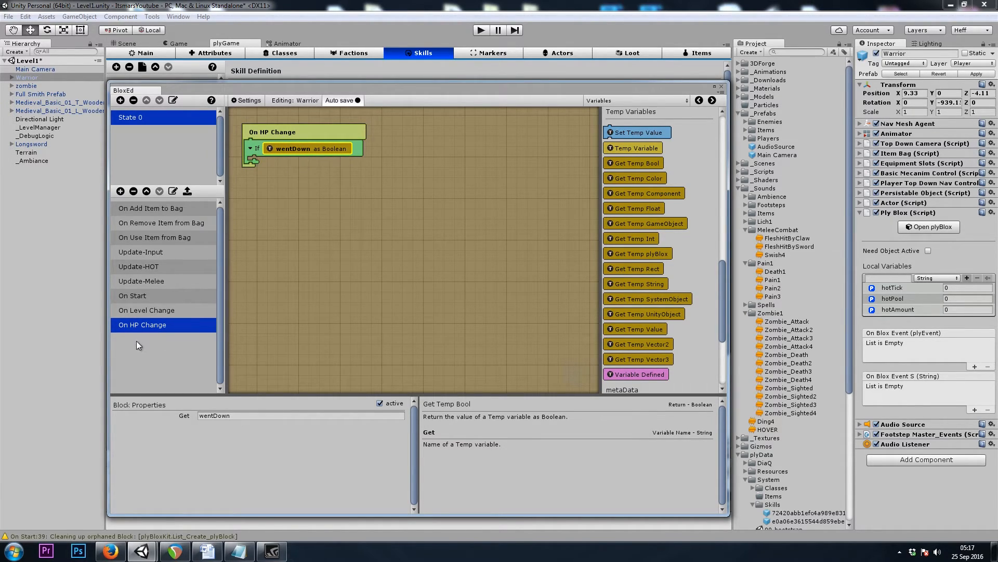
mouse_move(206, 338)
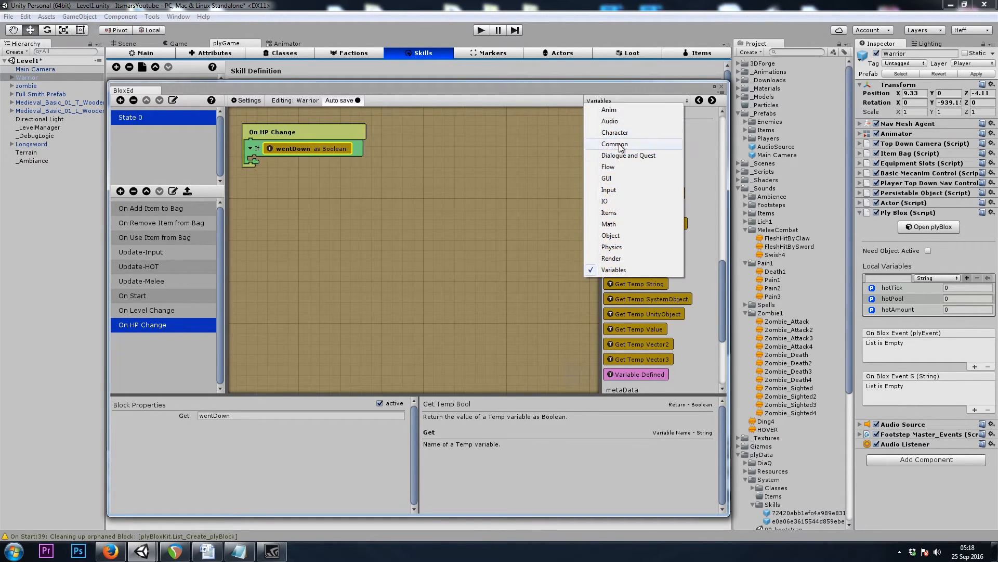
Nest an a > b check comparing the Warrior's consumable Health attribute against 0.
click(608, 166)
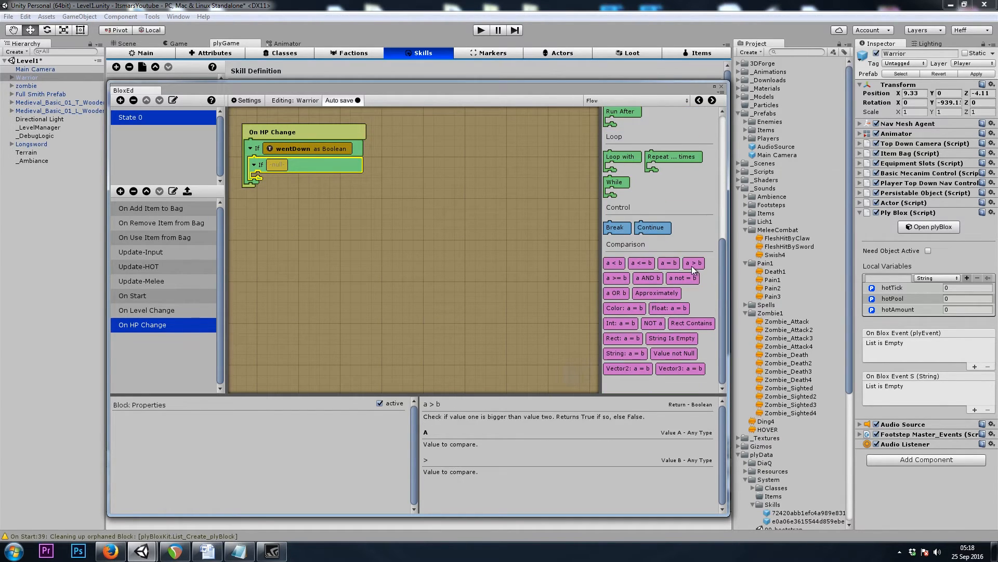
click(637, 101)
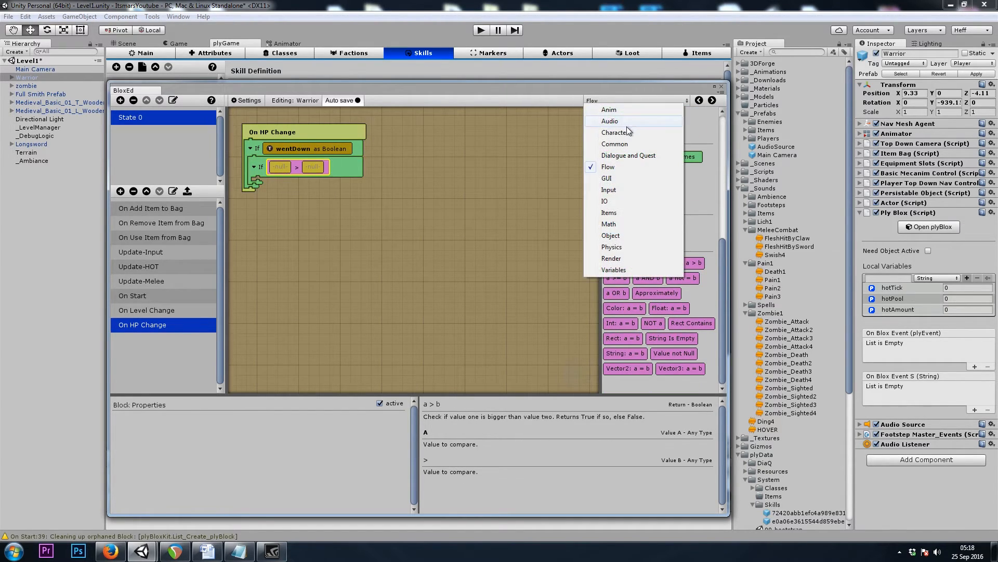
click(615, 132)
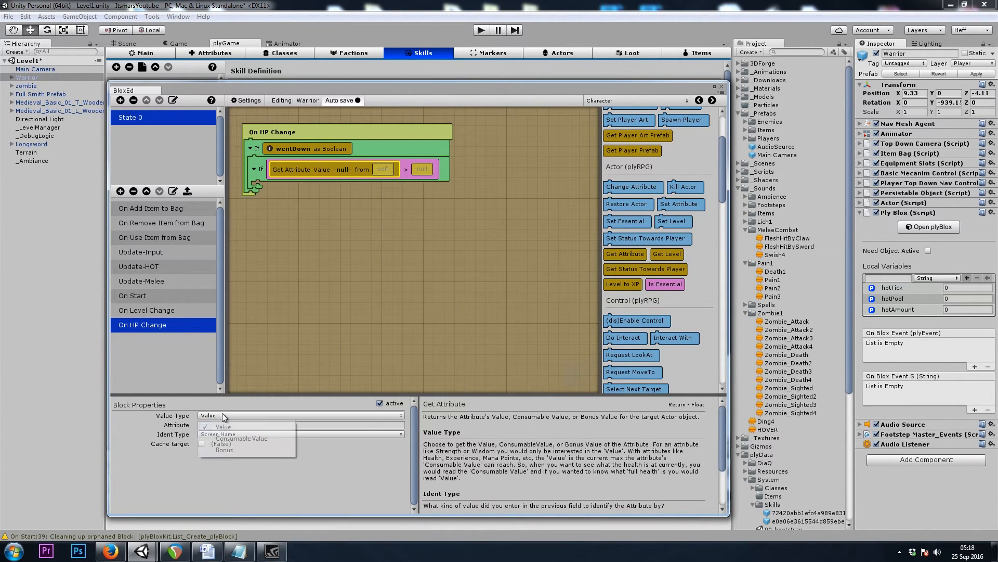
click(242, 438)
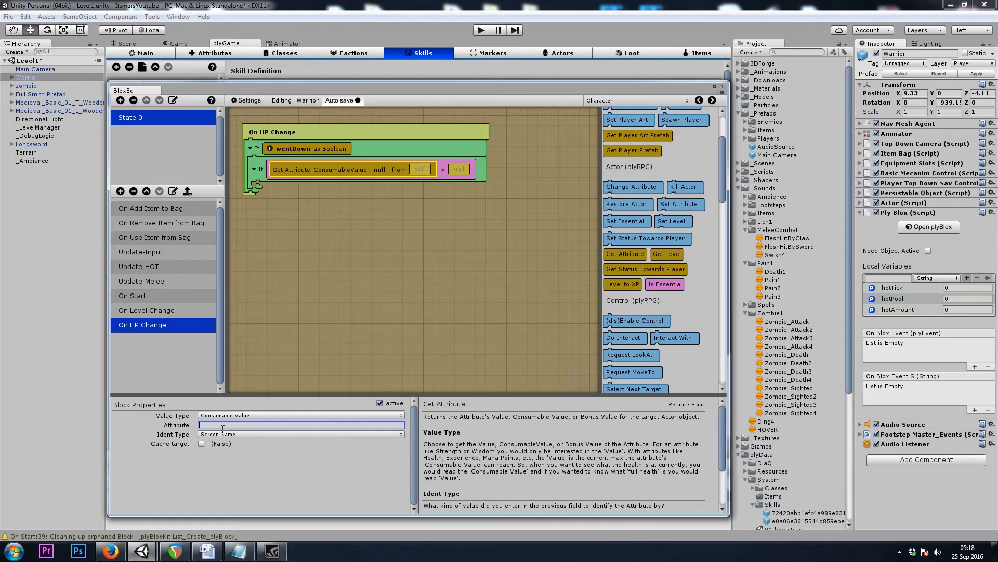
text(Health)
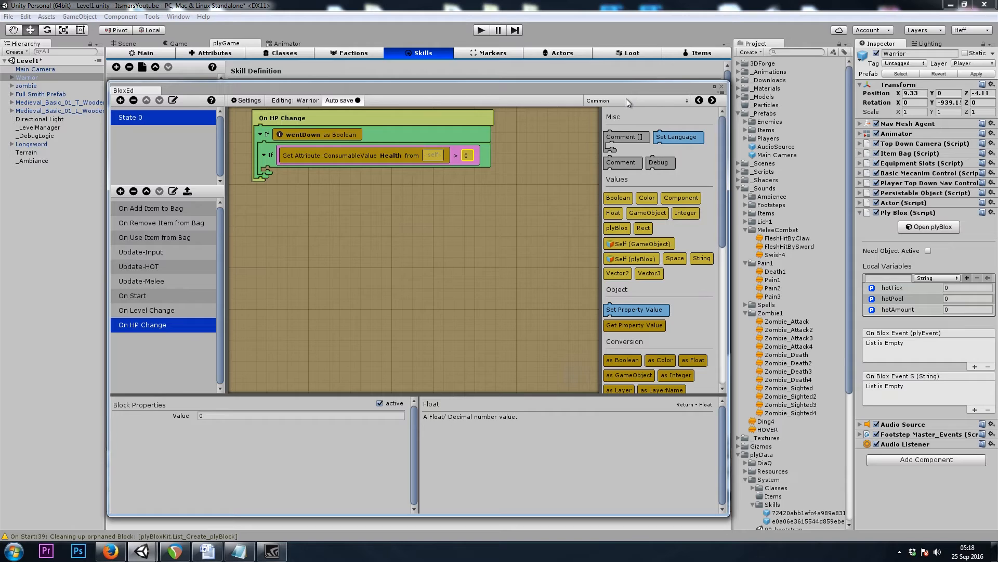
mouse_move(169, 264)
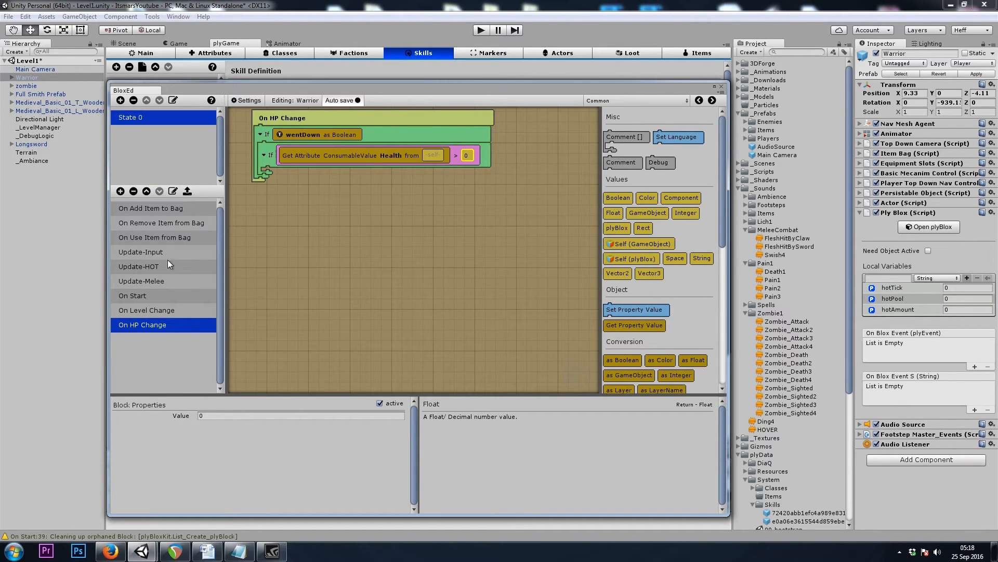
mouse_move(52, 107)
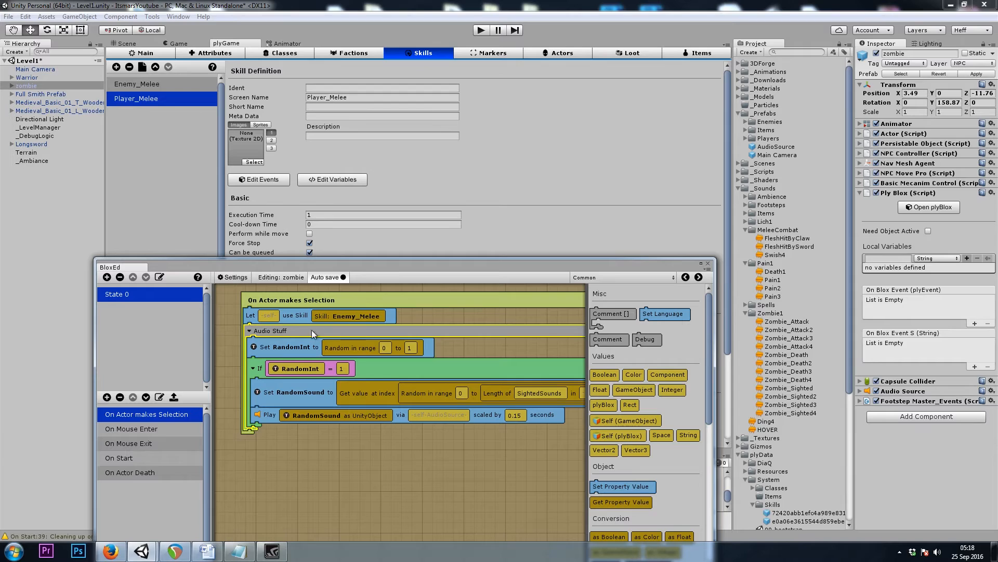
mouse_move(234, 389)
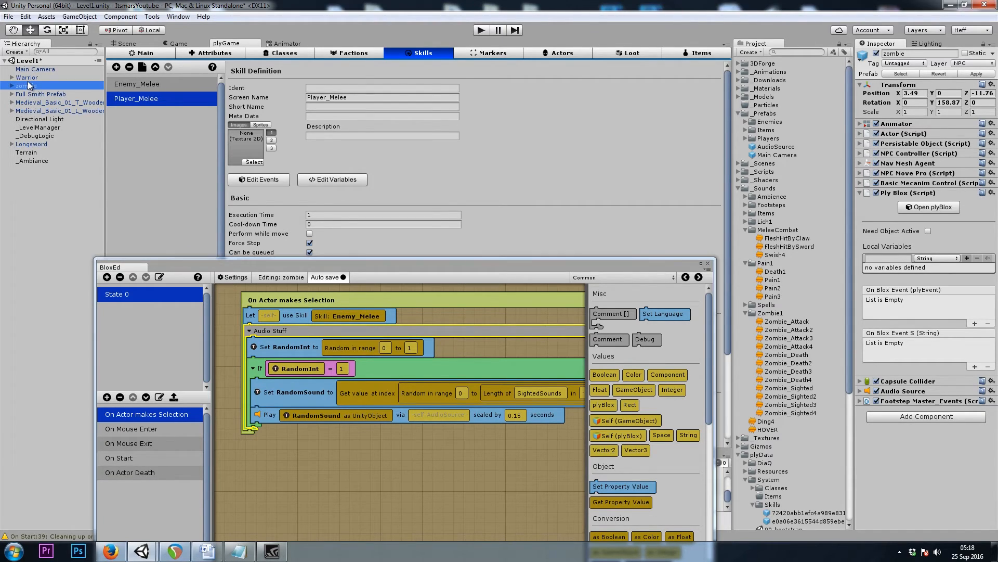
Paste the zombie's Audio Stuff group into the Warrior's On HP Change If and point it at DamagedSounds.
click(27, 77)
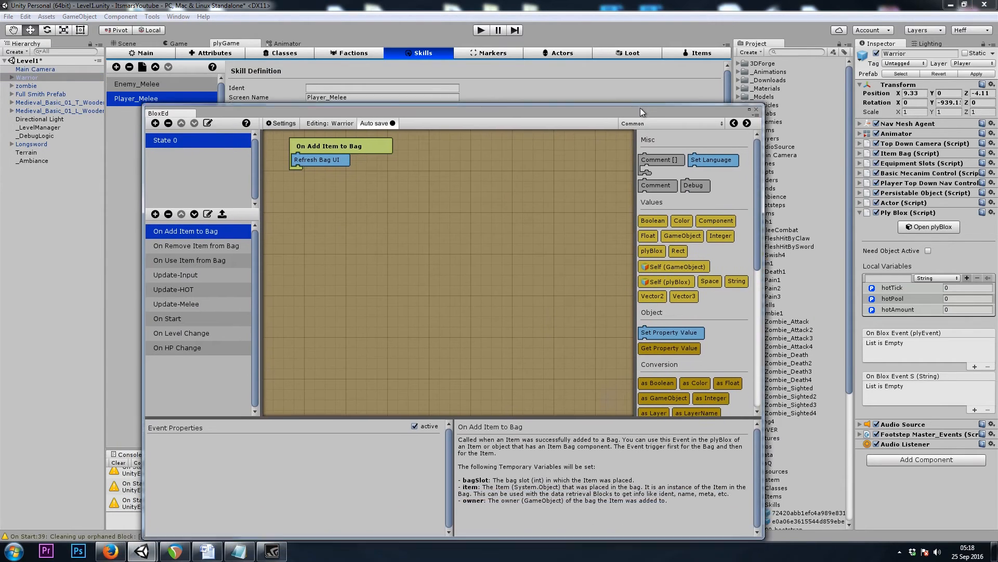
click(177, 347)
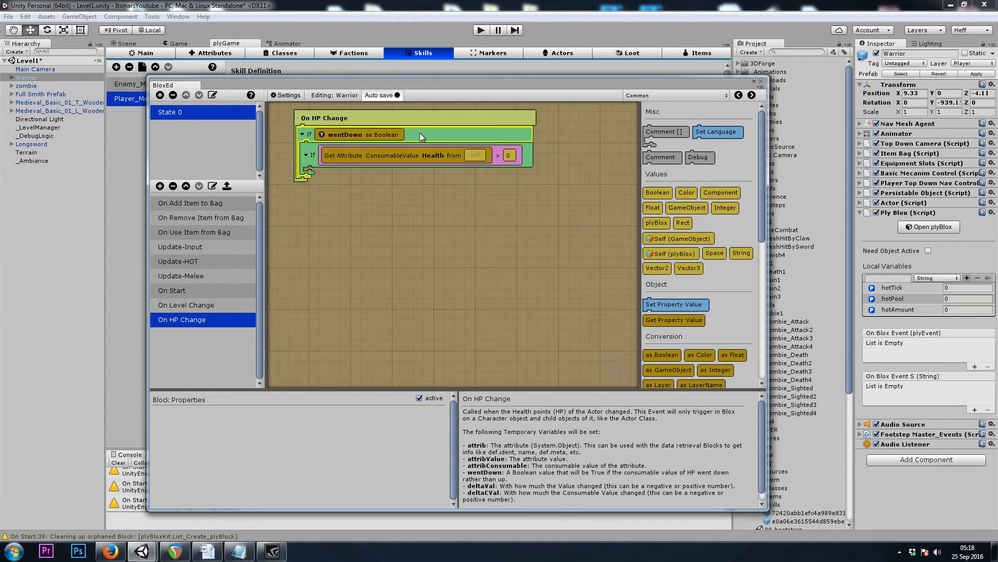
click(344, 134)
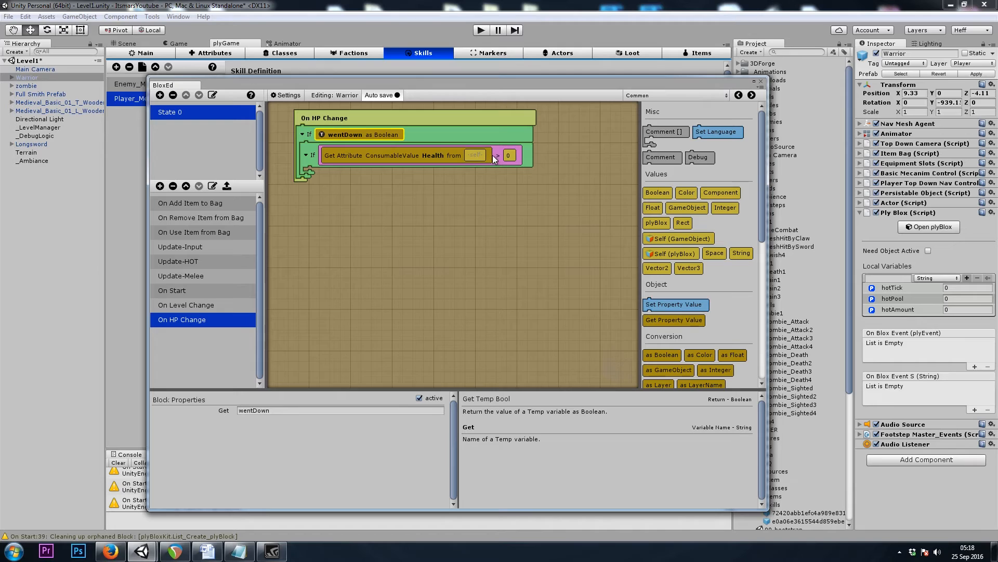
click(311, 174)
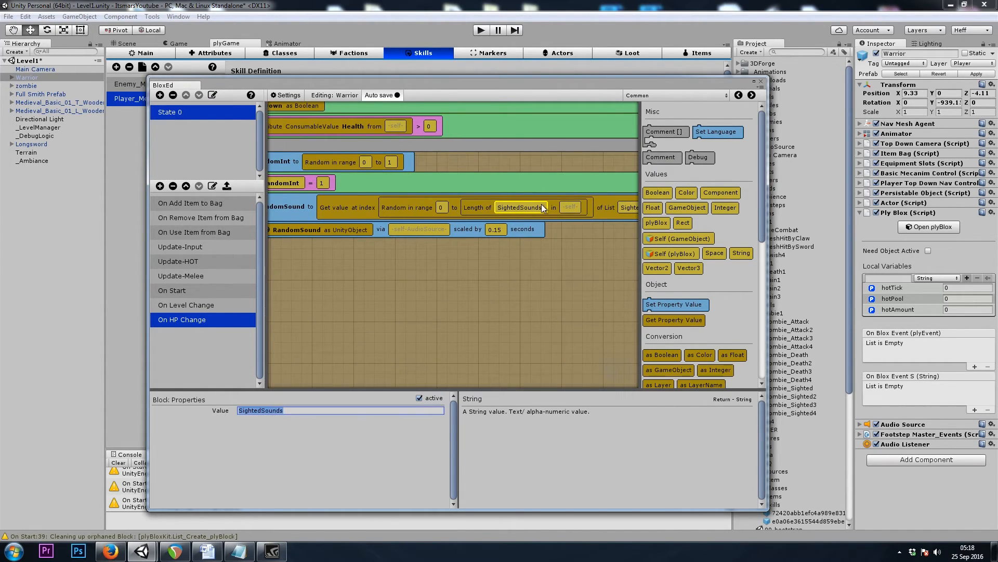
text(DamagedSo)
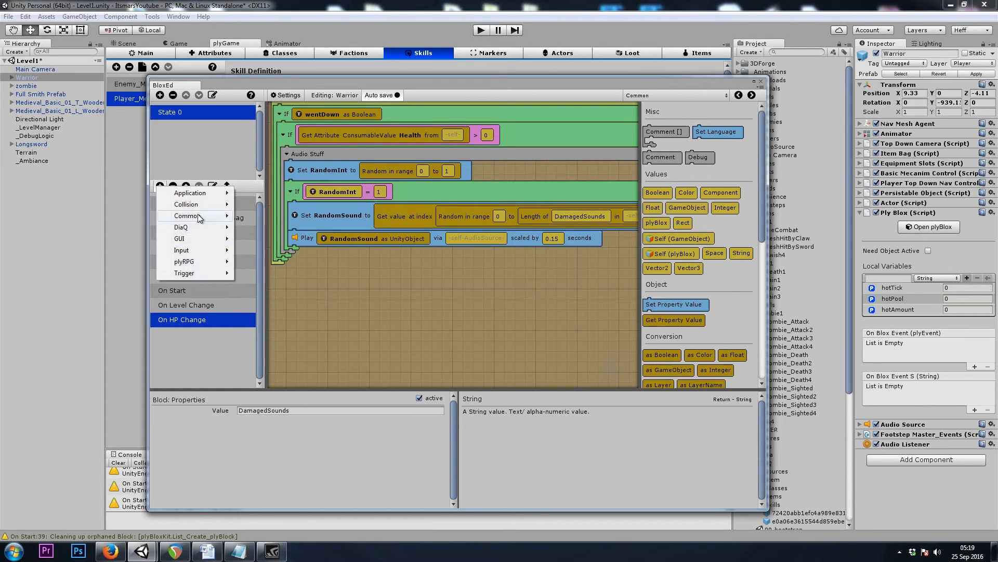
mouse_move(184, 261)
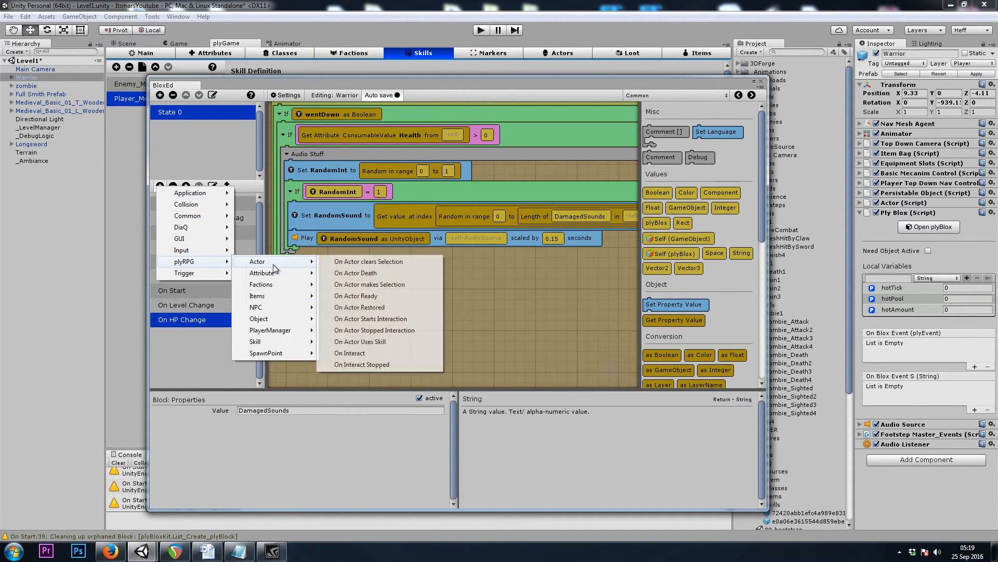
Add an On Actor Death event playing Death1 with a Float 0.15 scale, then close BloxEd.
click(356, 272)
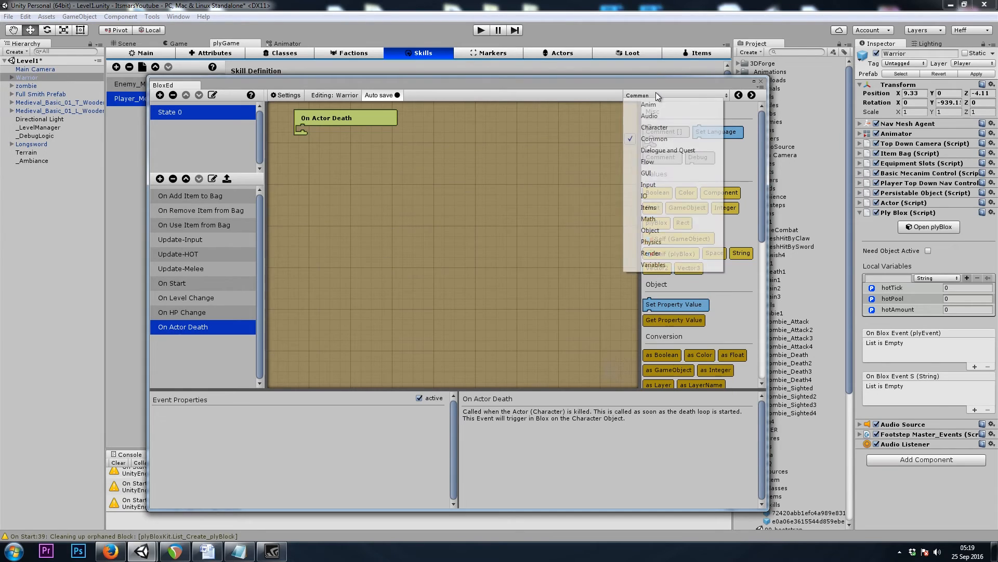
click(648, 115)
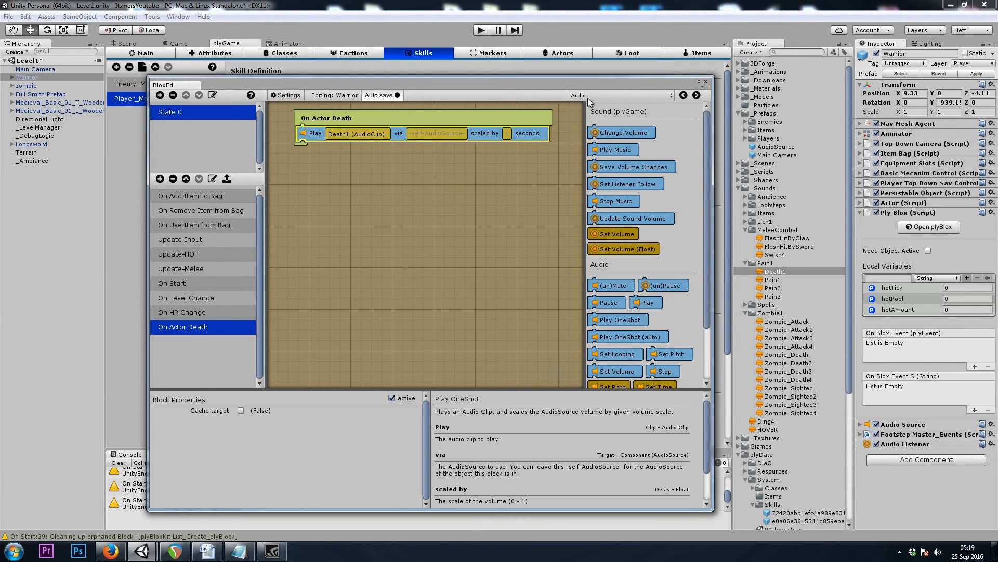
click(623, 94)
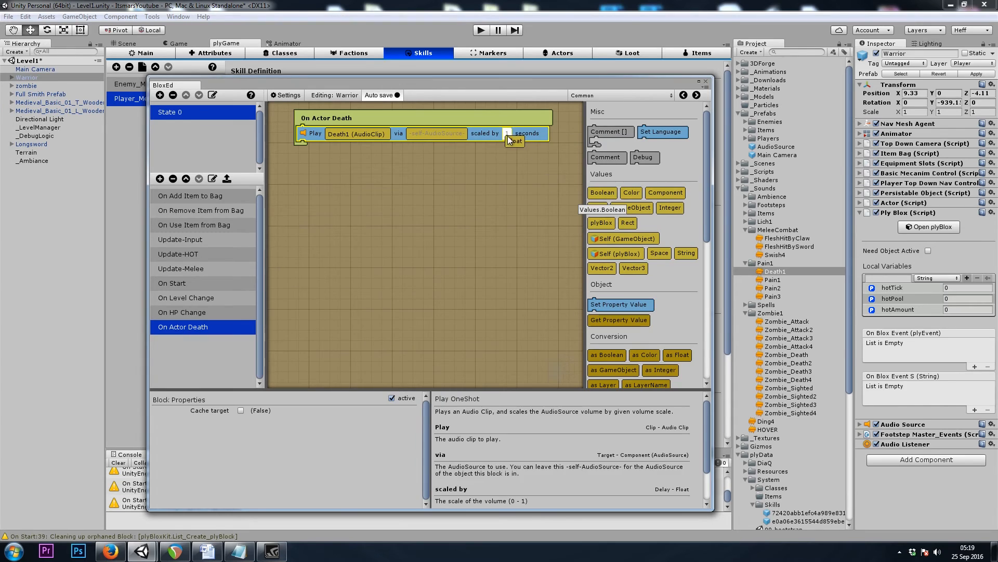
click(512, 134)
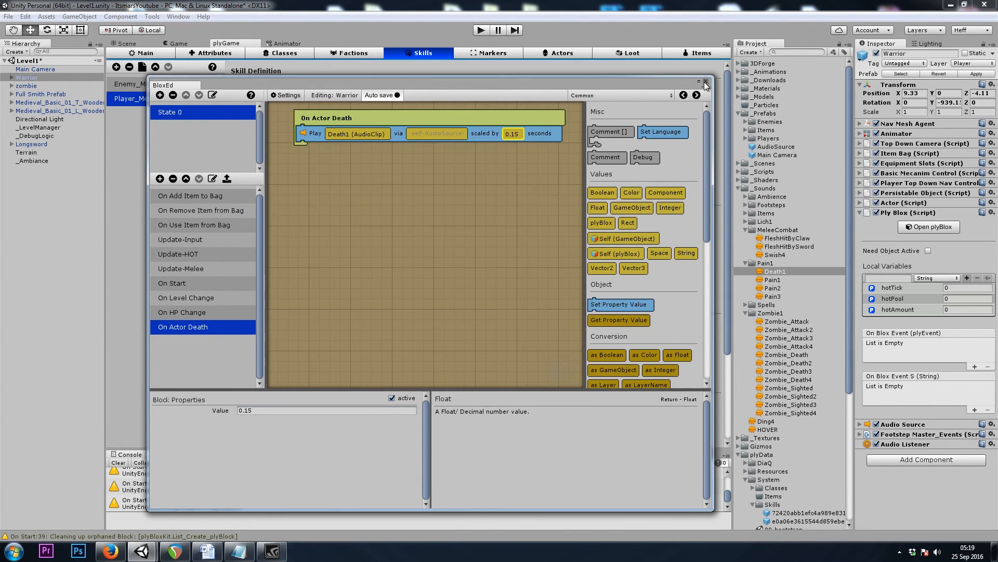
click(704, 84)
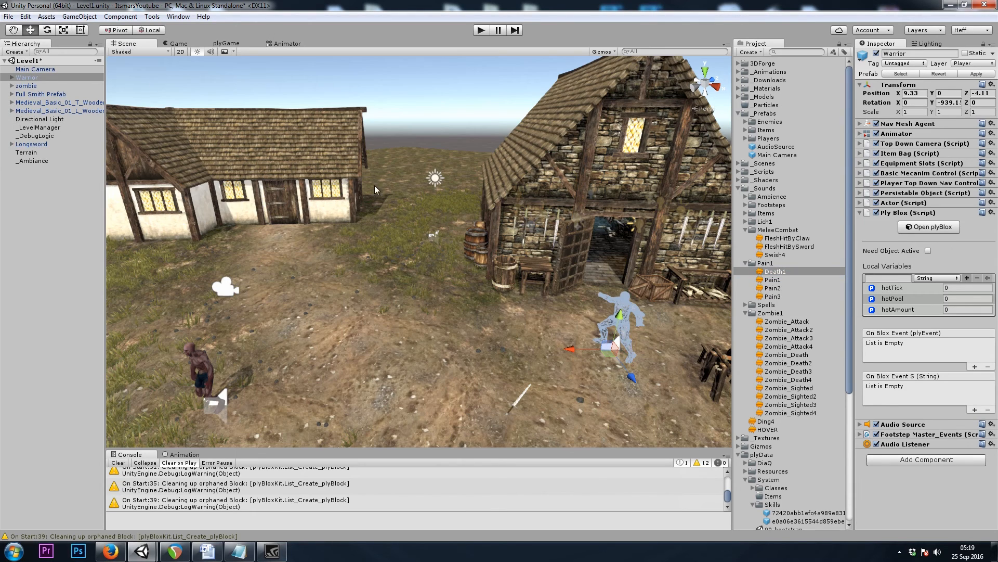
Save the level, run the game in play mode, stop it and return to the Scene view.
click(480, 31)
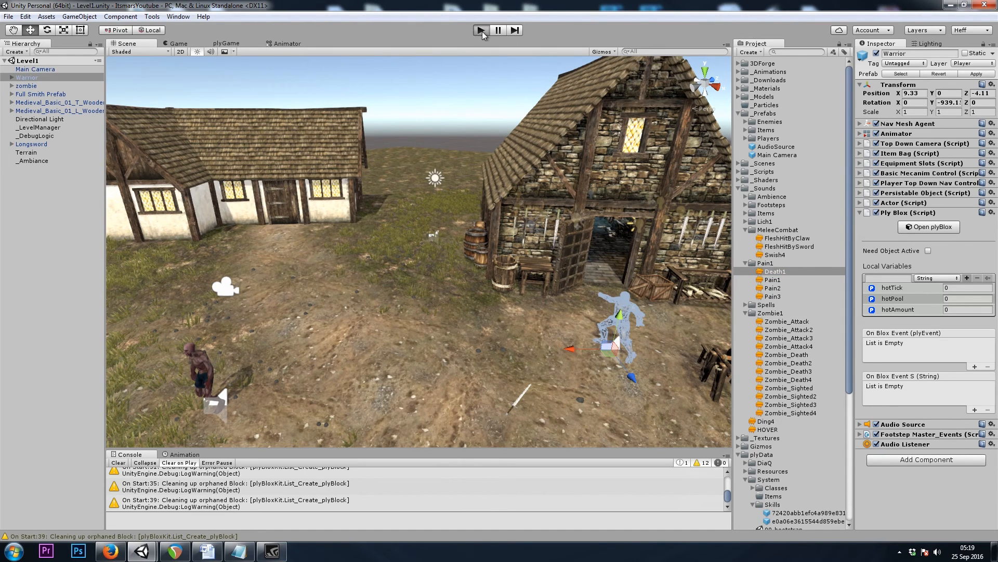
click(481, 30)
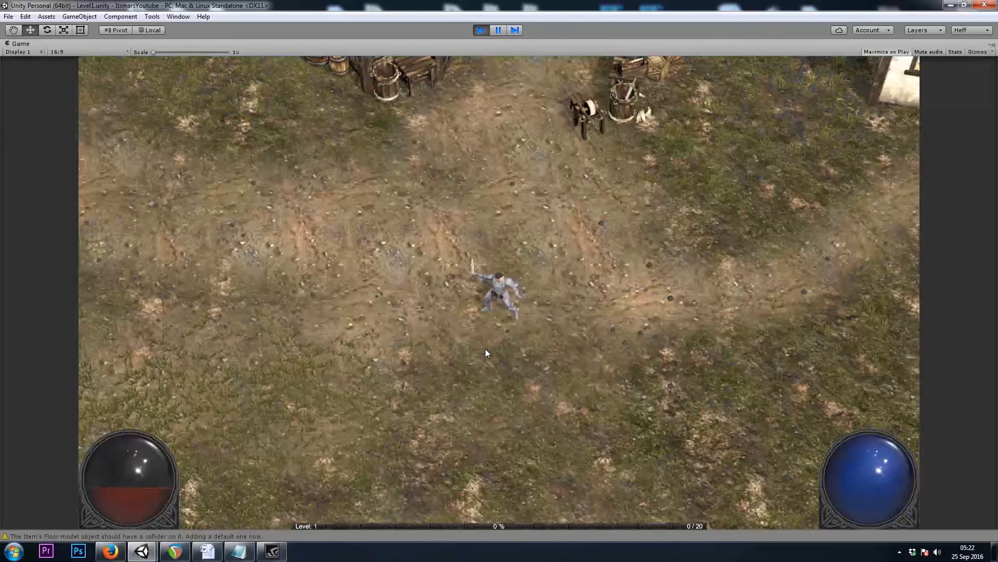
click(481, 30)
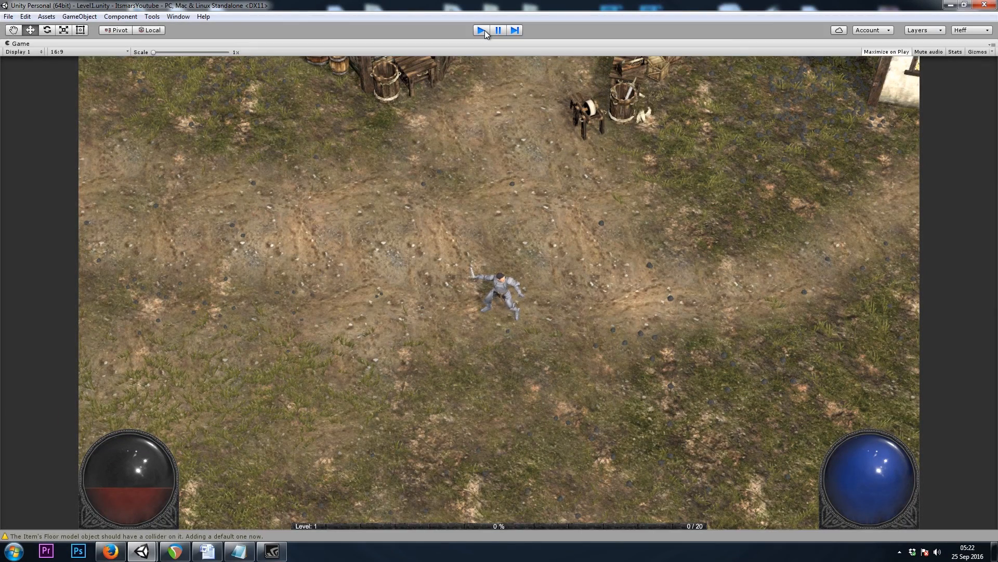
click(480, 30)
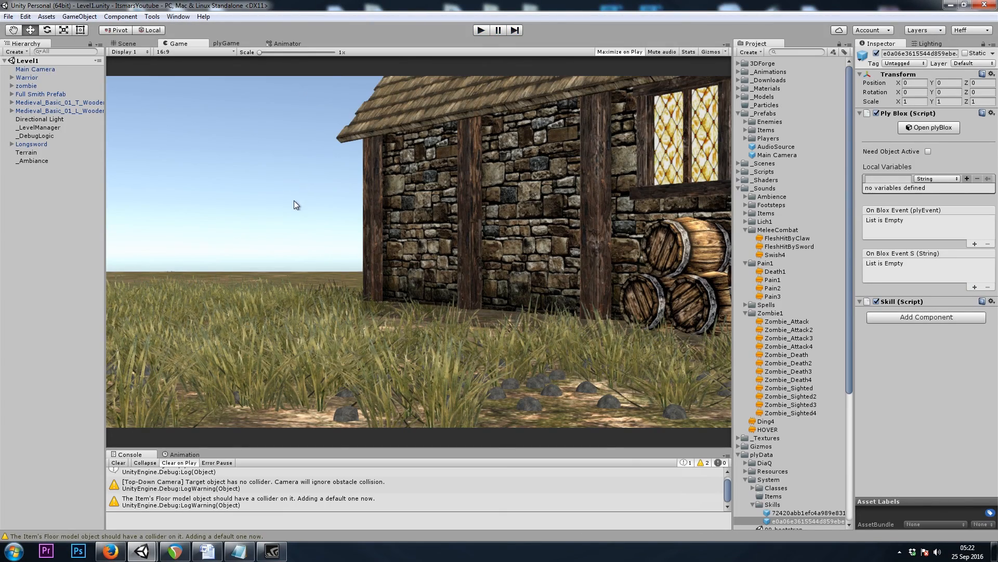
mouse_move(112, 50)
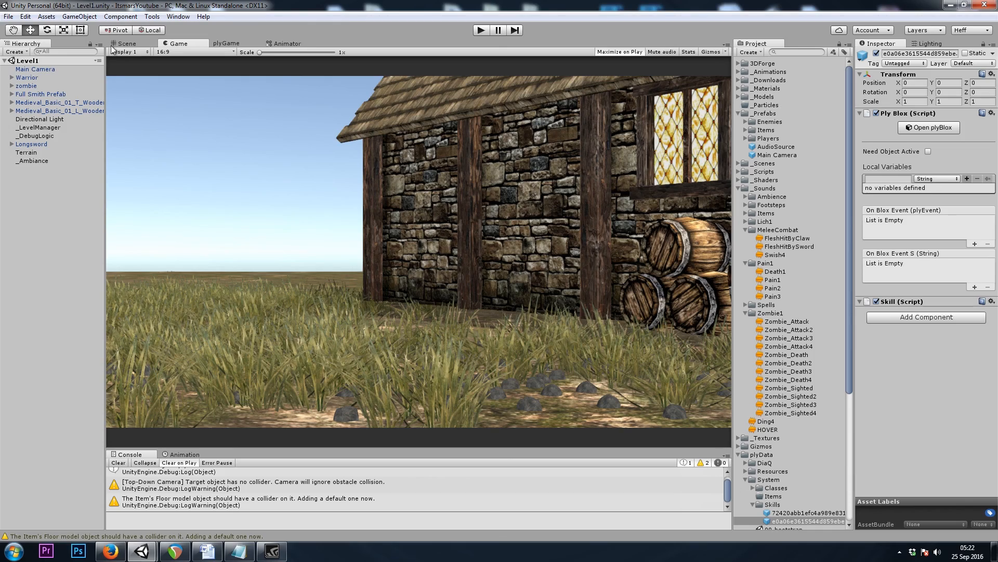
click(126, 43)
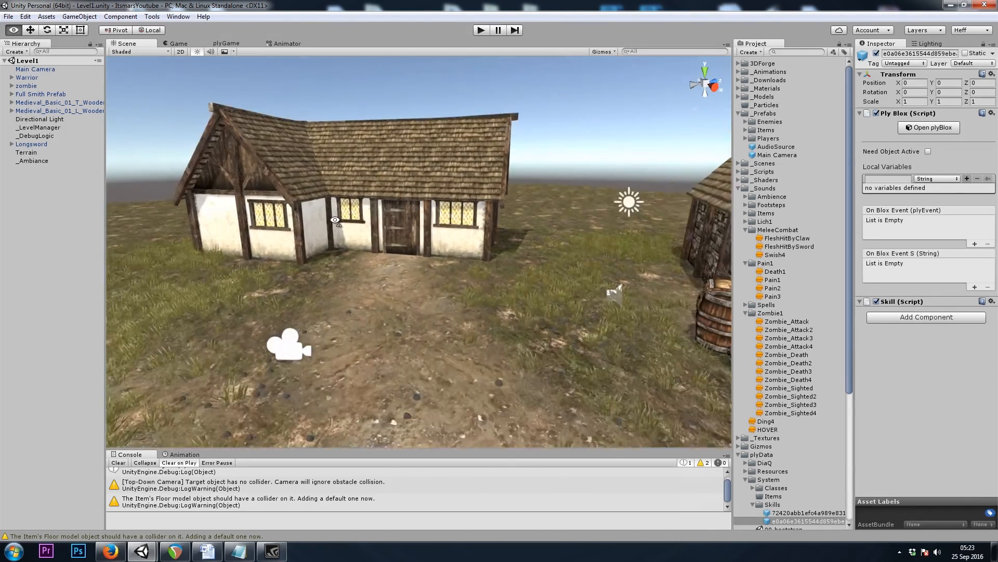